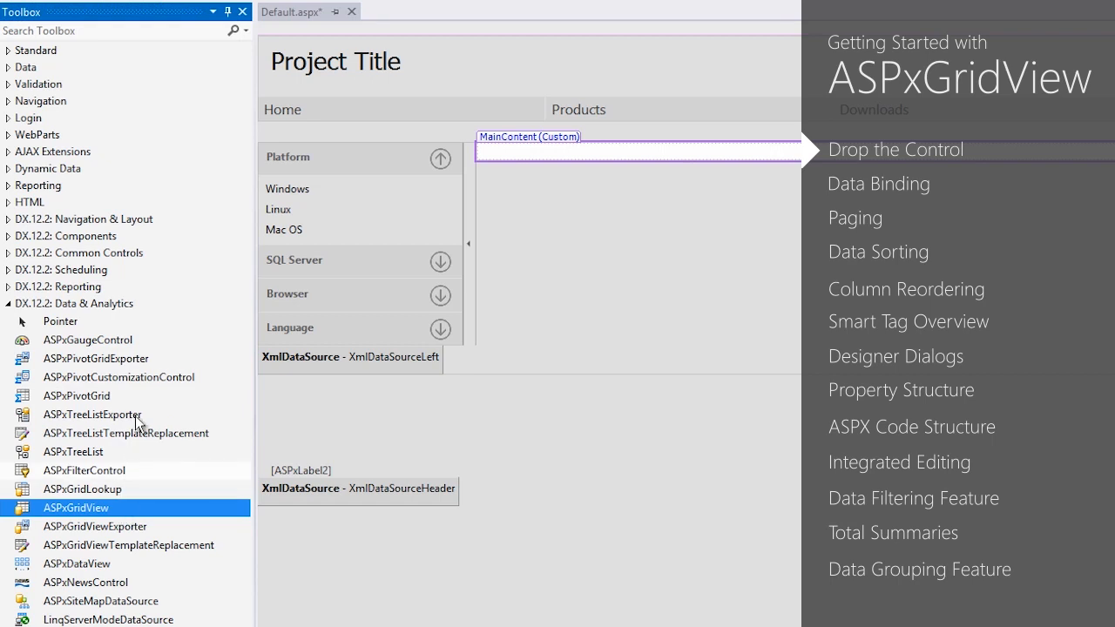
# Step: Search the Toolbox for GridView and drop an ASPxGridView into the MainContent placeholder
pyautogui.write('G')
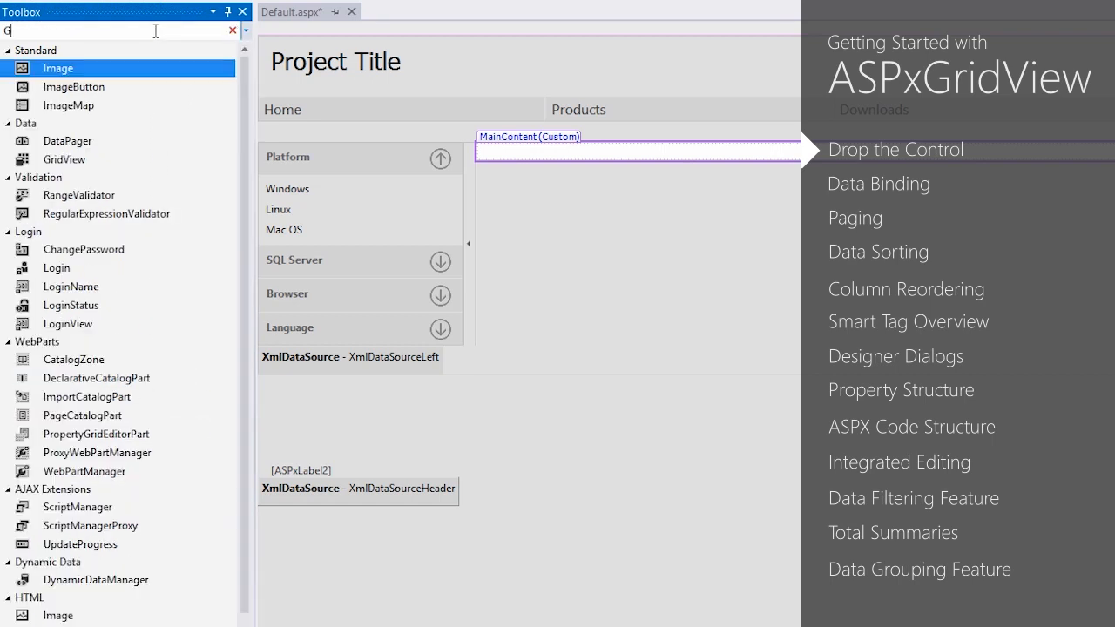
pyautogui.write('ridView')
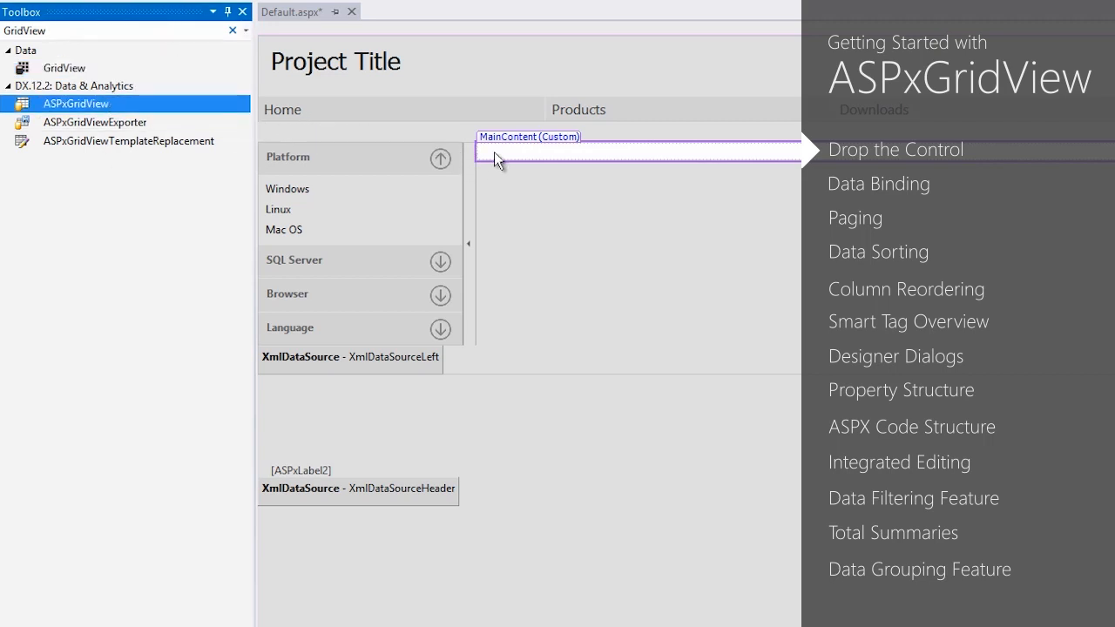
pyautogui.moveTo(76, 104); pyautogui.dragTo(492, 161)
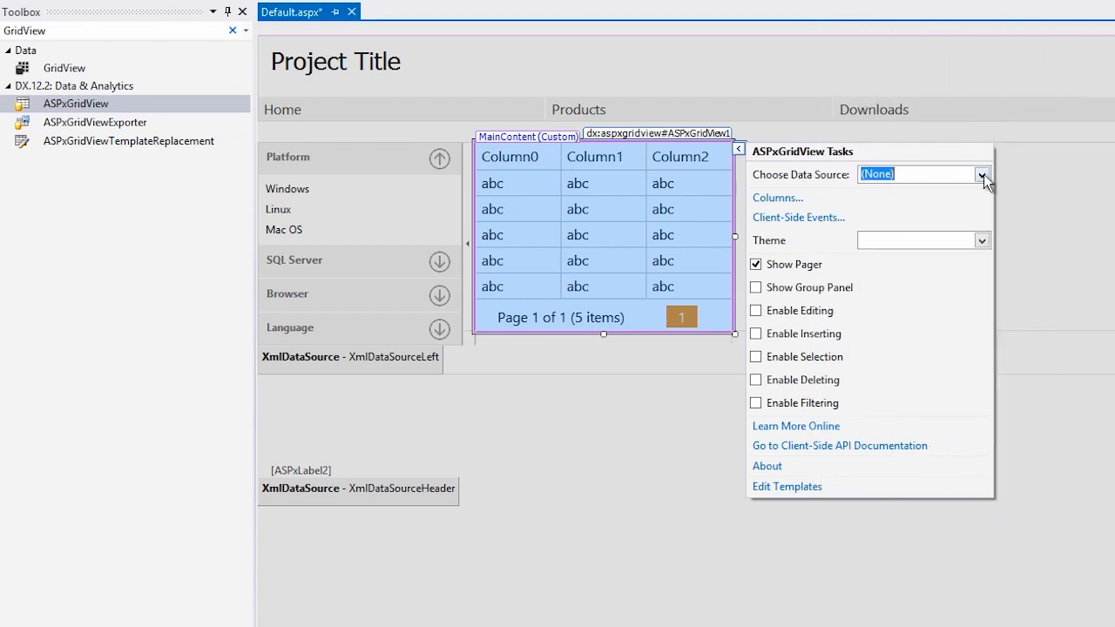
# Step: Create a new Database-type data source for the grid from its Tasks smart tag
pyautogui.click(982, 175)
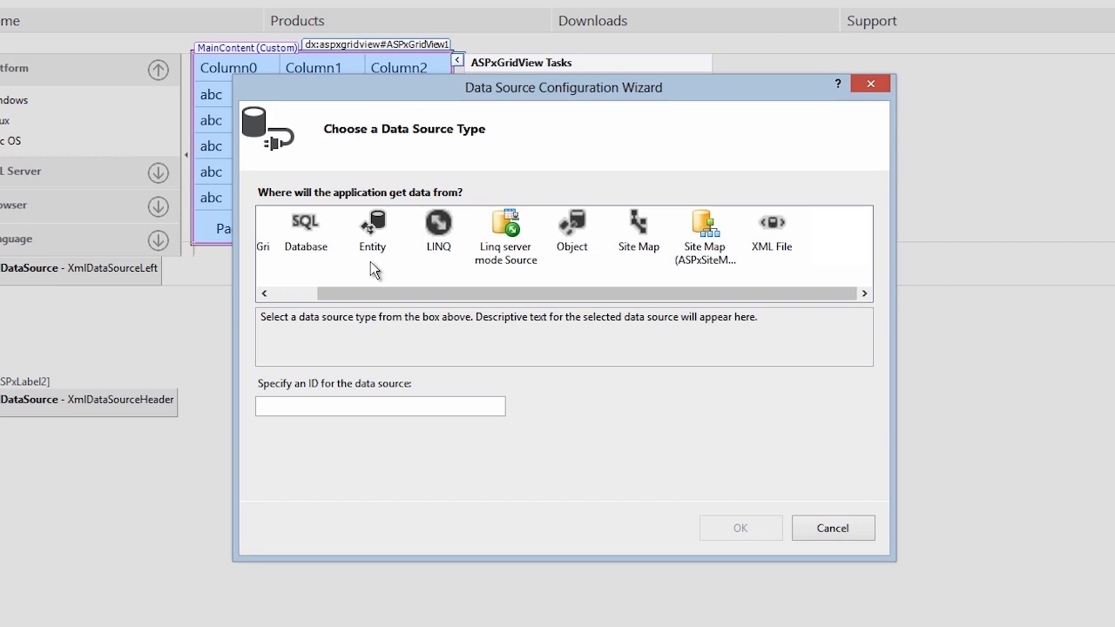
pyautogui.click(305, 230)
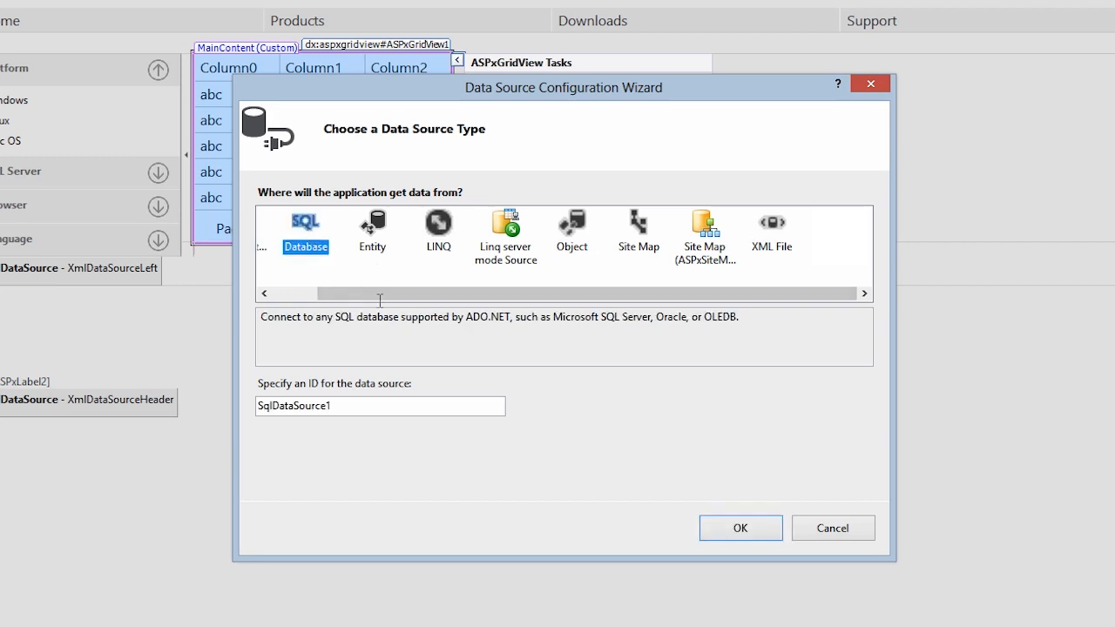
pyautogui.click(740, 528)
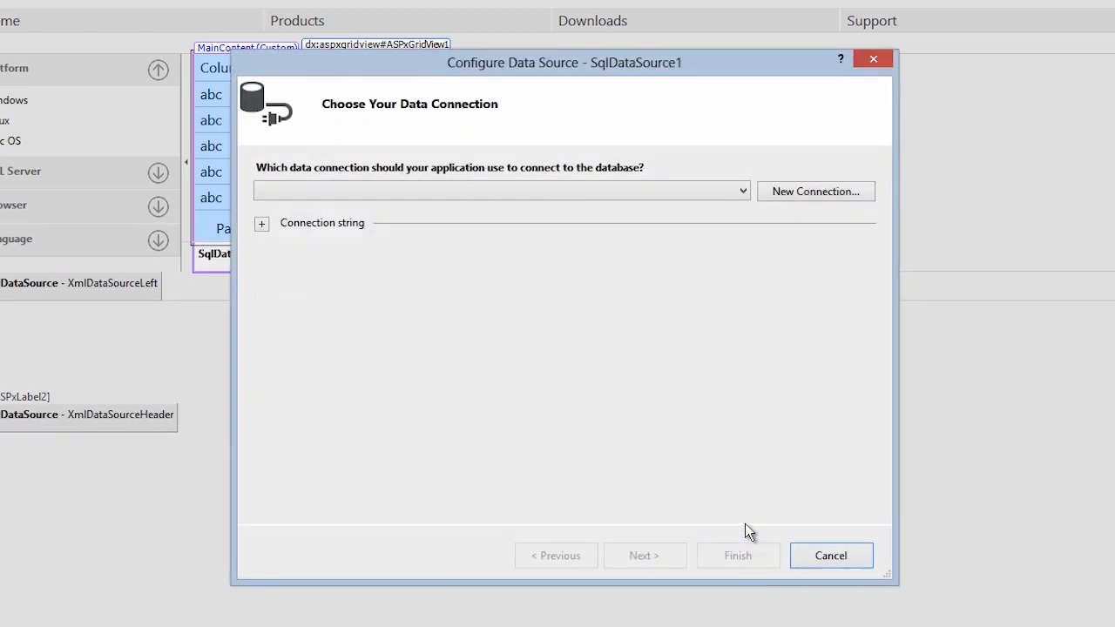
# Step: Connect to the NorthWind database on (local)\SQLExpress and confirm the connection test succeeds
pyautogui.click(814, 191)
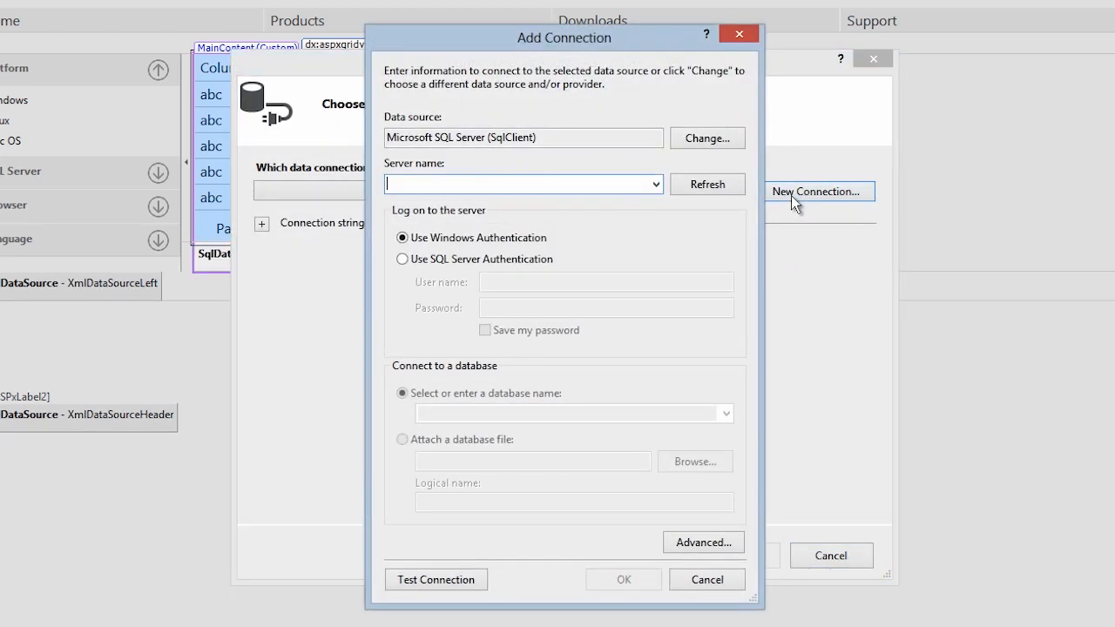
pyautogui.write('(local)\\SQLExpress')
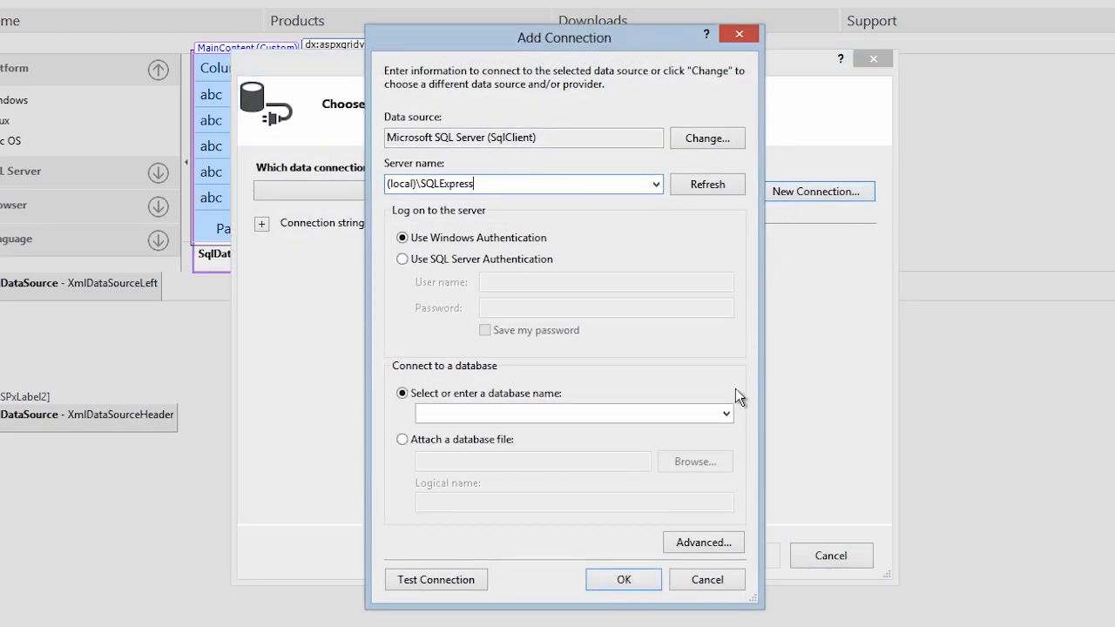
pyautogui.click(726, 413)
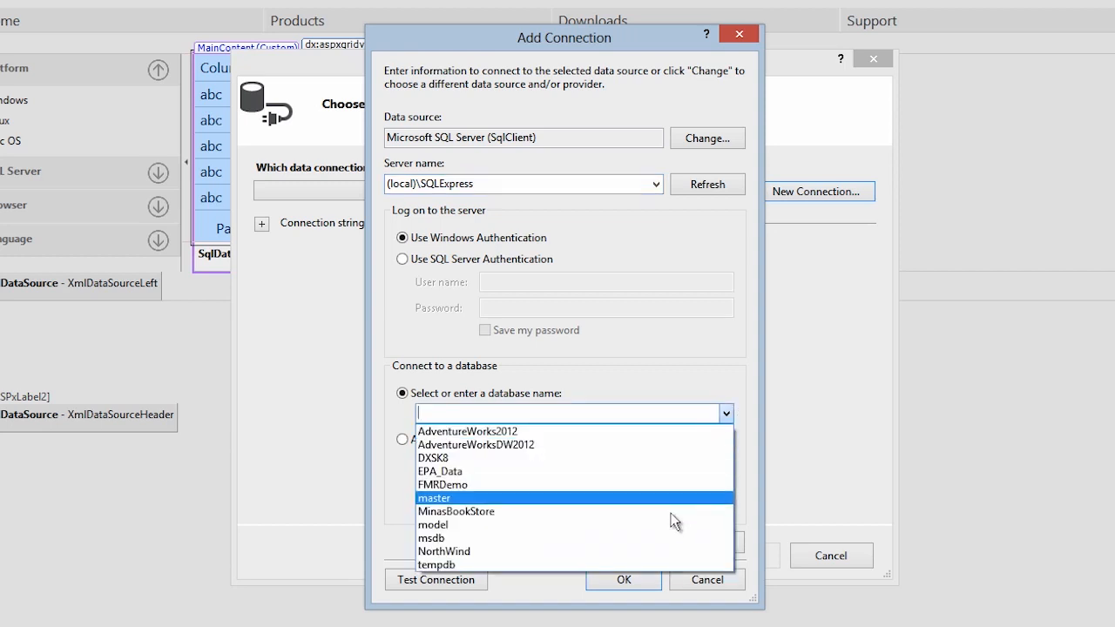
pyautogui.click(444, 550)
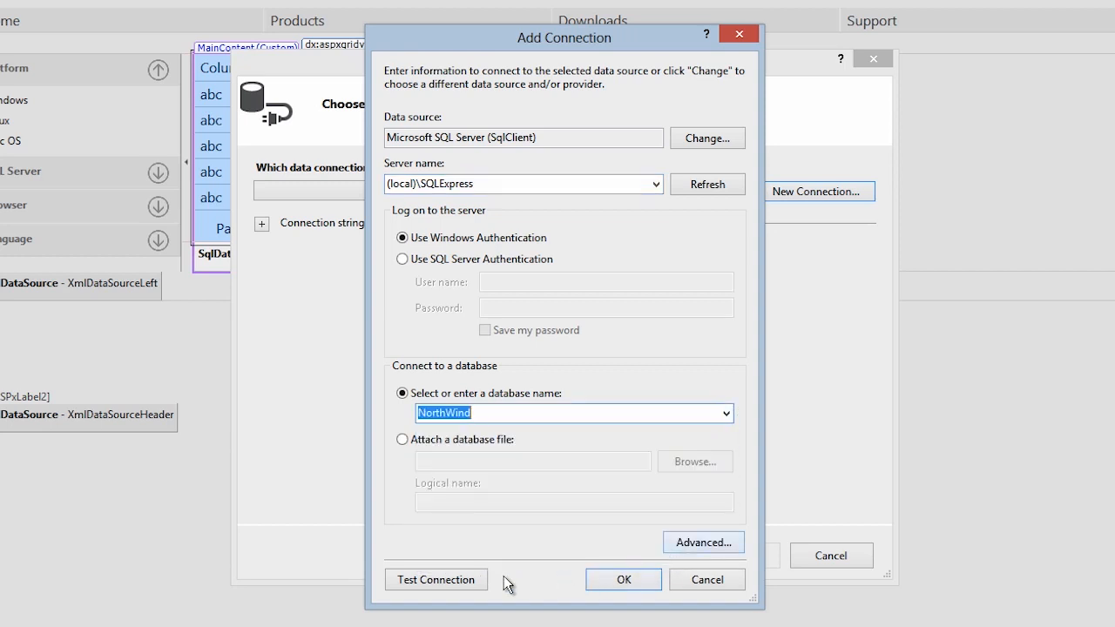
pyautogui.click(435, 579)
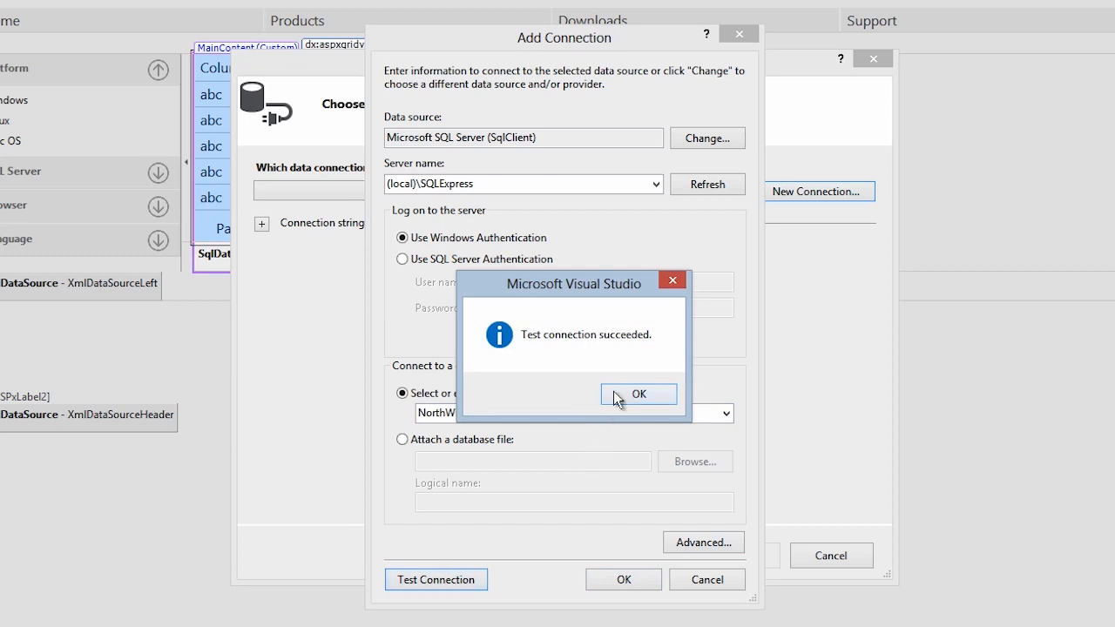
pyautogui.click(639, 393)
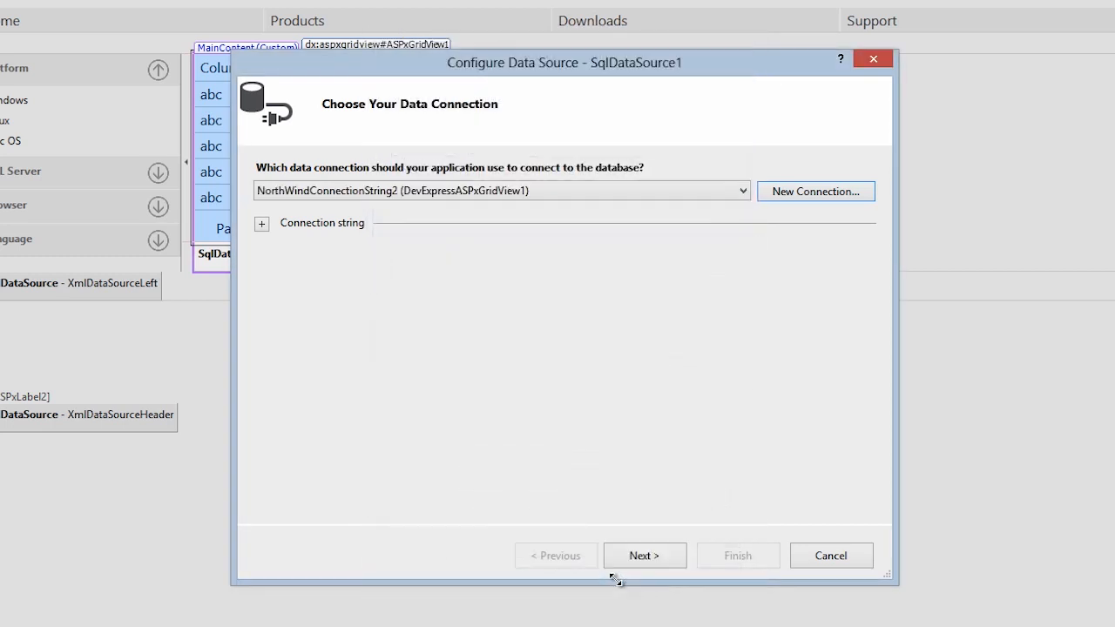
pyautogui.click(644, 555)
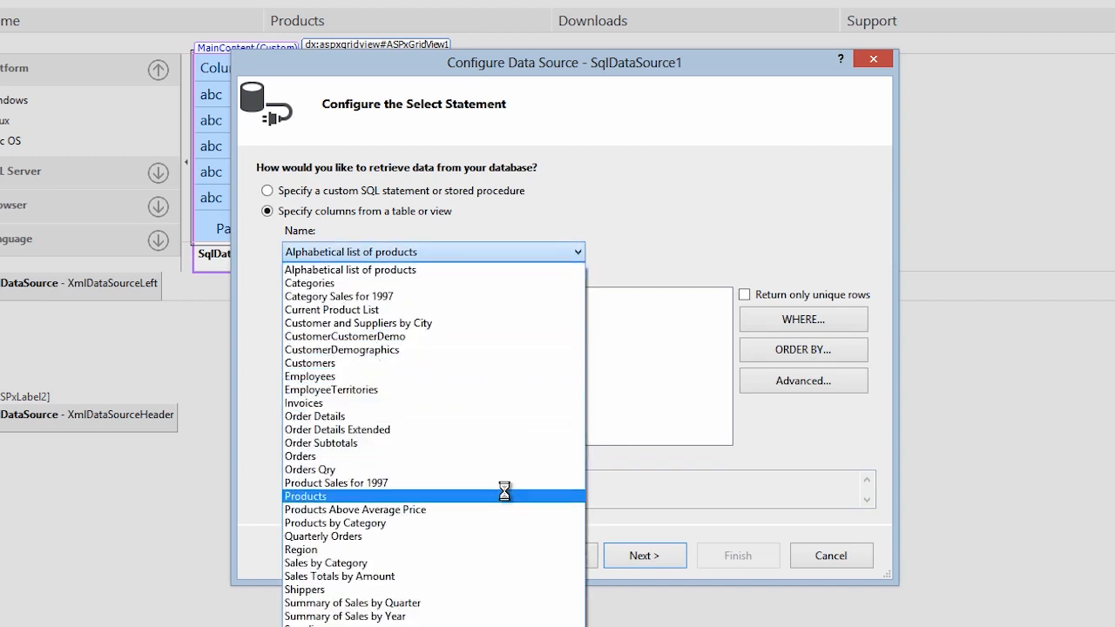
# Step: Query the Products table, including the UnitsInStock and Discontinued columns
pyautogui.click(306, 496)
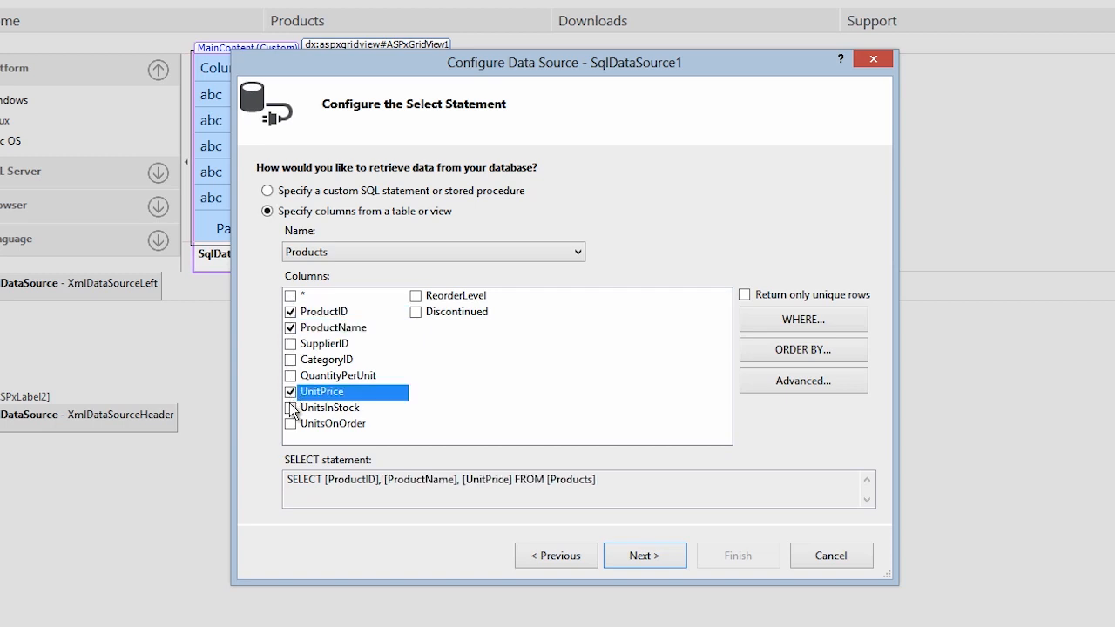
pyautogui.click(290, 424)
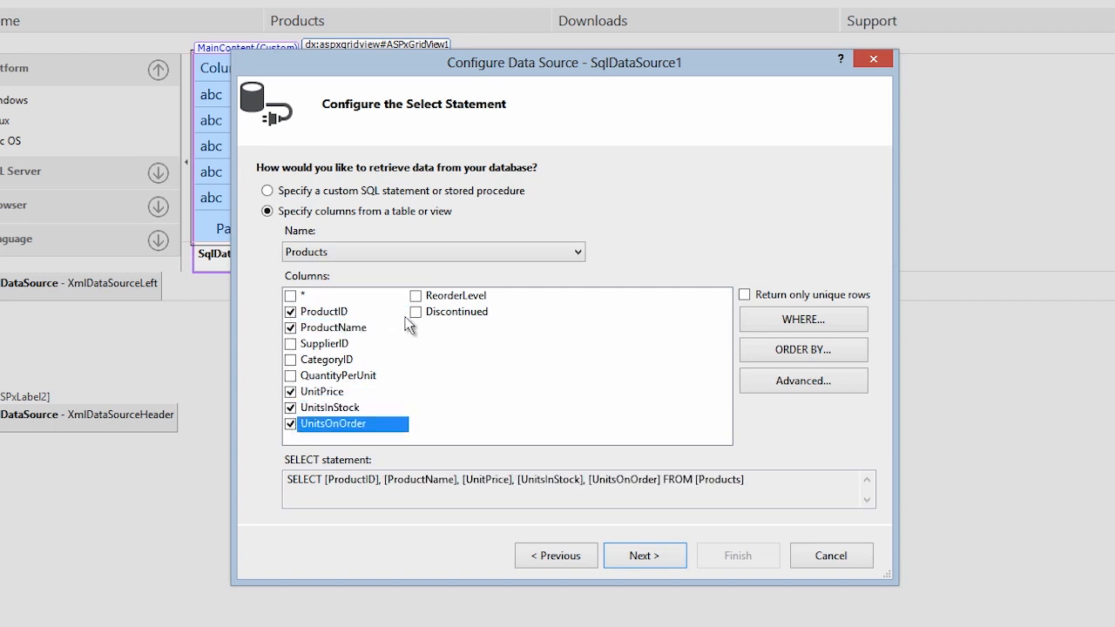
pyautogui.click(416, 312)
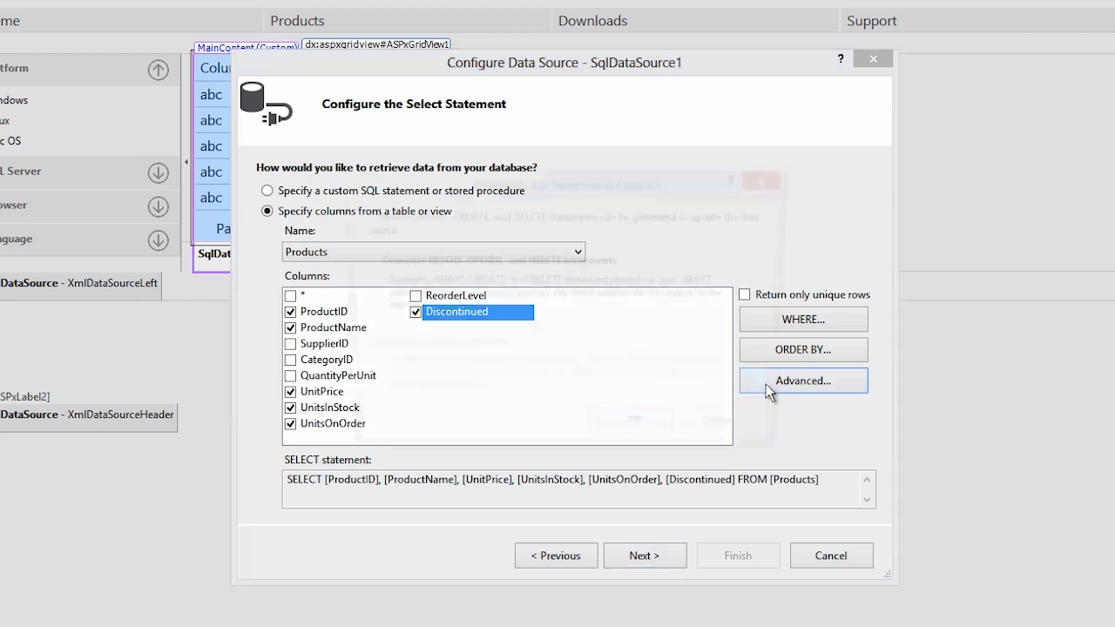
# Step: Turn on generation of INSERT, UPDATE and DELETE statements in the advanced options
pyautogui.click(802, 381)
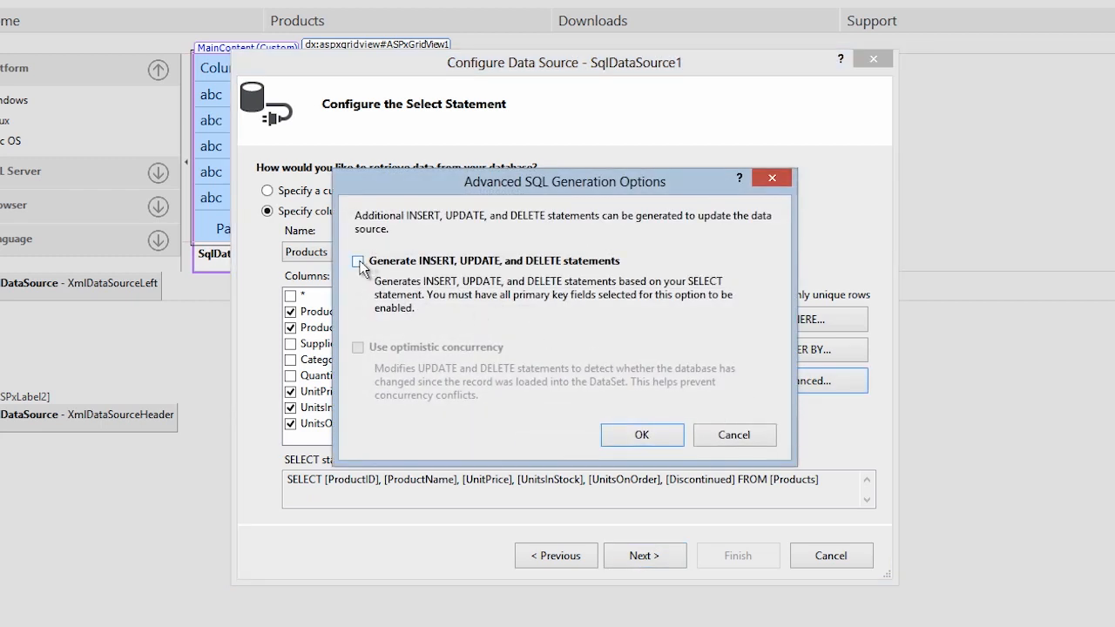
pyautogui.click(357, 262)
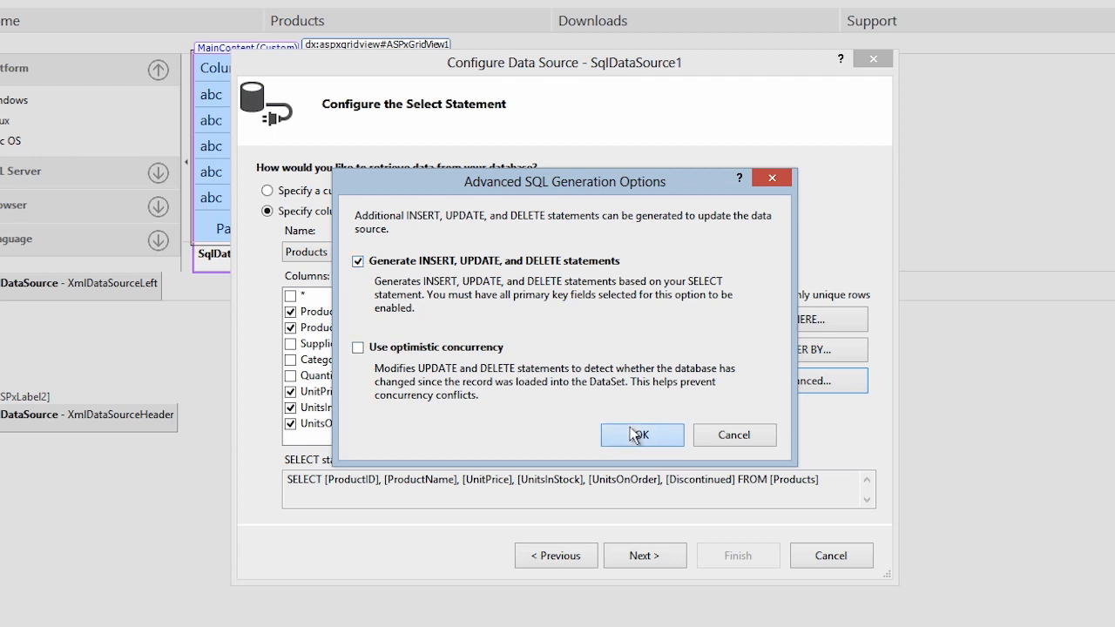
pyautogui.click(642, 435)
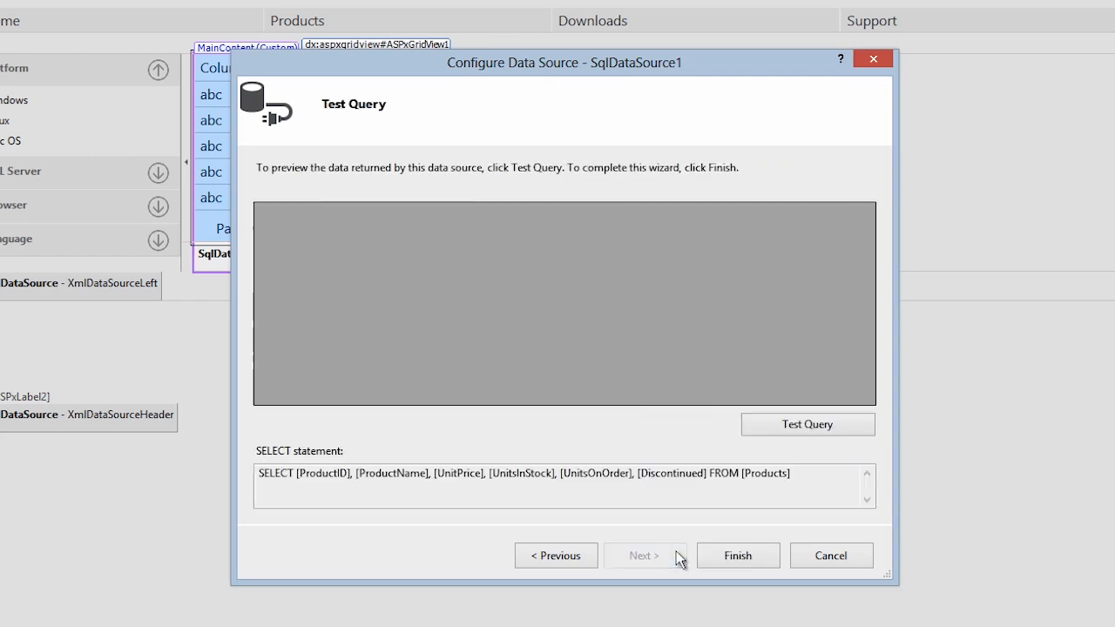
# Step: Preview the Products rows with Test Query and finish the data source wizard
pyautogui.click(807, 424)
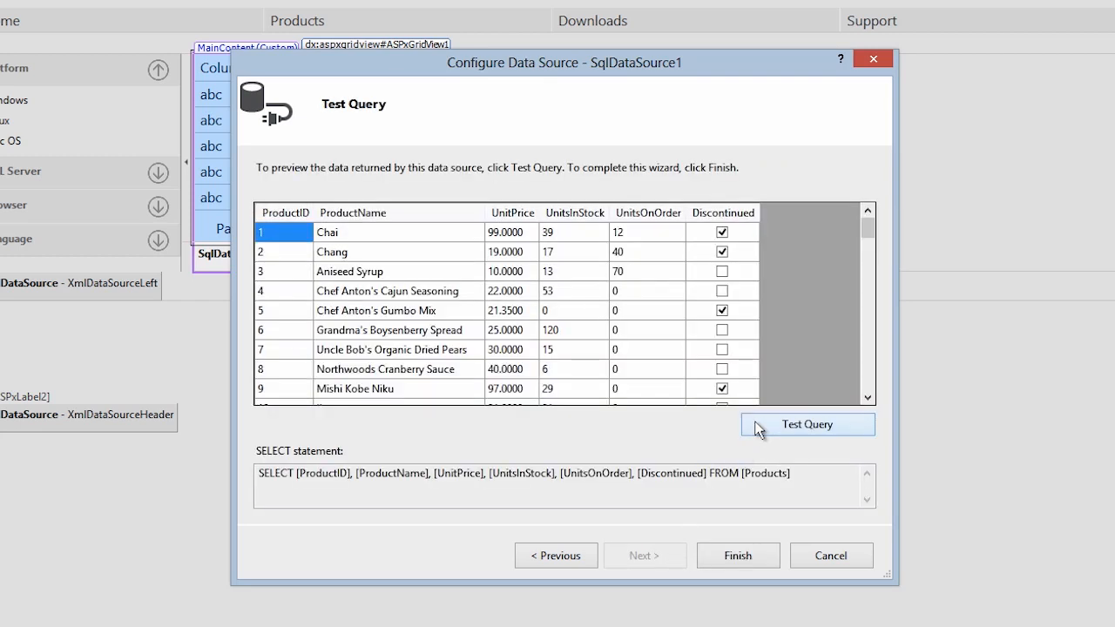
pyautogui.click(737, 556)
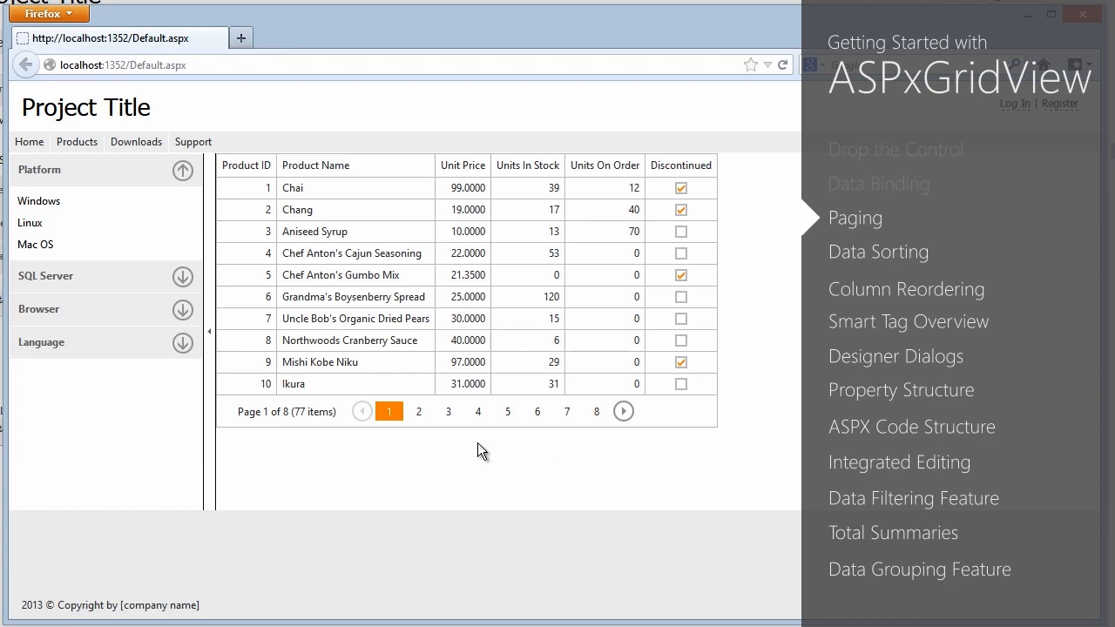
# Step: Page through the product grid to pages 3 and 6, then back to page 1
pyautogui.click(448, 411)
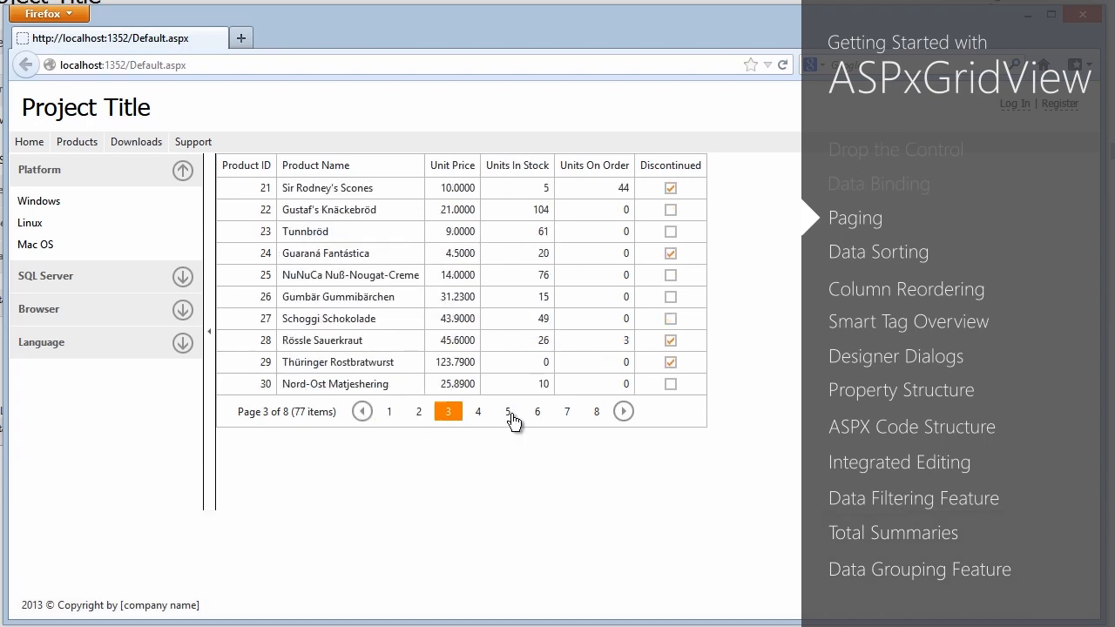
pyautogui.click(623, 411)
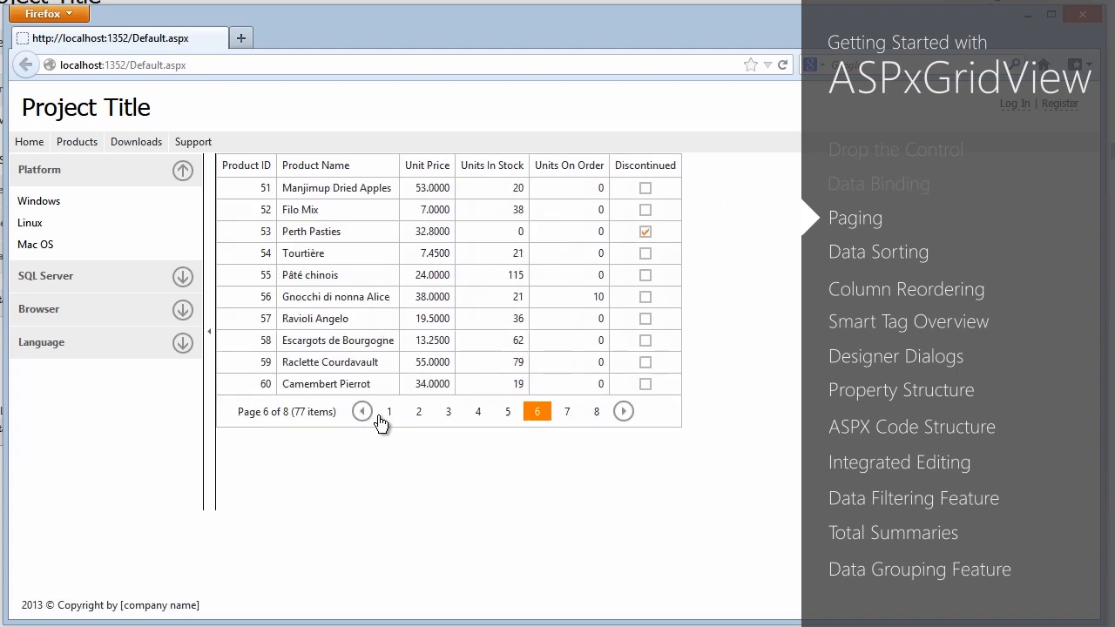
pyautogui.click(388, 411)
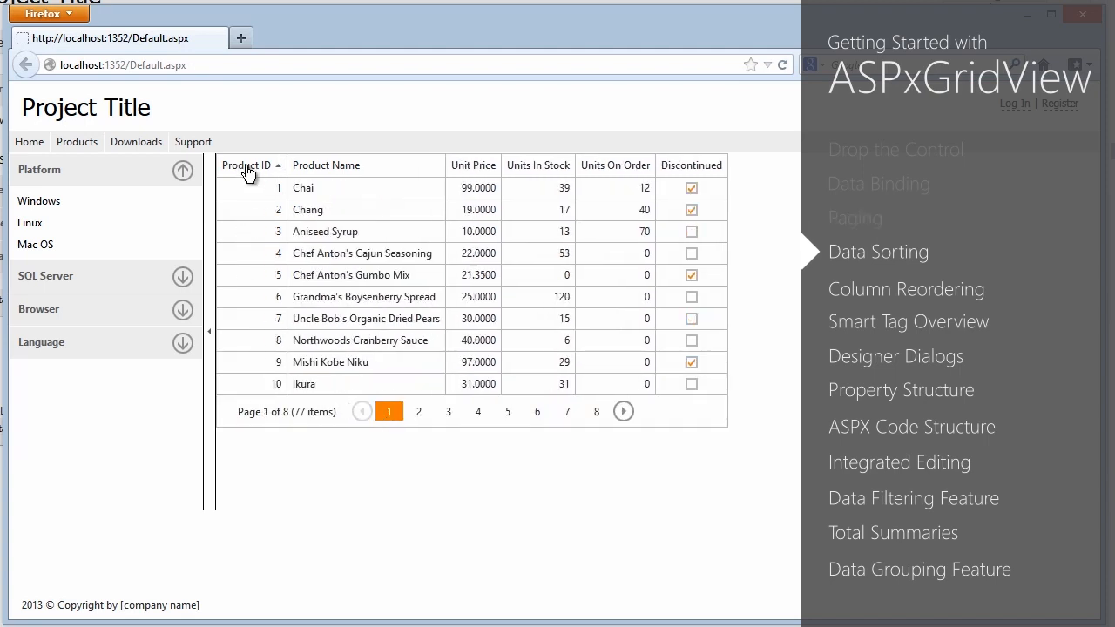
# Step: Sort by Product ID and Product Name, and move Unit Price after Units On Order
pyautogui.click(246, 165)
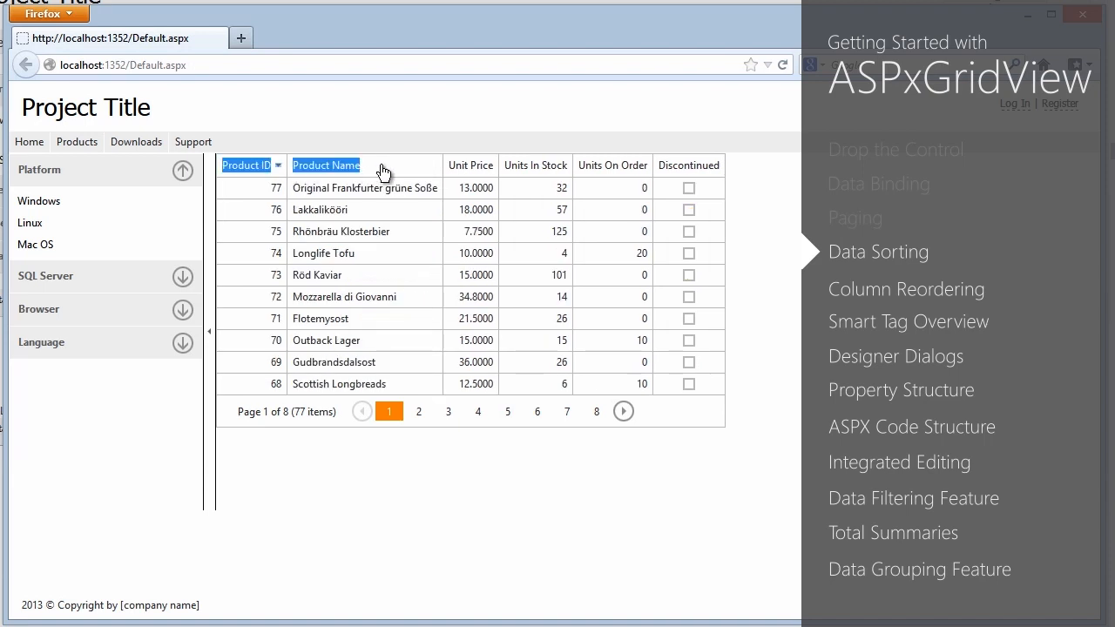
pyautogui.click(467, 164)
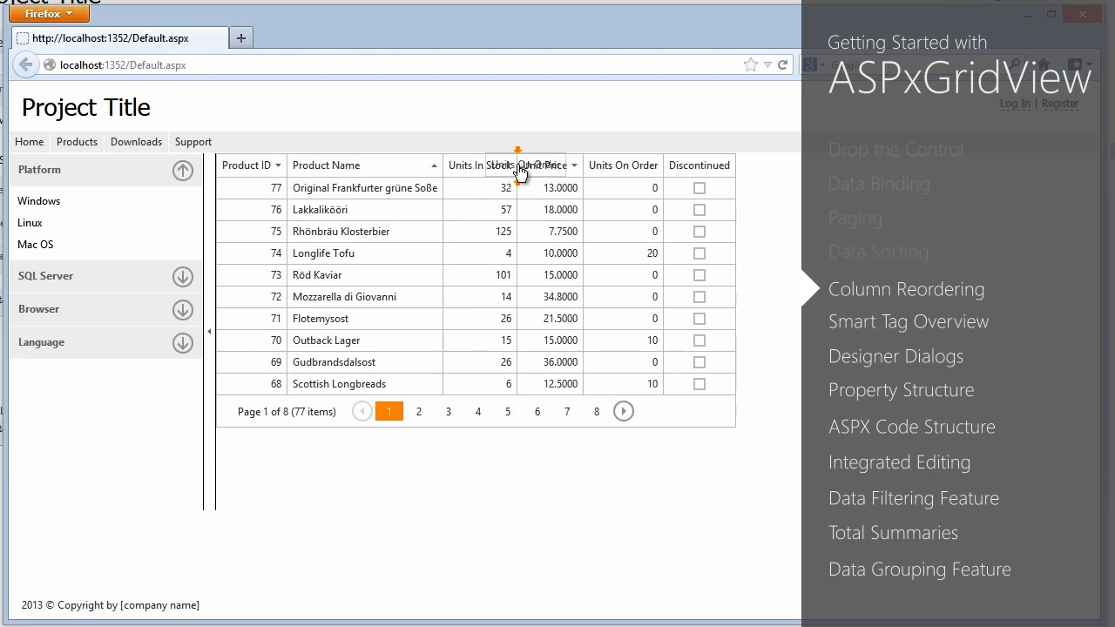
pyautogui.moveTo(527, 165); pyautogui.dragTo(558, 165)
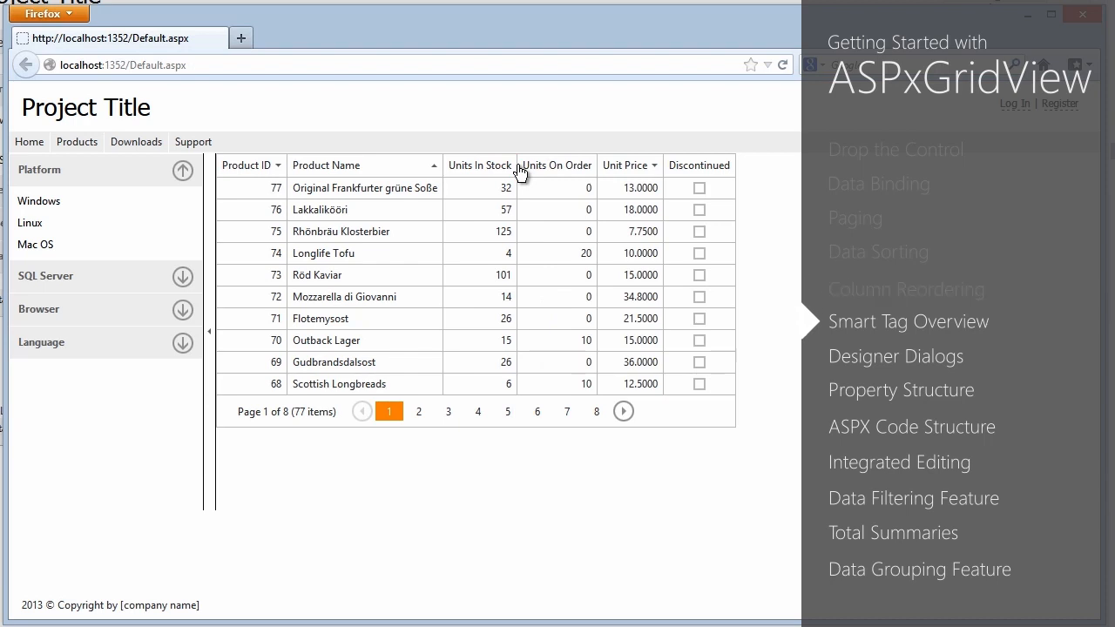
pyautogui.moveTo(867, 135)
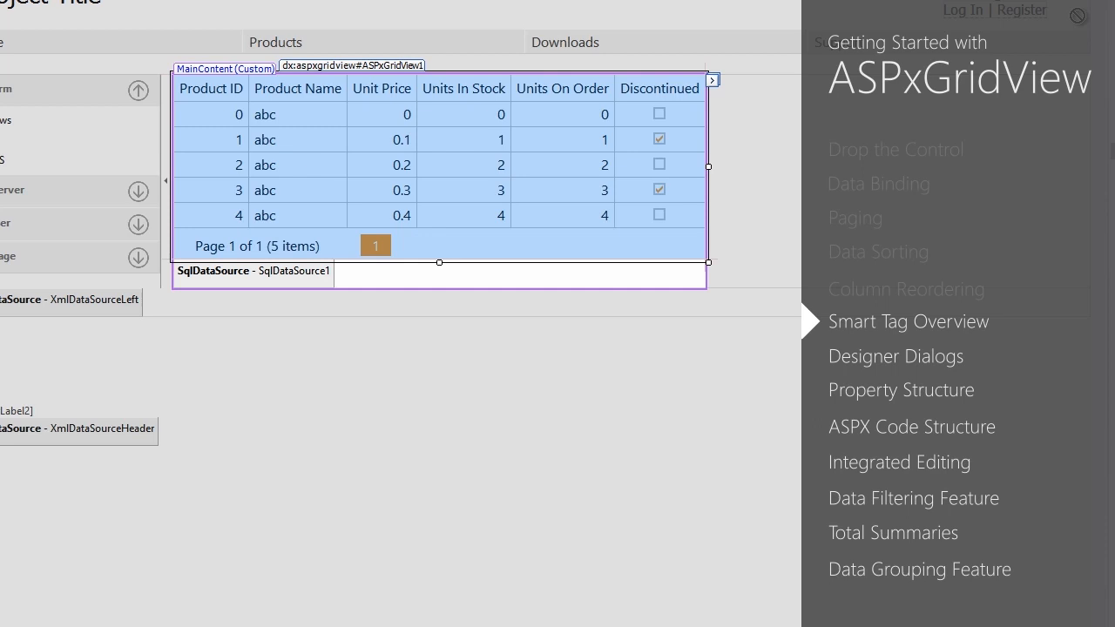
pyautogui.moveTo(721, 87)
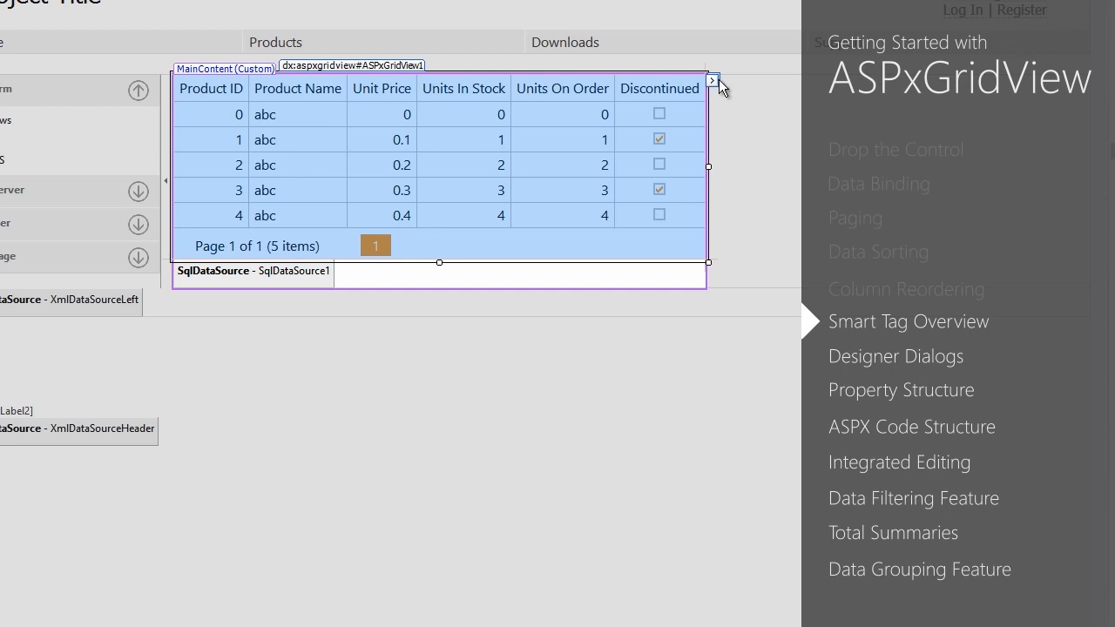
# Step: Check Show Group Panel, Enable Editing, Inserting, Selection, Deleting and Filtering in the grid's smart tag
pyautogui.click(712, 80)
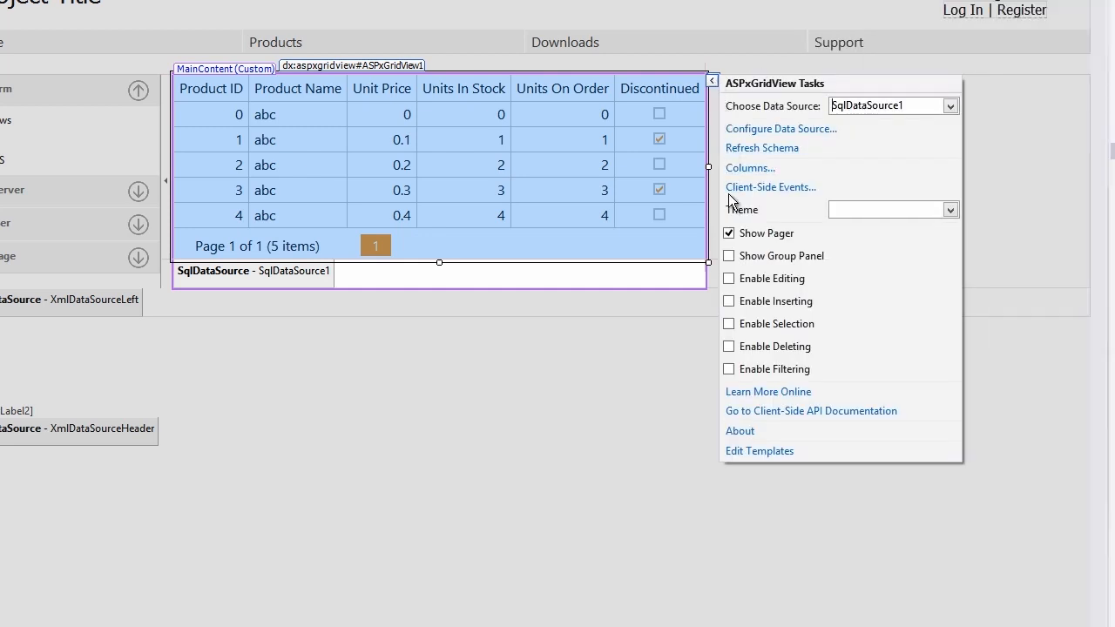
pyautogui.click(729, 256)
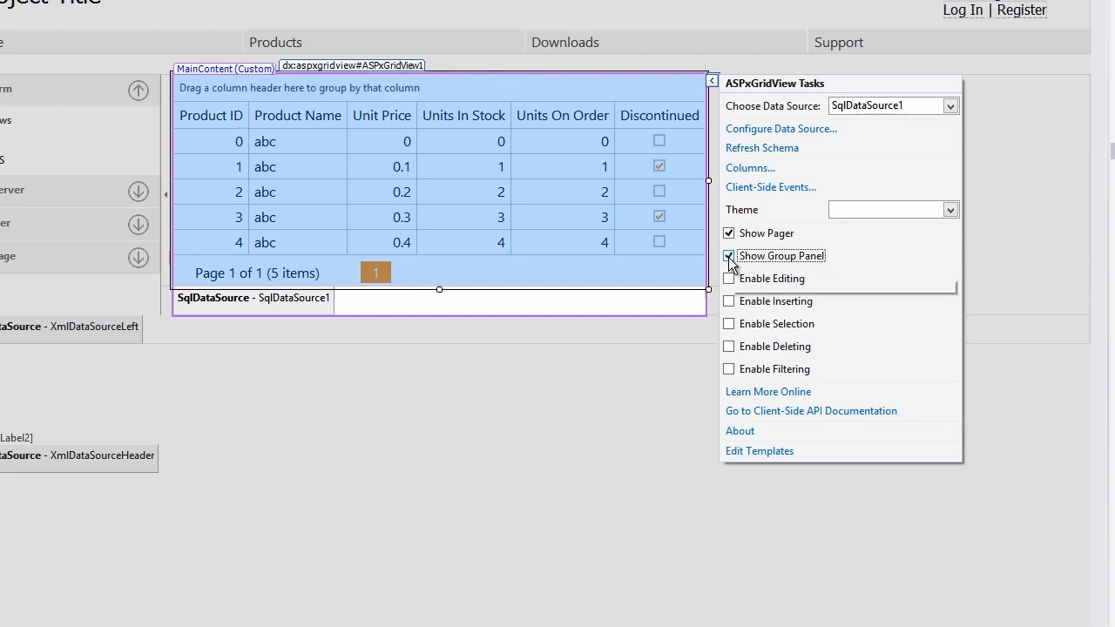
pyautogui.click(729, 278)
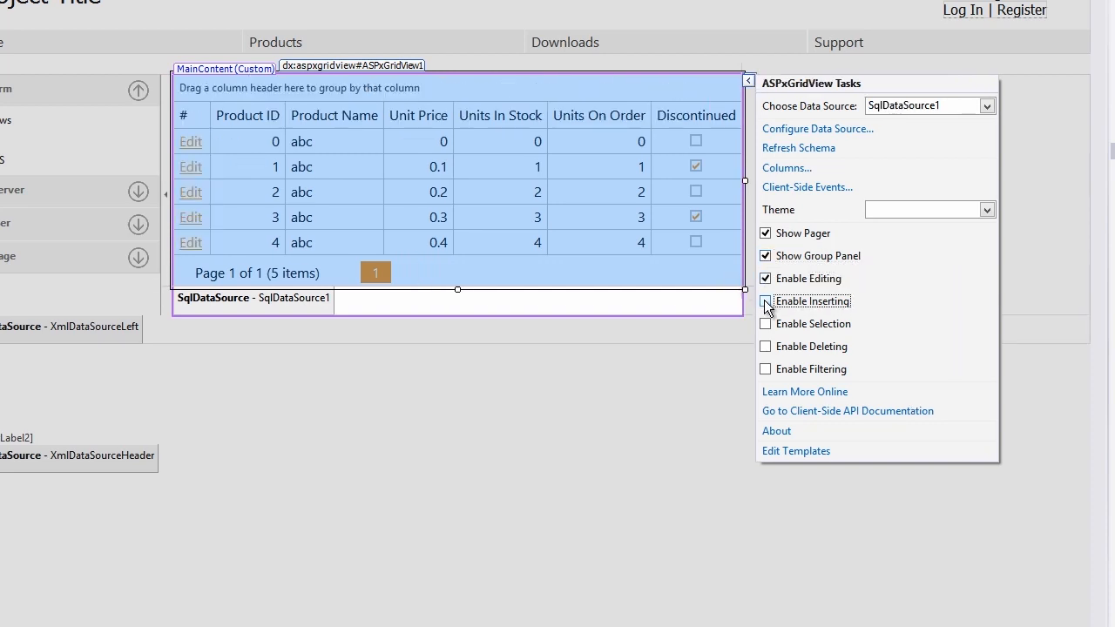
pyautogui.click(765, 300)
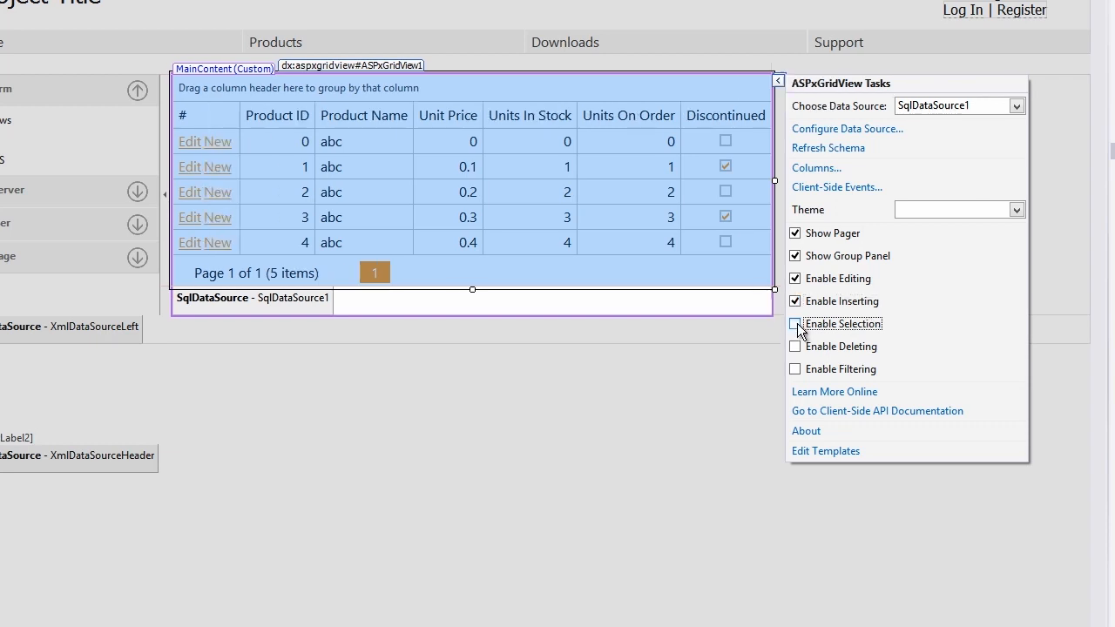
pyautogui.click(795, 323)
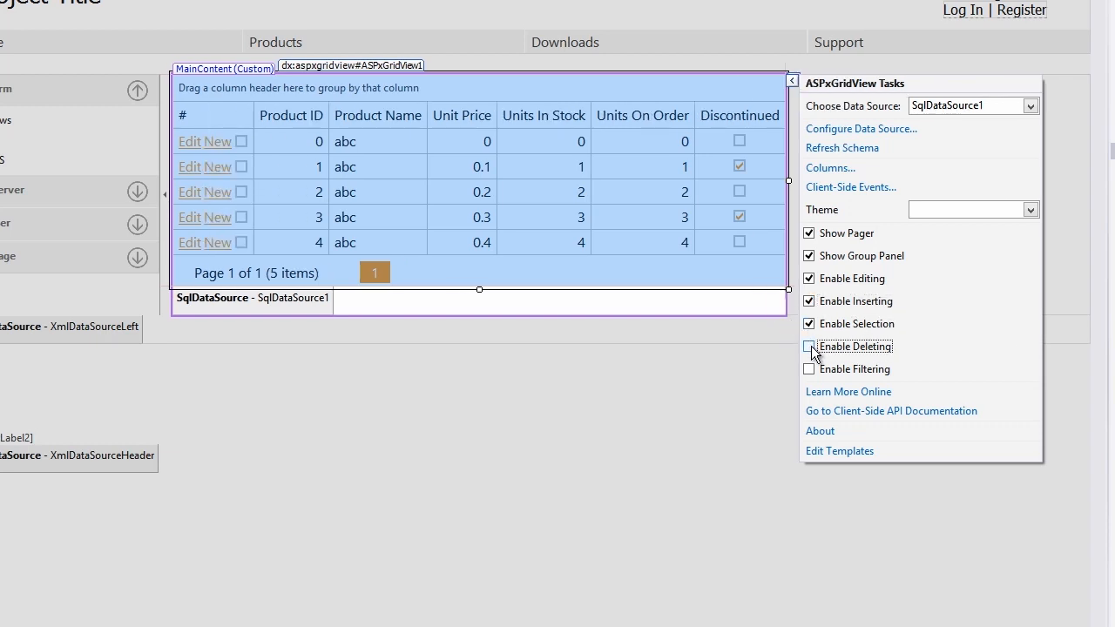
pyautogui.click(810, 346)
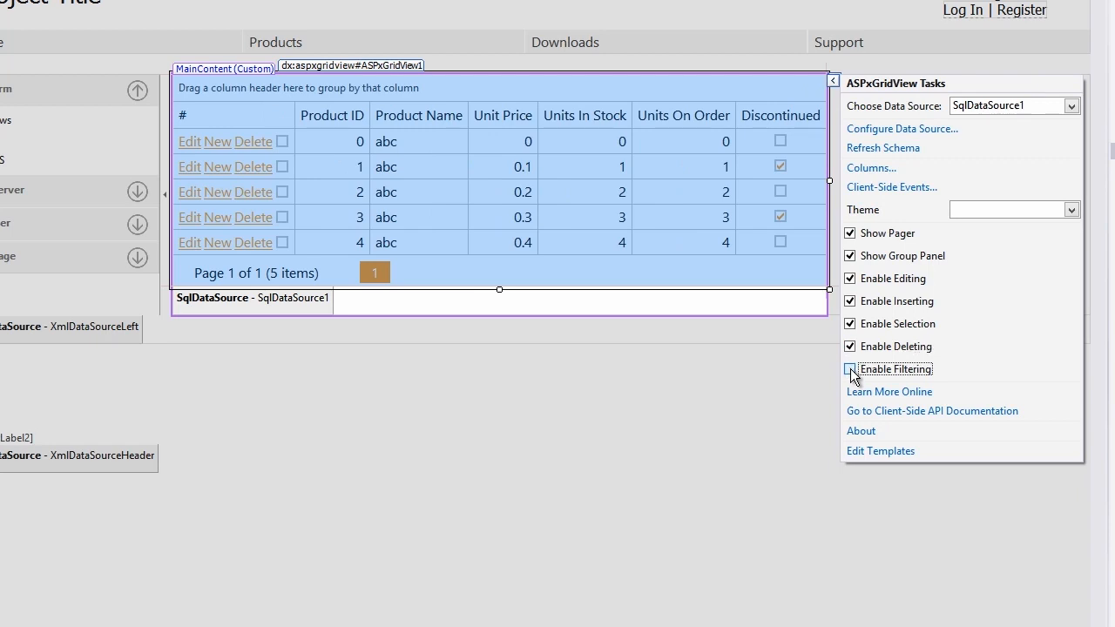
pyautogui.click(851, 368)
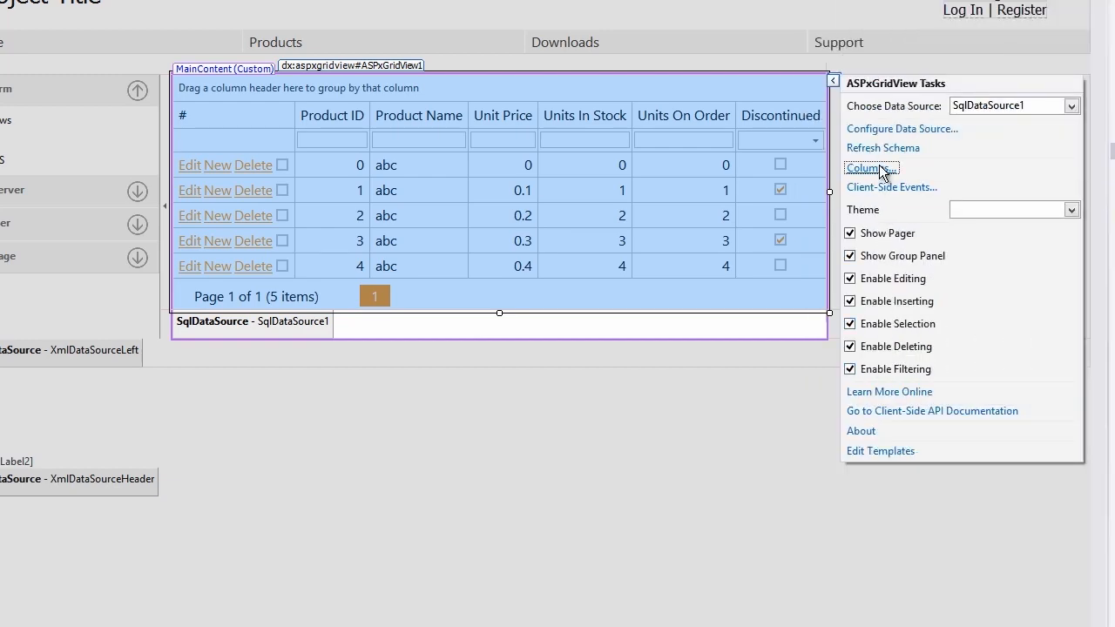
pyautogui.click(871, 168)
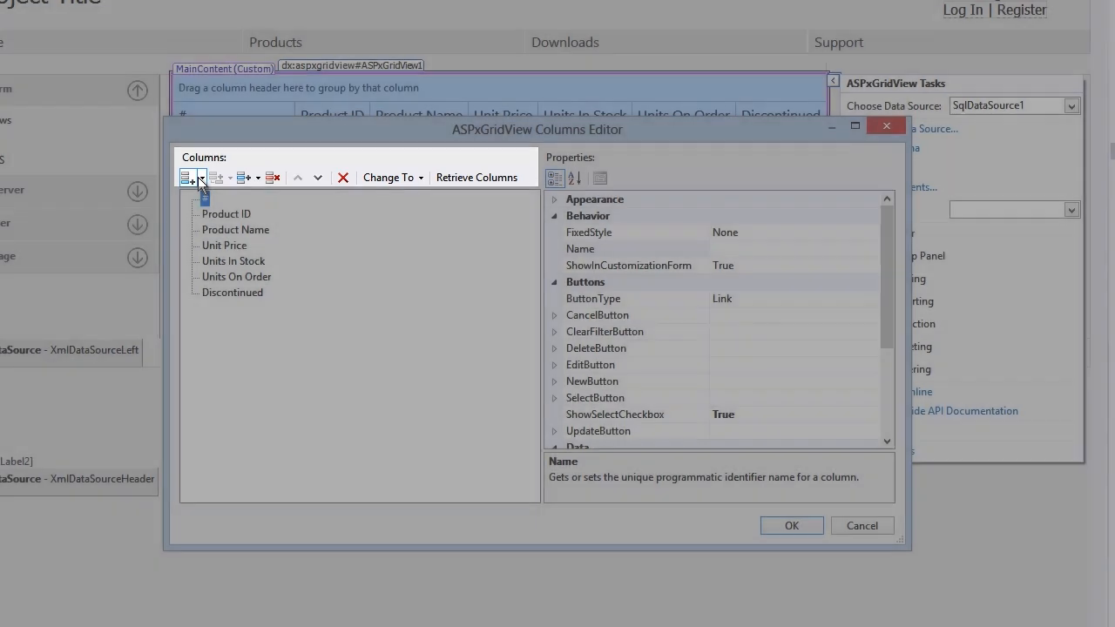
# Step: Replace the Units On Order column with a spin-edit column bound to UnitsOnOrder
pyautogui.click(185, 178)
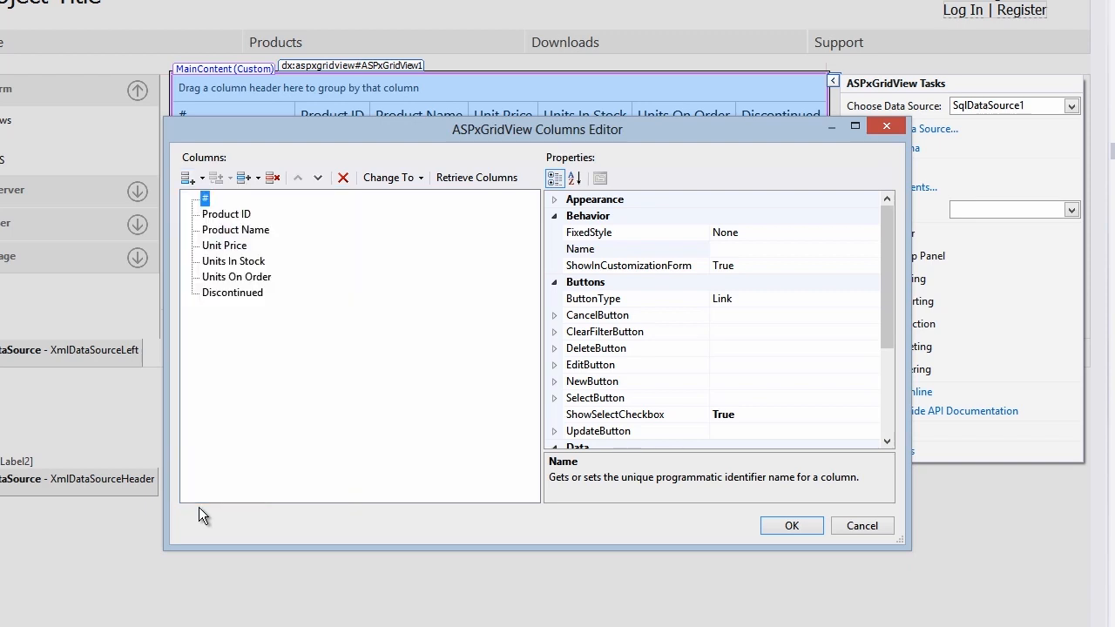
pyautogui.click(236, 276)
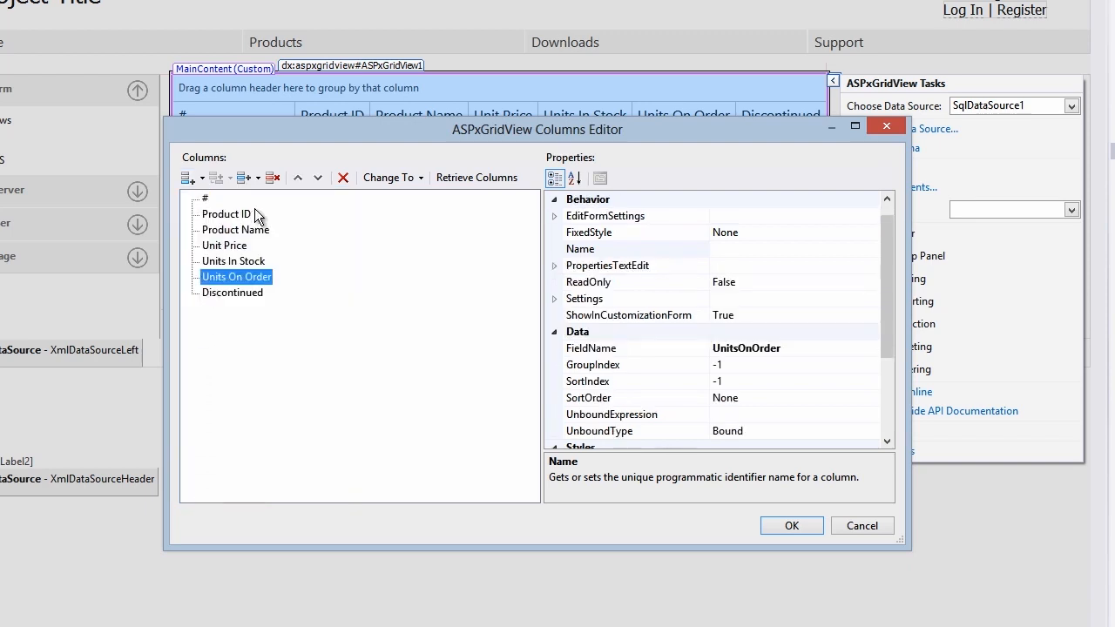
pyautogui.click(272, 178)
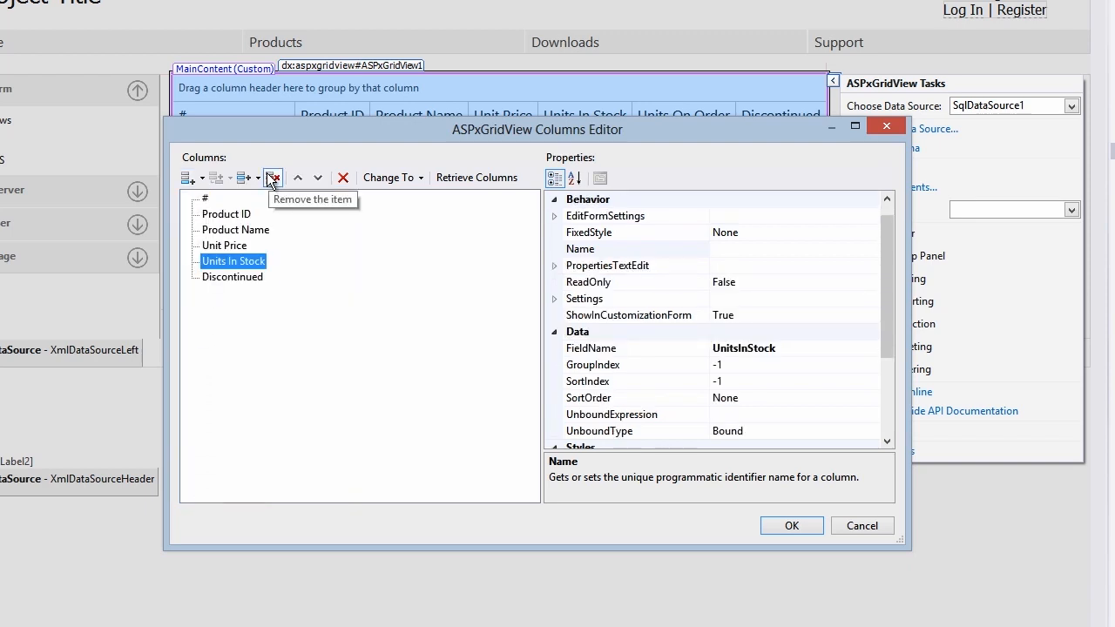
pyautogui.click(245, 178)
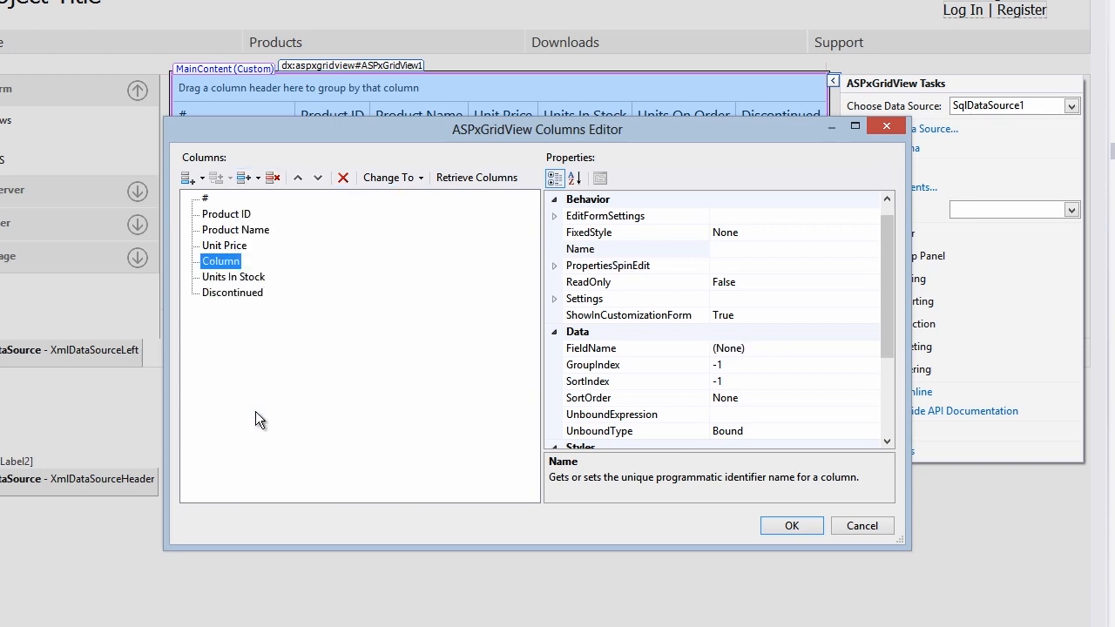
pyautogui.moveTo(791, 364)
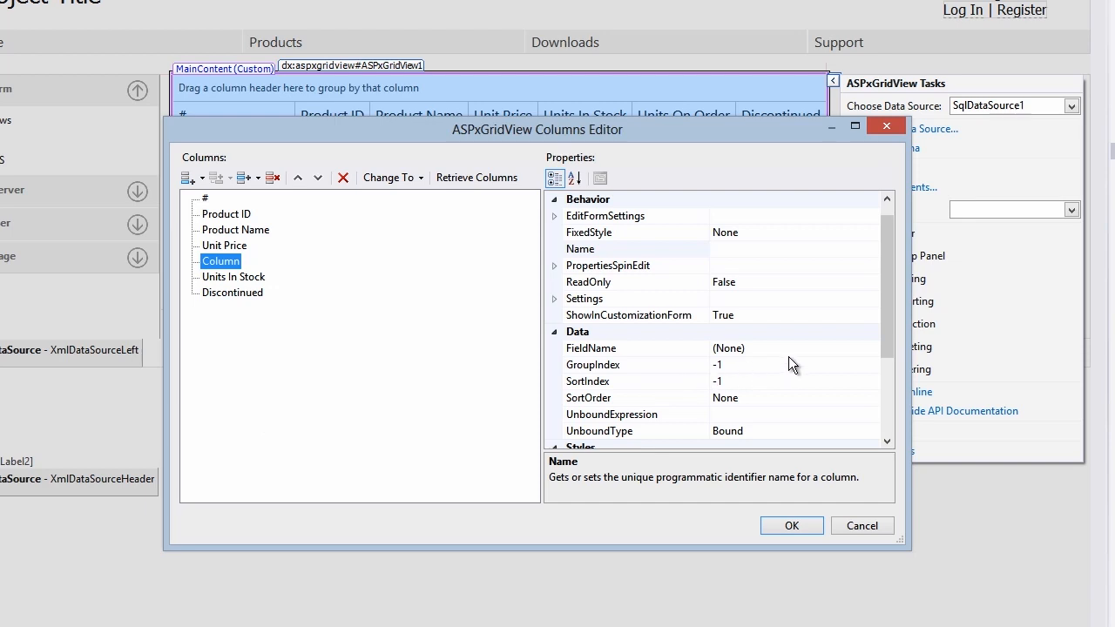
pyautogui.click(870, 349)
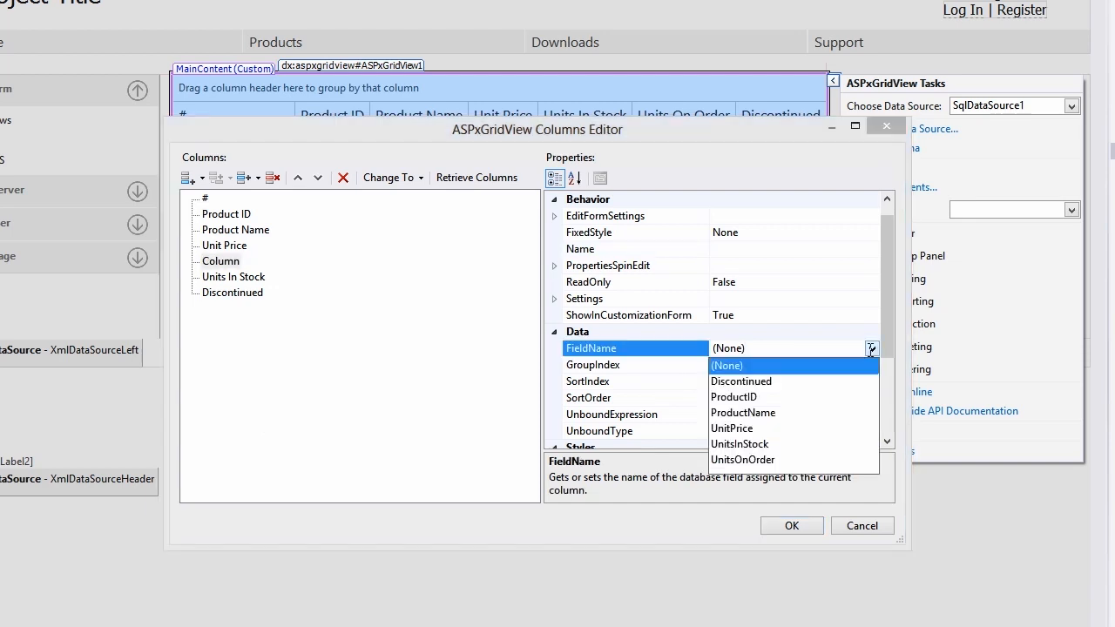
pyautogui.click(743, 459)
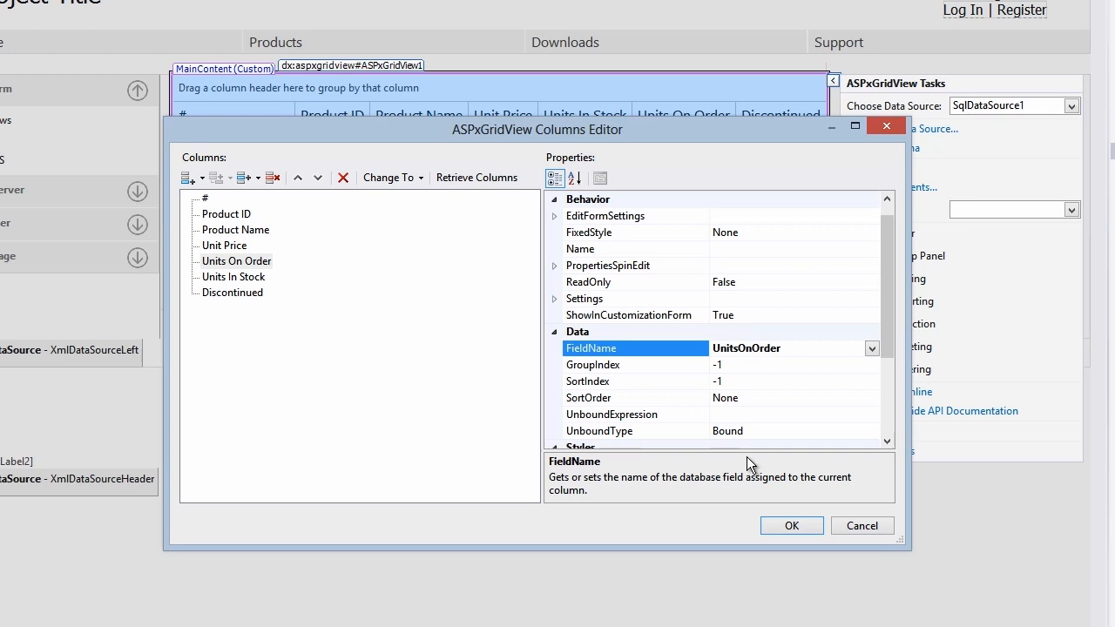
# Step: Move Unit Price further down and set its display format to currency 'c'
pyautogui.click(225, 245)
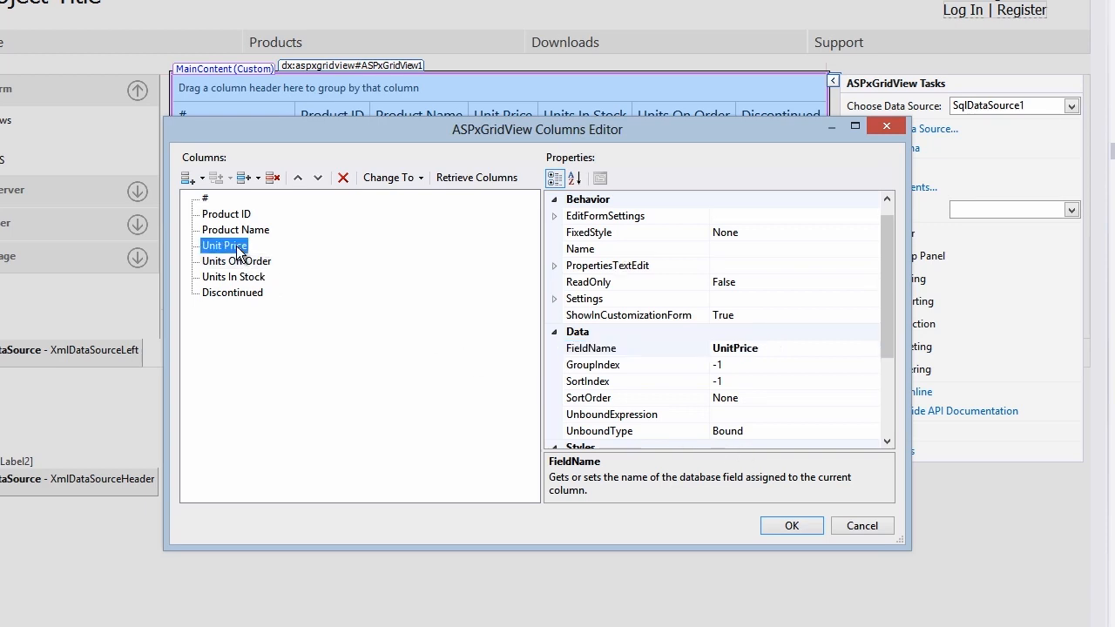
pyautogui.click(318, 178)
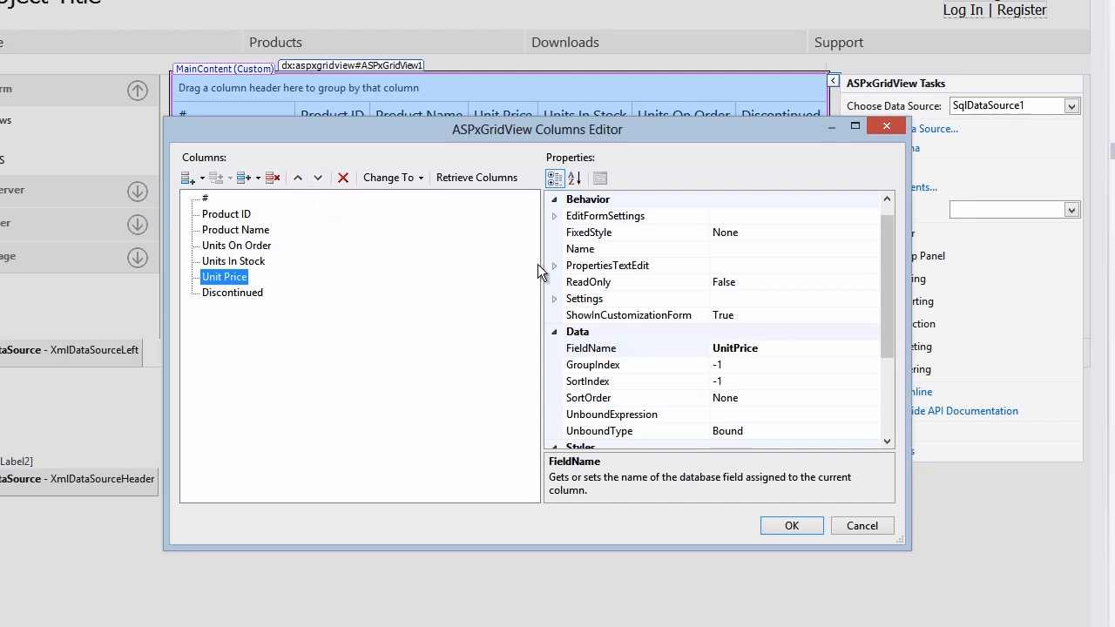
pyautogui.click(555, 266)
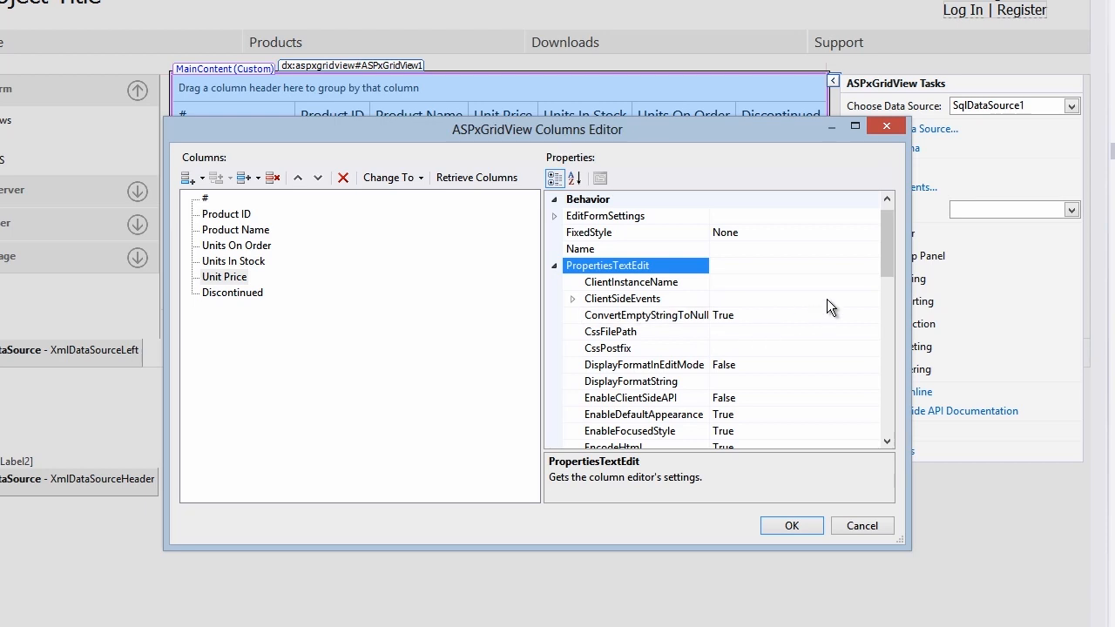
pyautogui.write('c')
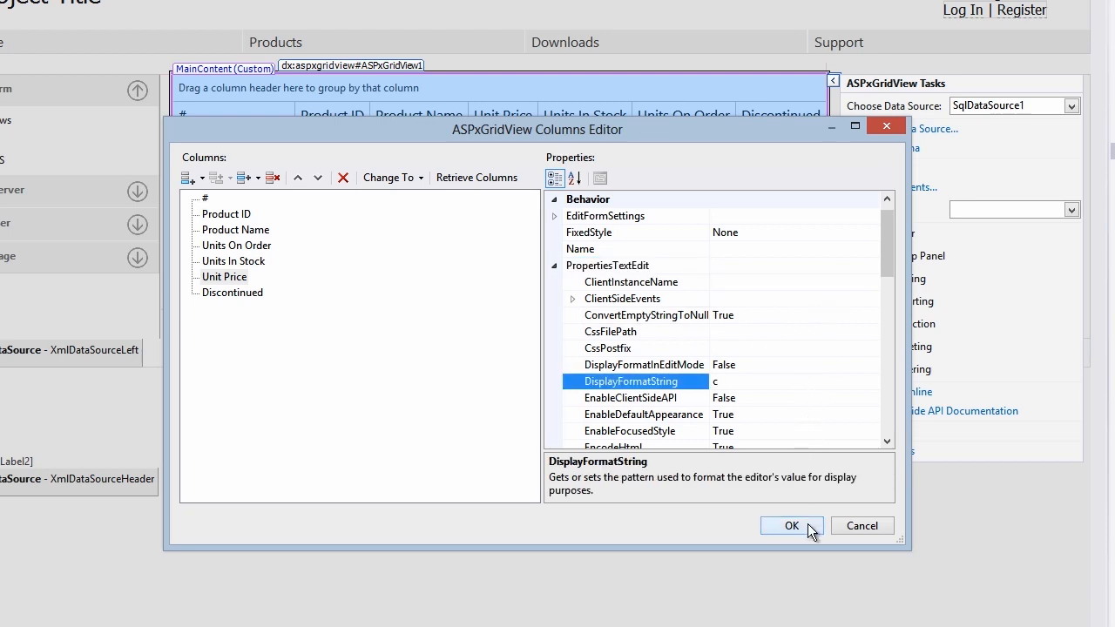
pyautogui.click(791, 525)
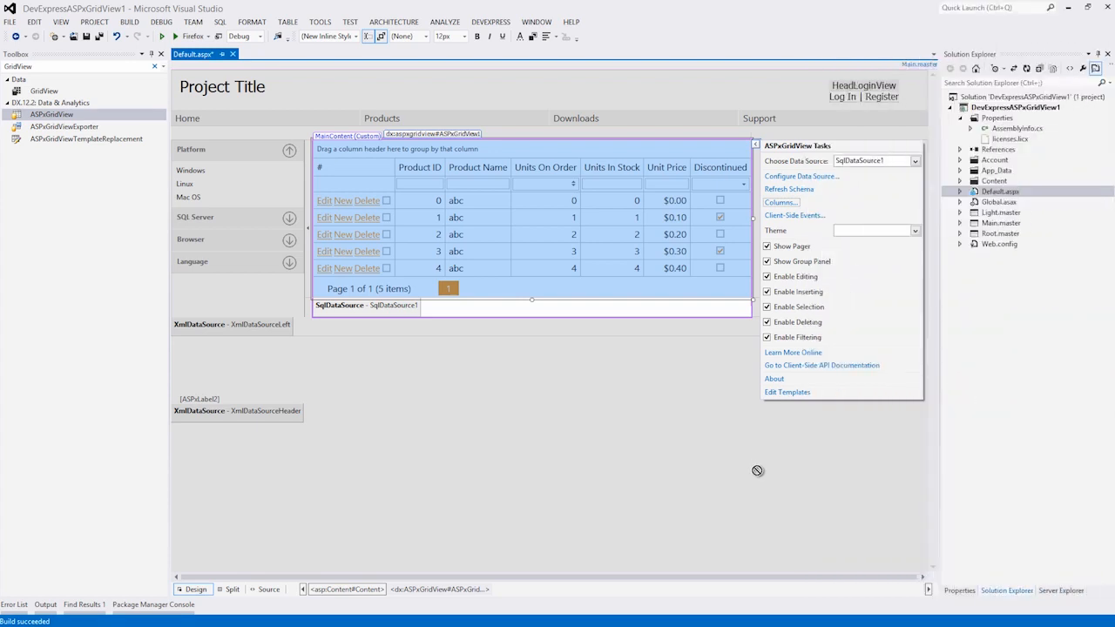
# Step: Collapse the Appearance and Behavior categories in ASPxGridView1's Properties window
pyautogui.click(960, 591)
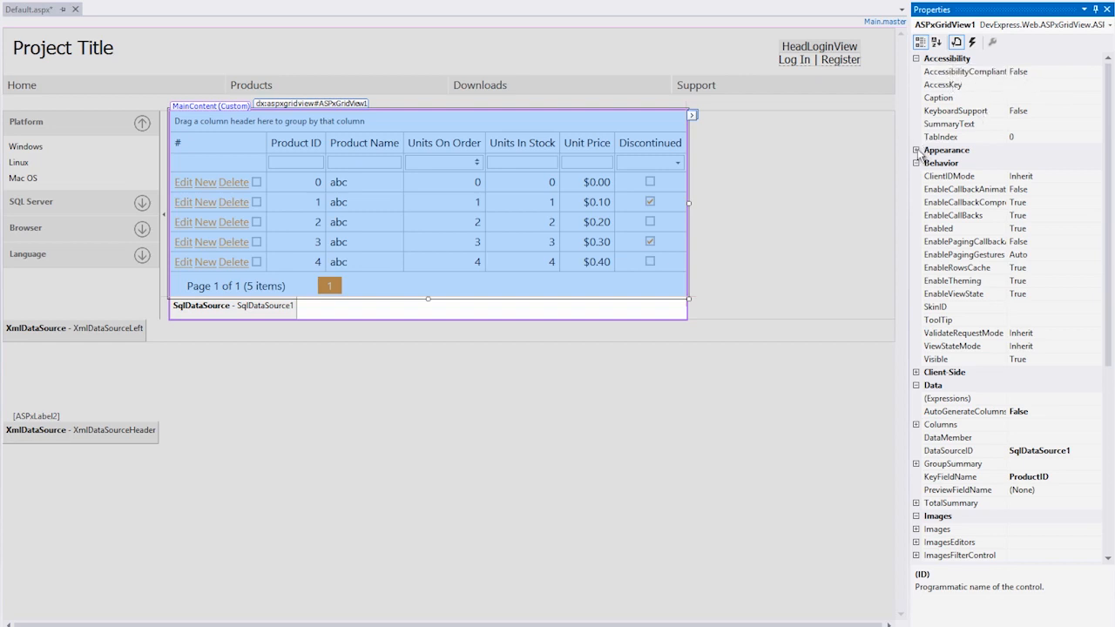
pyautogui.click(949, 150)
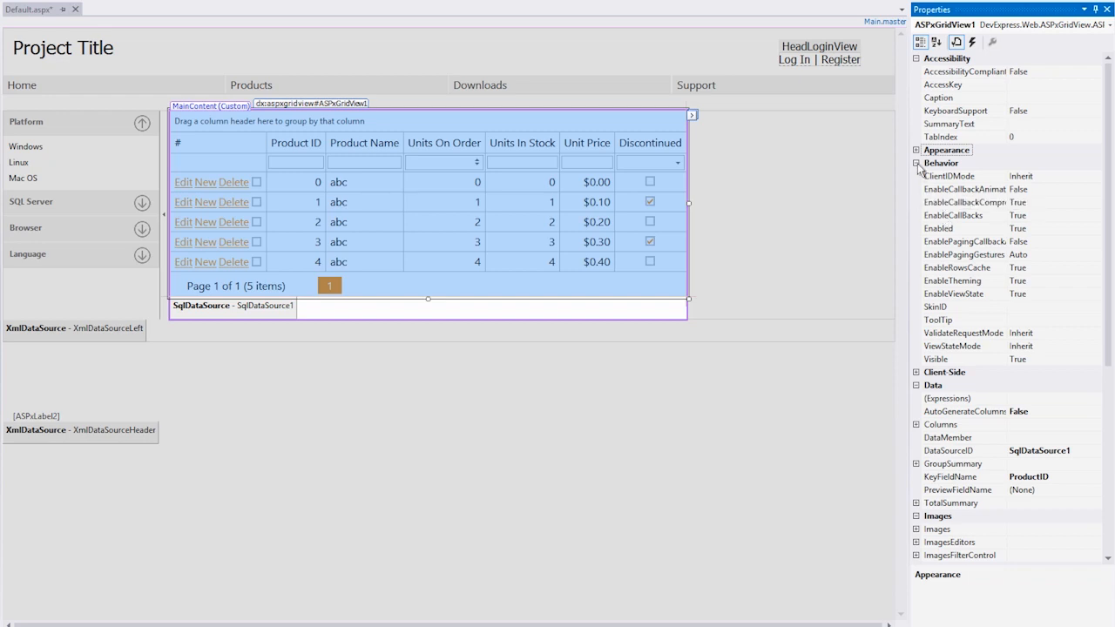
pyautogui.click(917, 163)
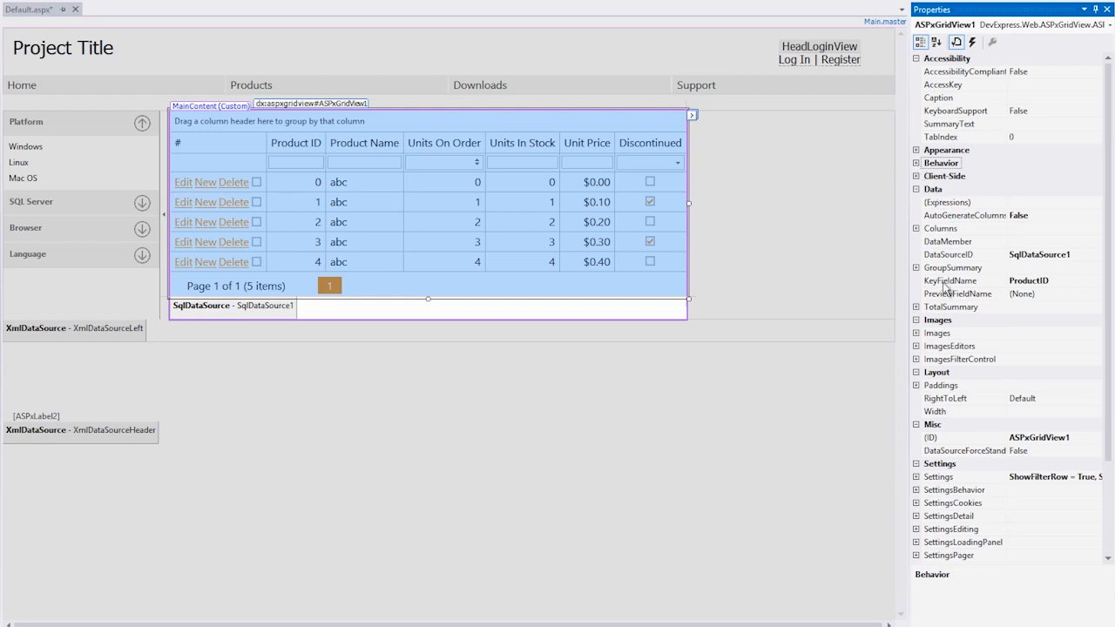
# Step: Collapse Data, set the grid's ID to ProductGridView, and expand SettingsText
pyautogui.click(918, 189)
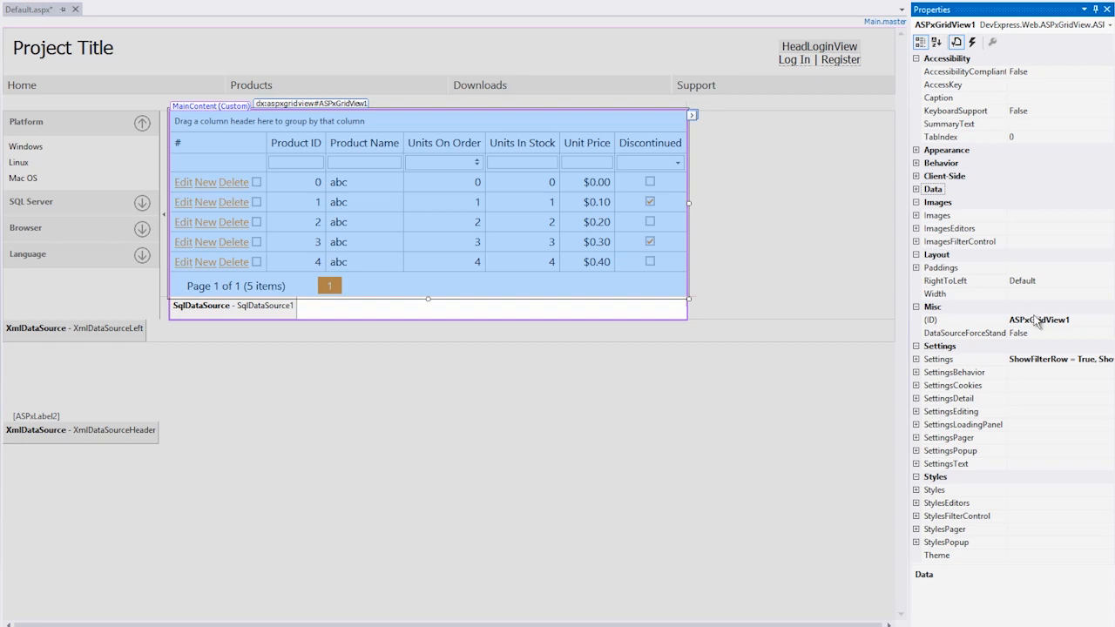
pyautogui.click(1039, 319)
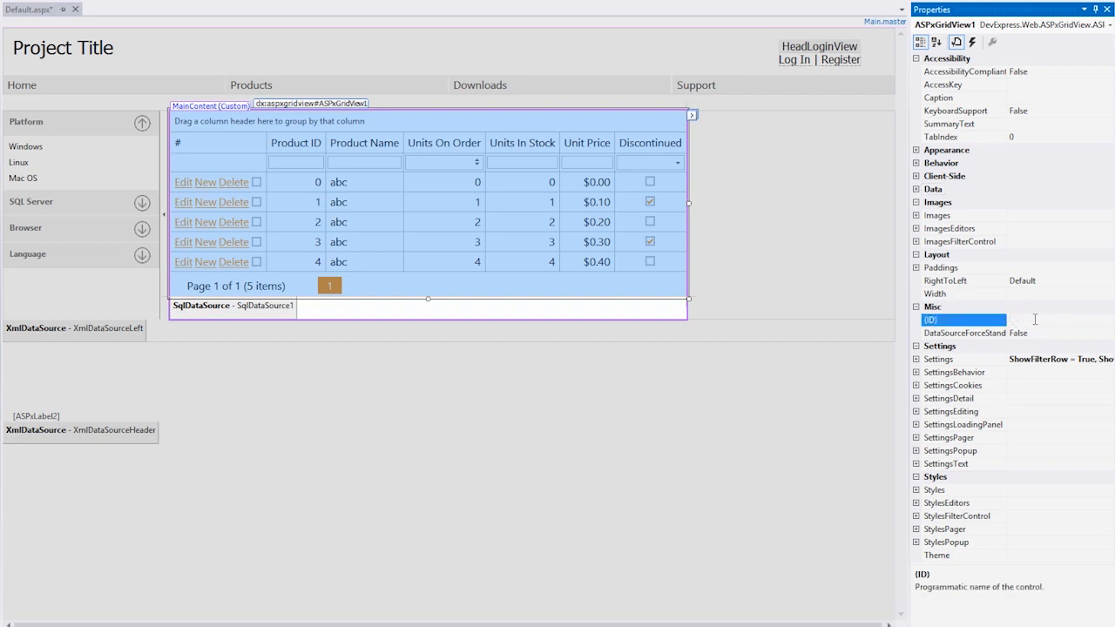
pyautogui.write('ProductGridView')
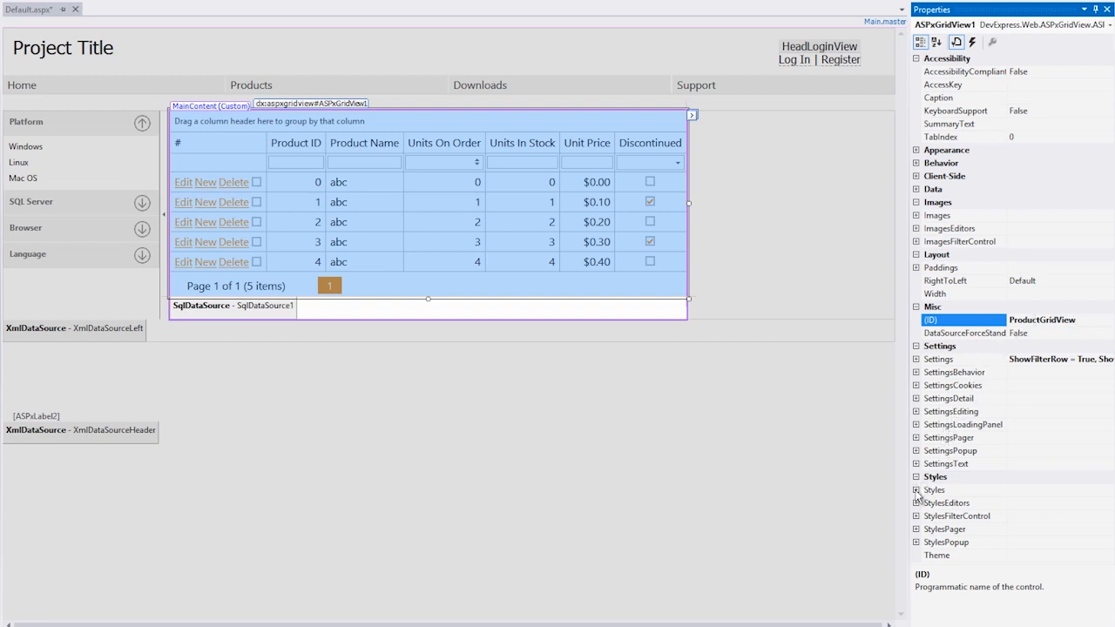
pyautogui.click(917, 490)
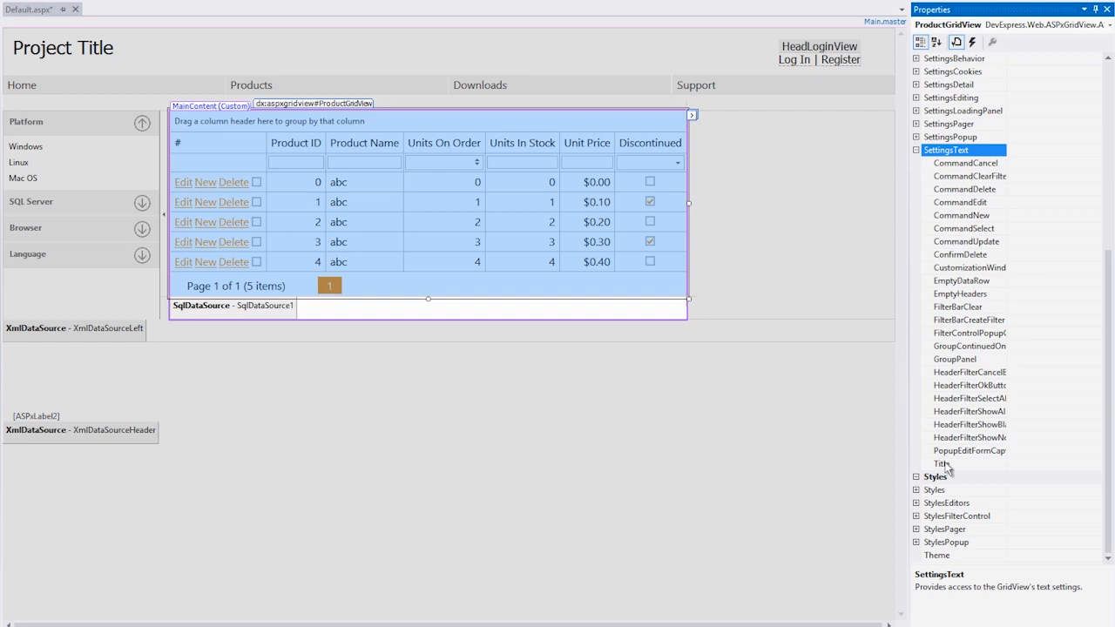
# Step: Set the grid's SettingsText Title to 'Product Information'
pyautogui.click(943, 463)
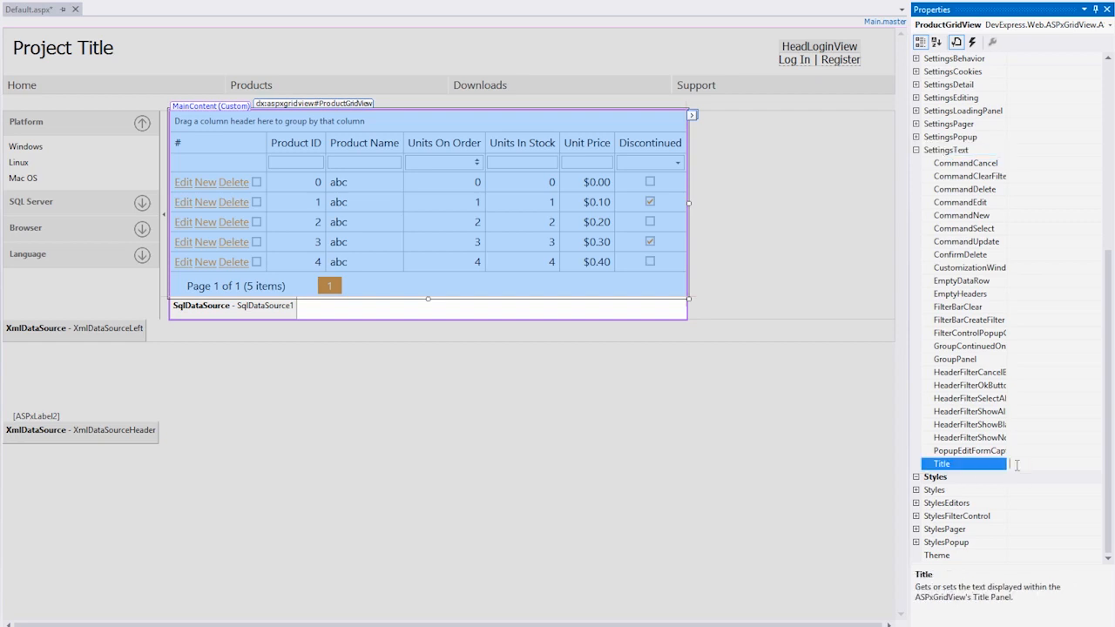
pyautogui.write('Product Information')
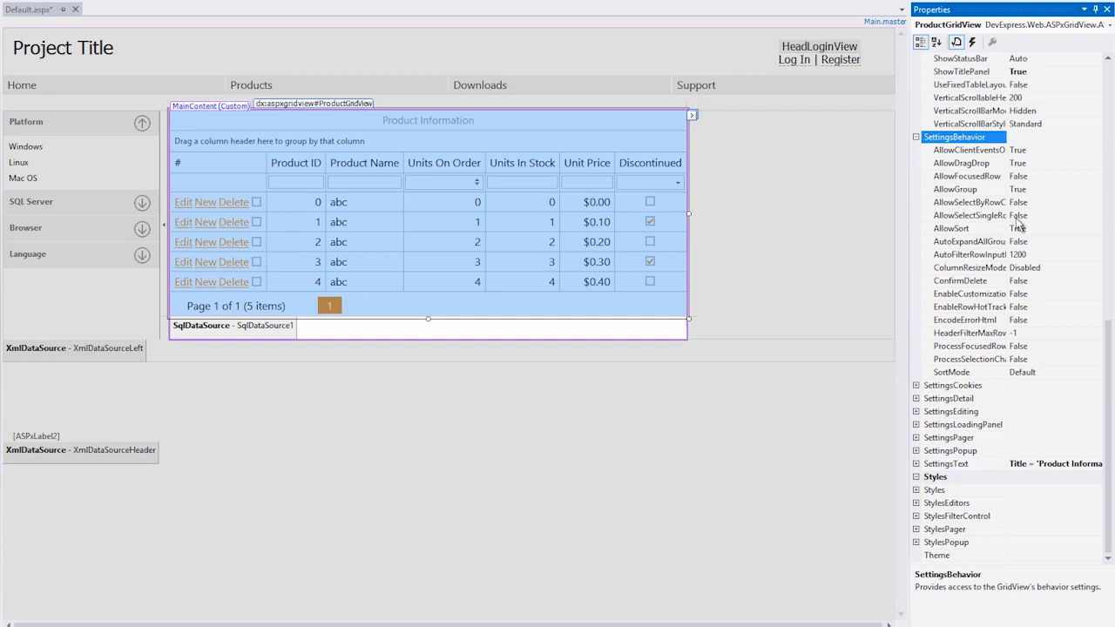
# Step: Set AllowFocusedRow to True under SettingsBehavior and collapse that group
pyautogui.click(966, 176)
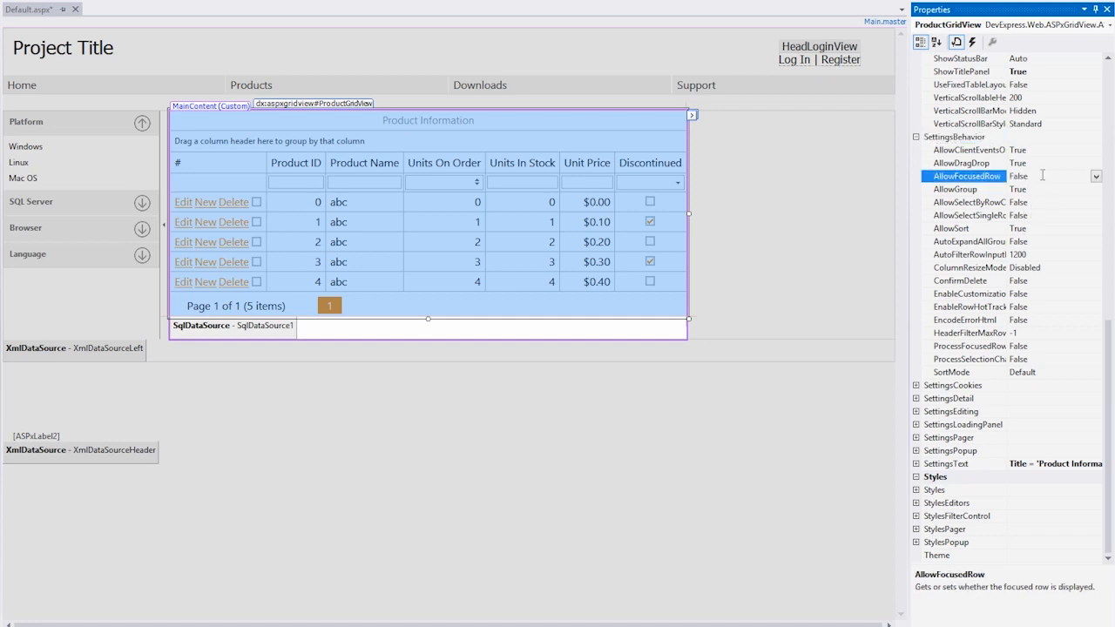
pyautogui.click(1068, 176)
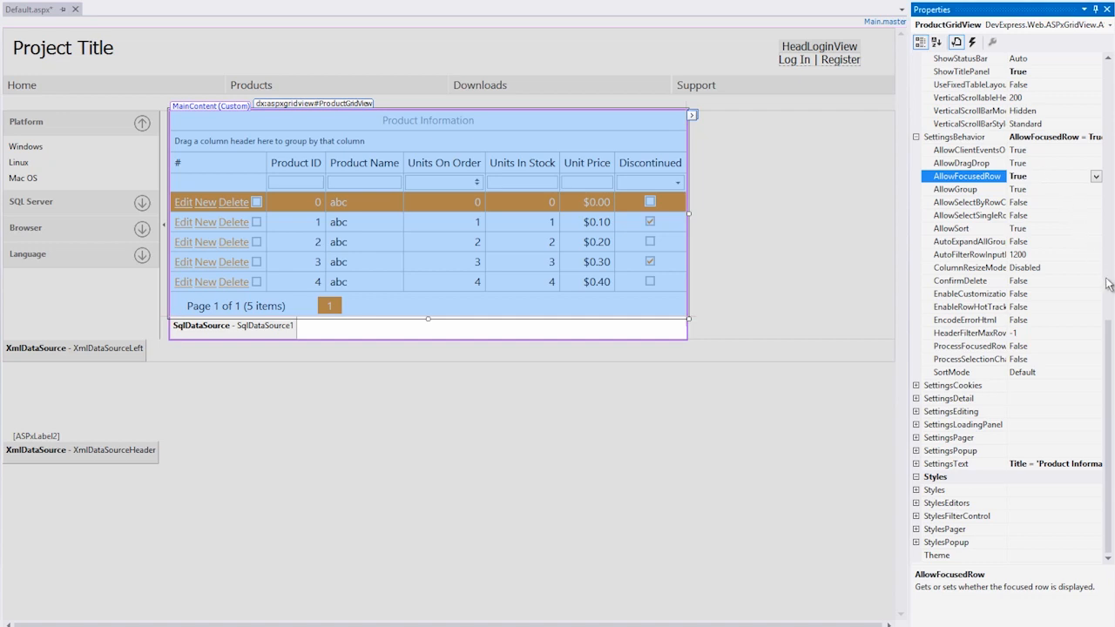
pyautogui.scroll(-3)
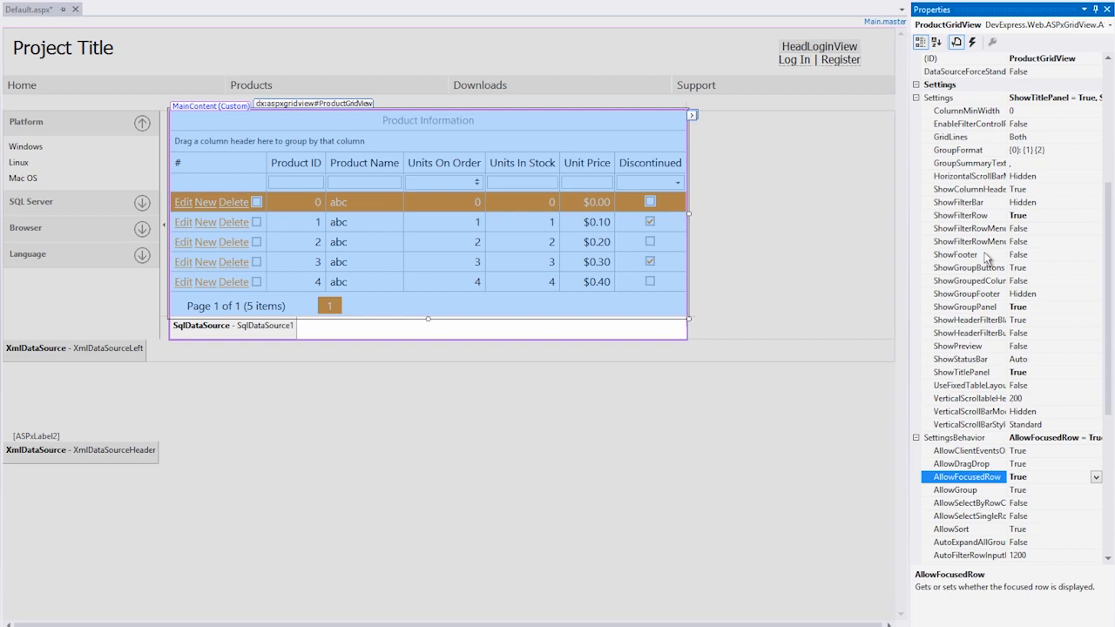
pyautogui.click(958, 254)
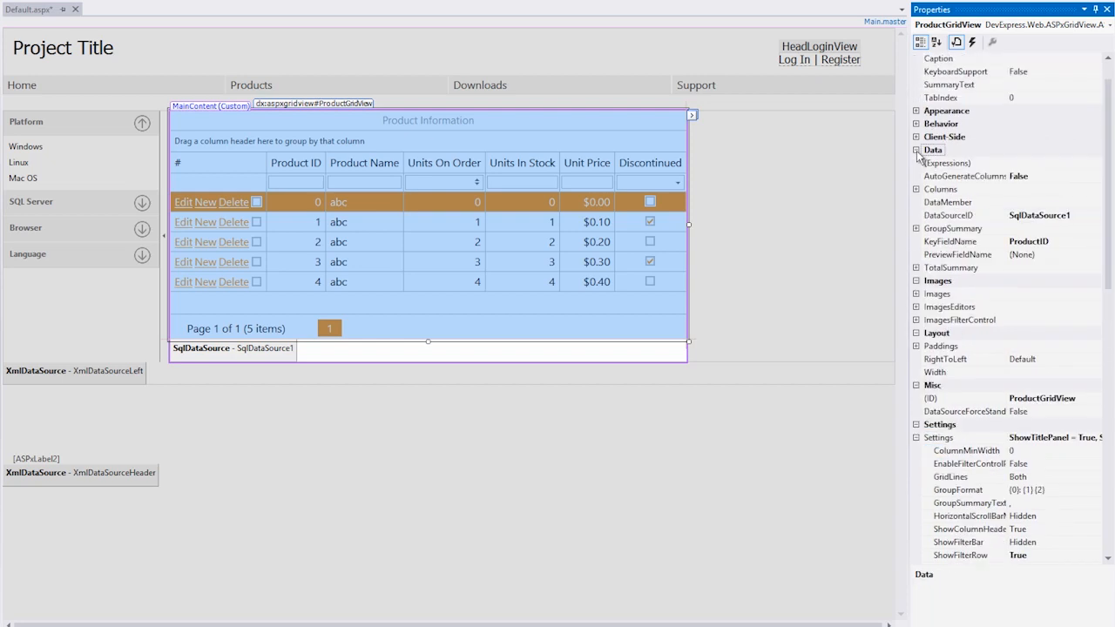
pyautogui.click(950, 267)
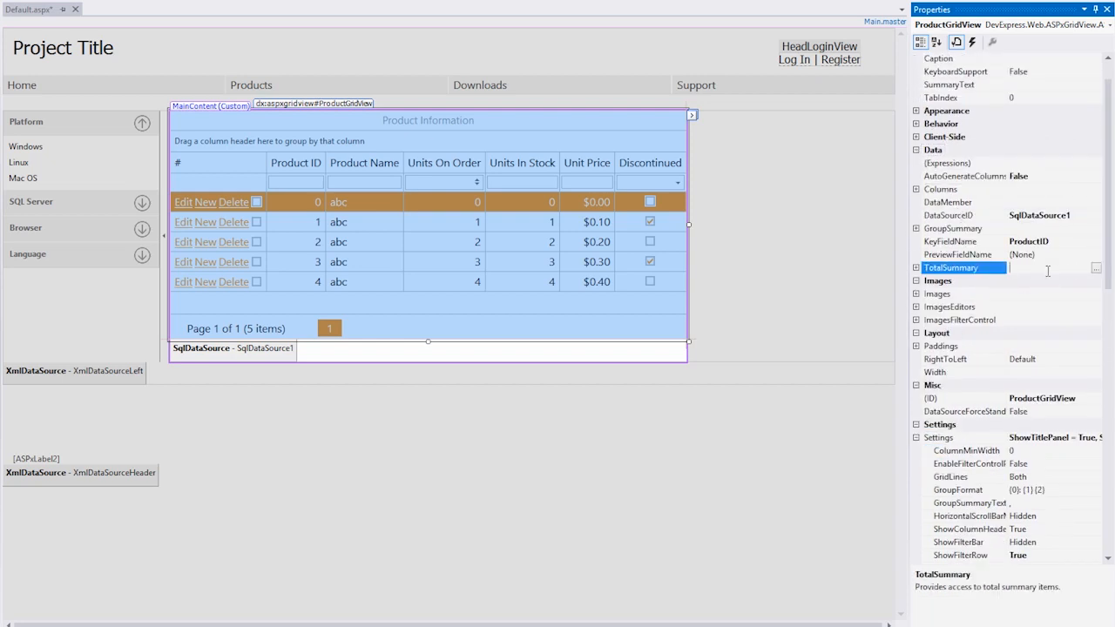
# Step: Add two total summary items, the second a Count of ProductID under Product ID
pyautogui.click(1096, 268)
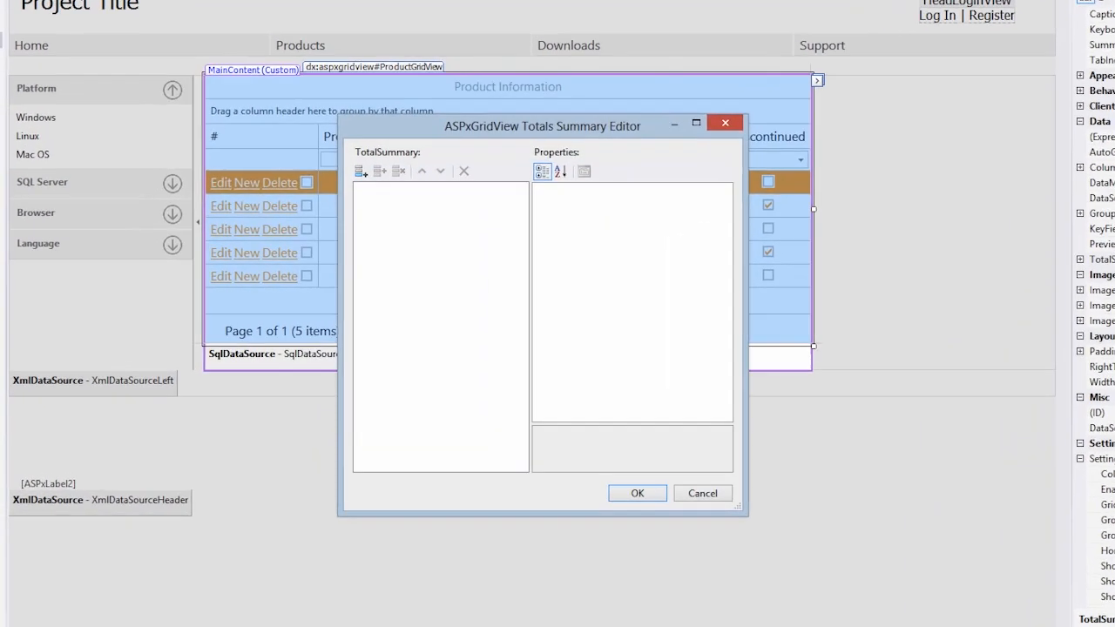
pyautogui.click(360, 171)
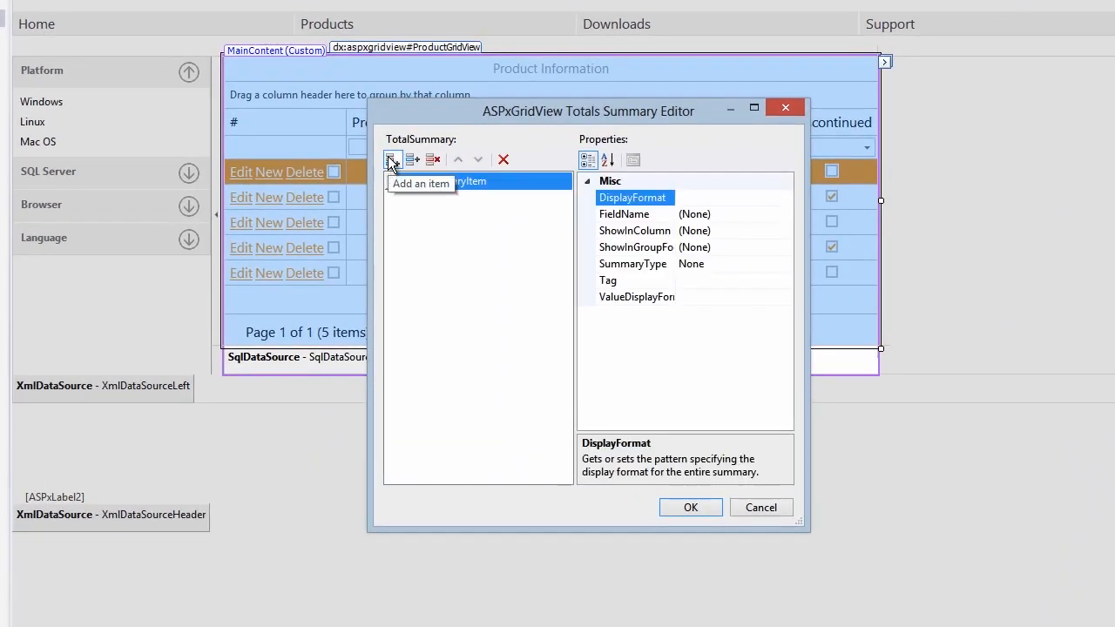
pyautogui.click(392, 159)
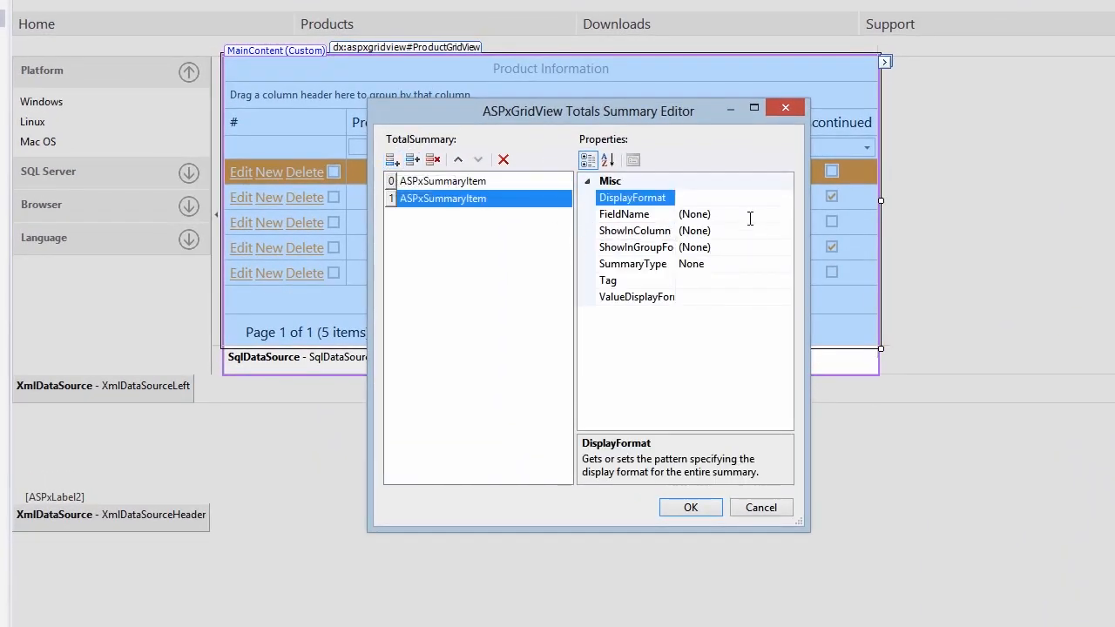
pyautogui.click(635, 214)
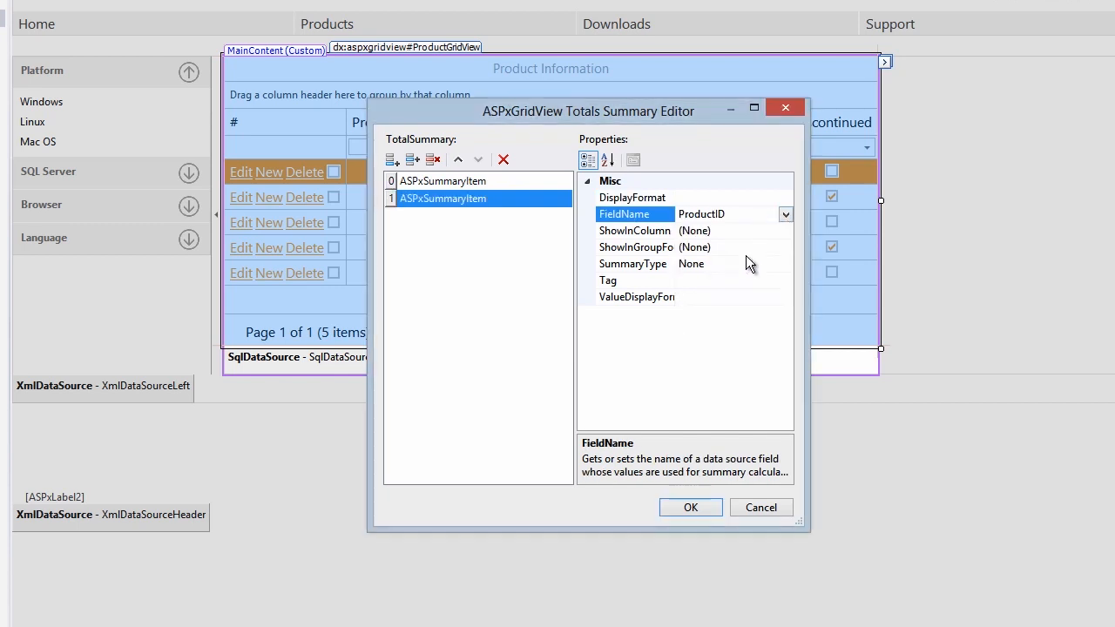
pyautogui.click(785, 231)
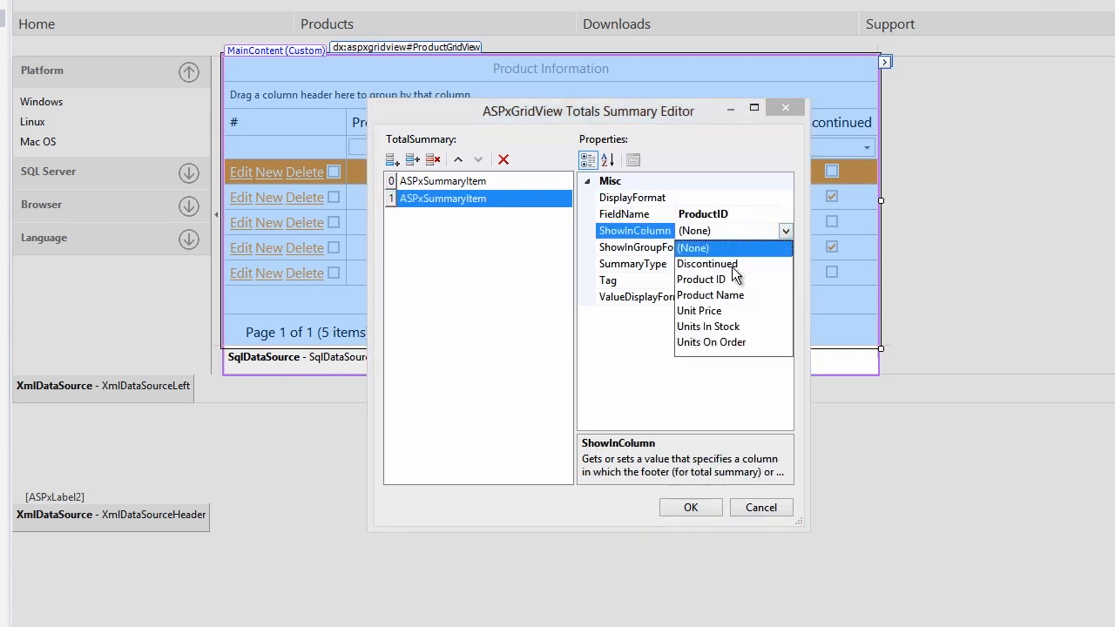
pyautogui.click(701, 279)
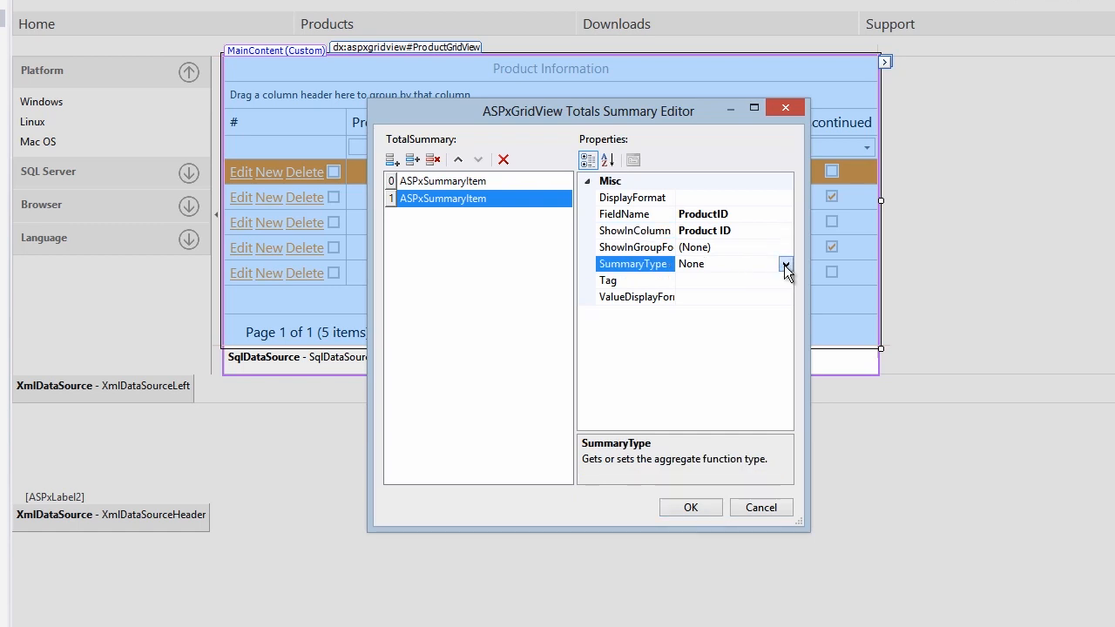
pyautogui.click(785, 264)
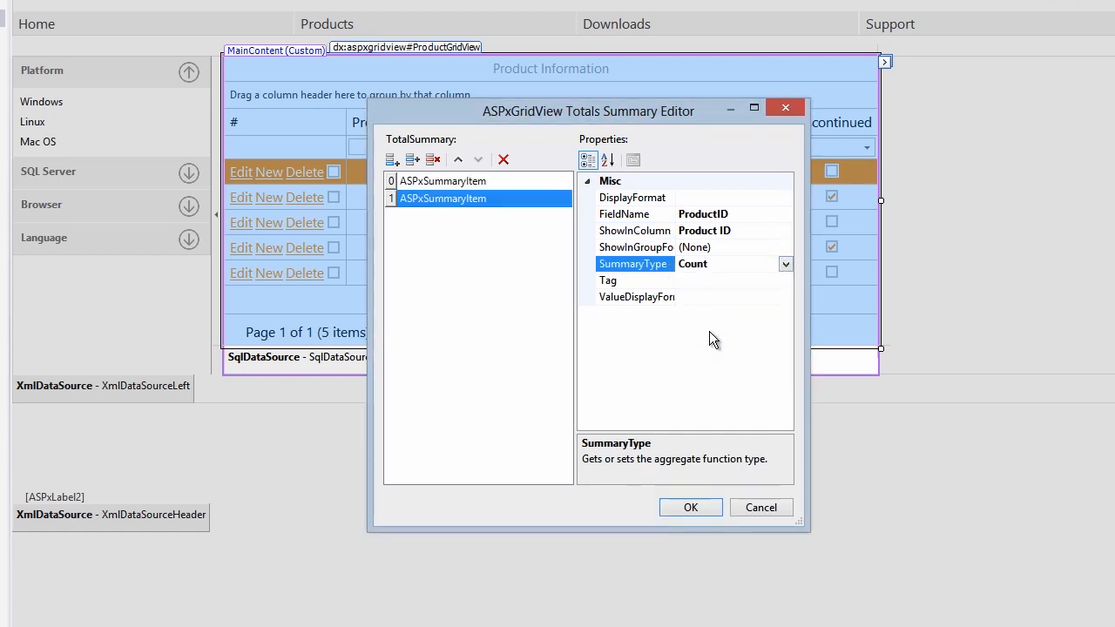
# Step: Make the first summary a Sum of UnitsOnOrder and confirm the editor
pyautogui.click(443, 180)
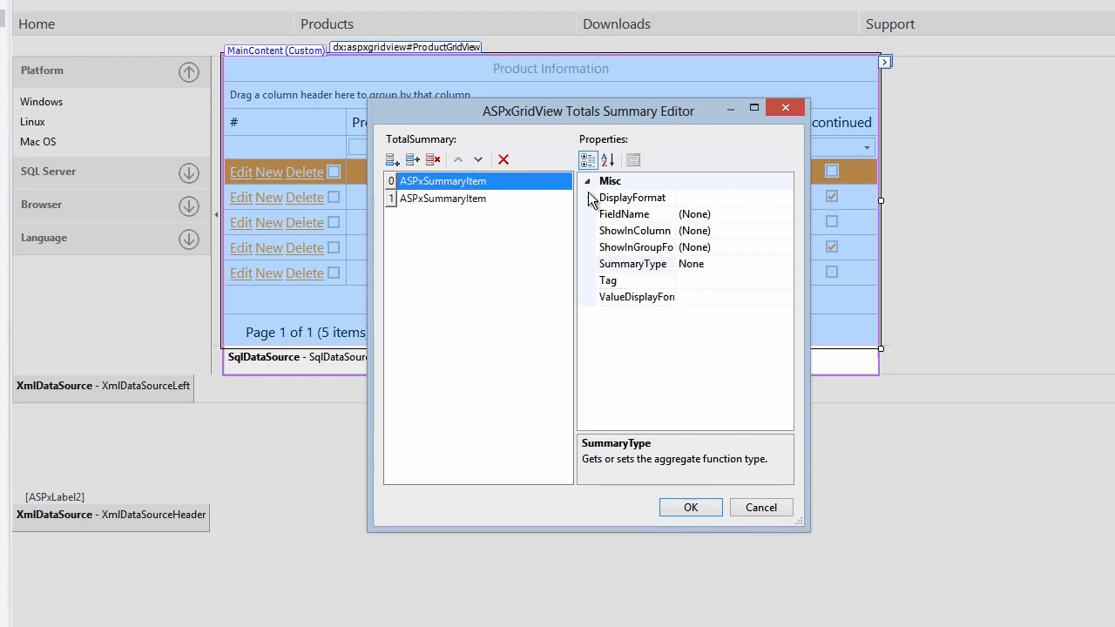
pyautogui.click(785, 214)
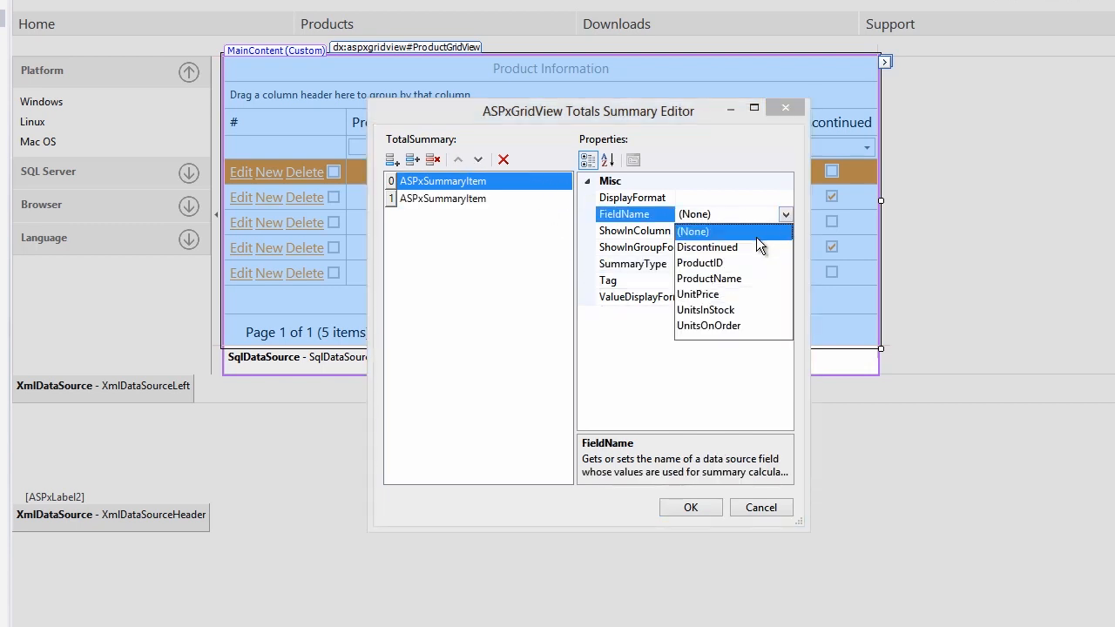
pyautogui.click(708, 326)
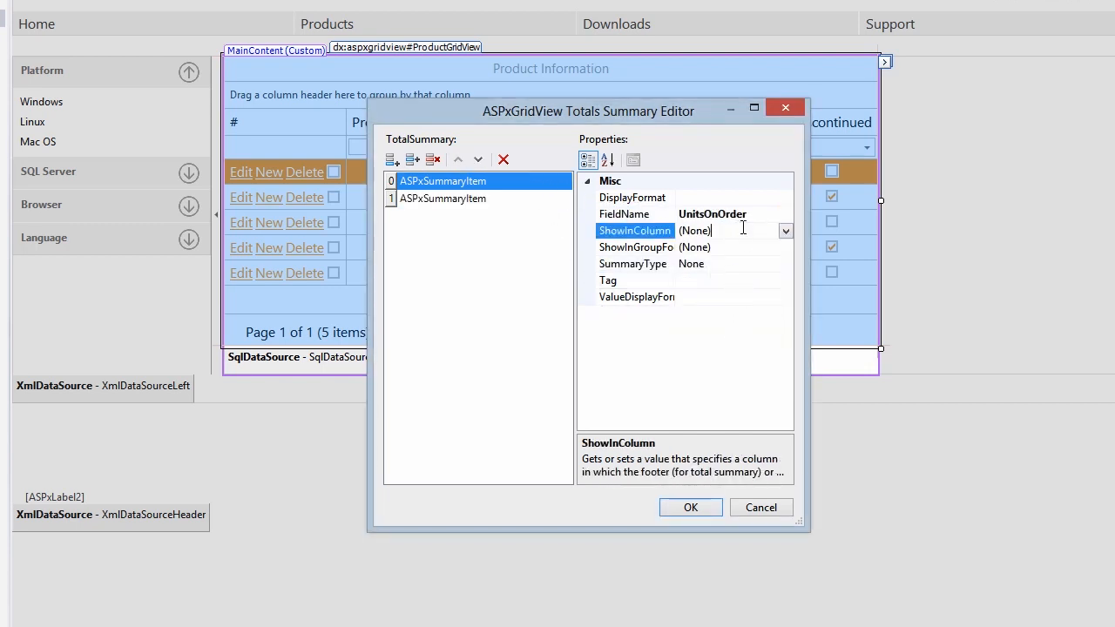
pyautogui.click(783, 230)
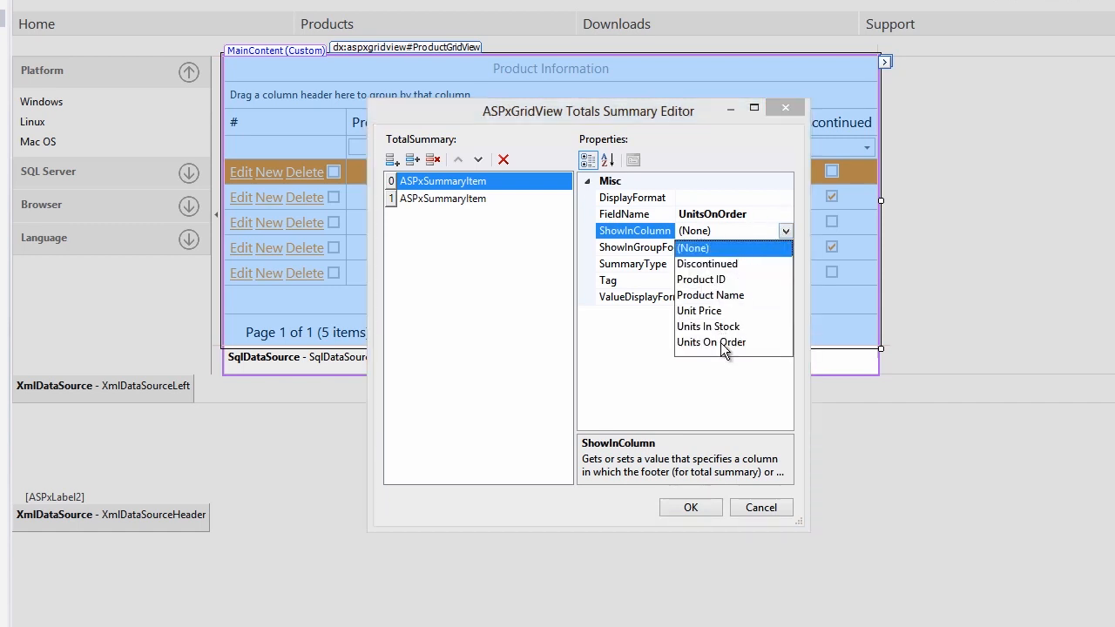
pyautogui.click(711, 342)
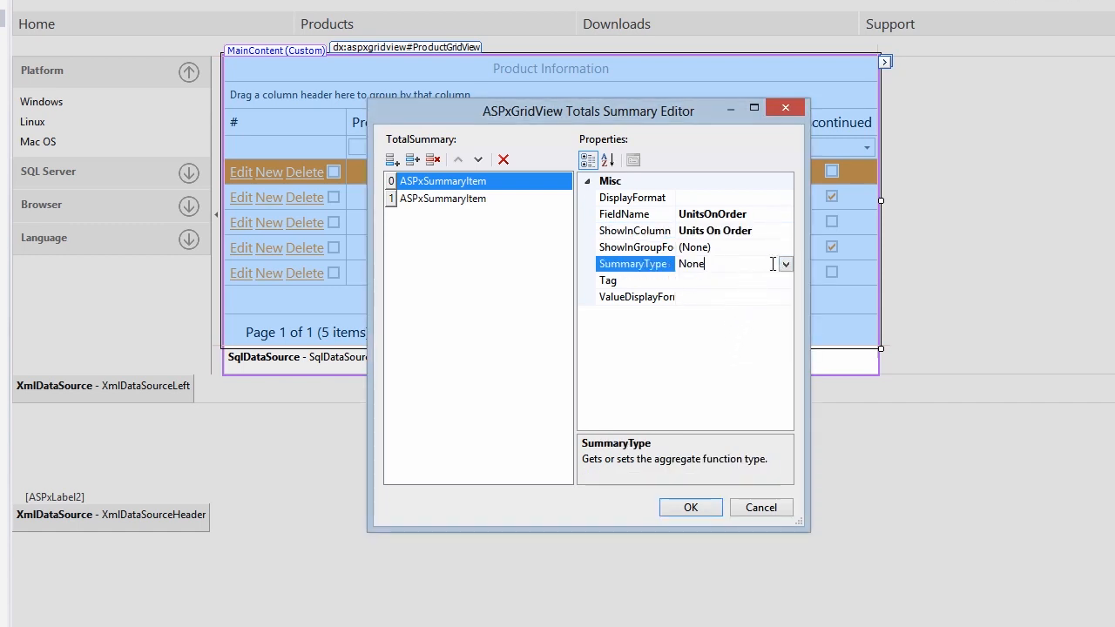
pyautogui.click(784, 264)
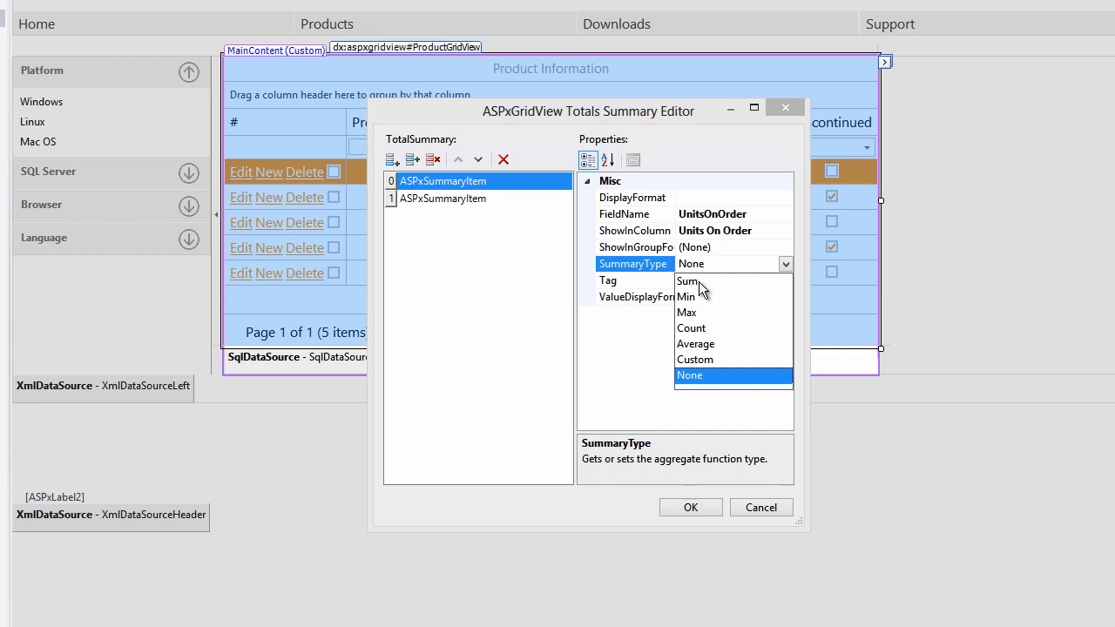
pyautogui.click(689, 280)
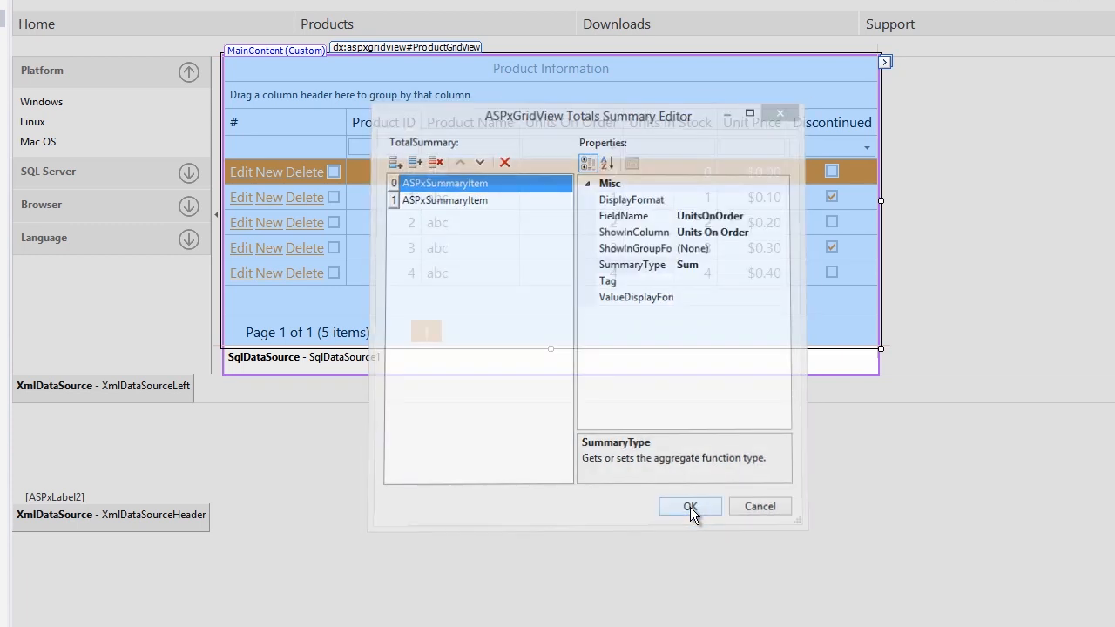
pyautogui.click(690, 506)
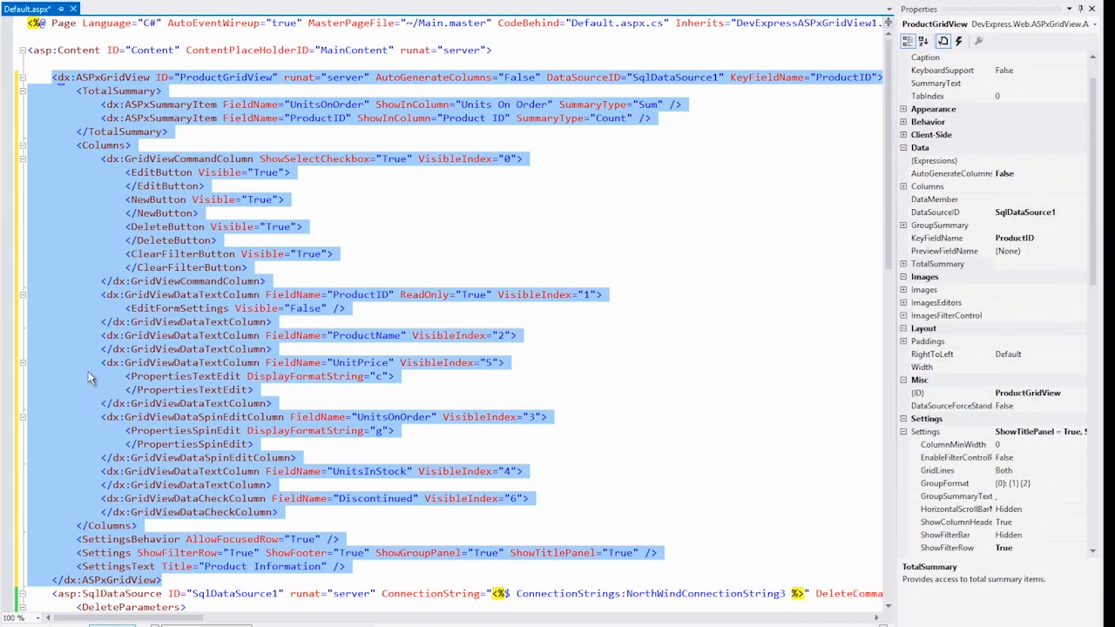
pyautogui.moveTo(51, 238)
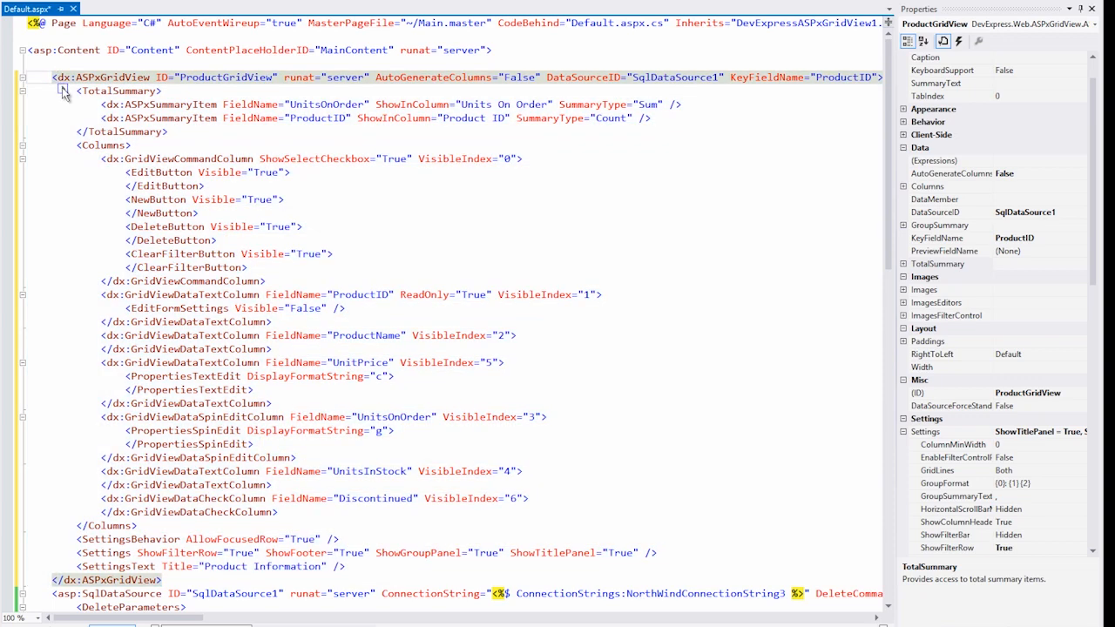
# Step: Open the ProductGridView common tasks panel from its smart tag
pyautogui.click(62, 89)
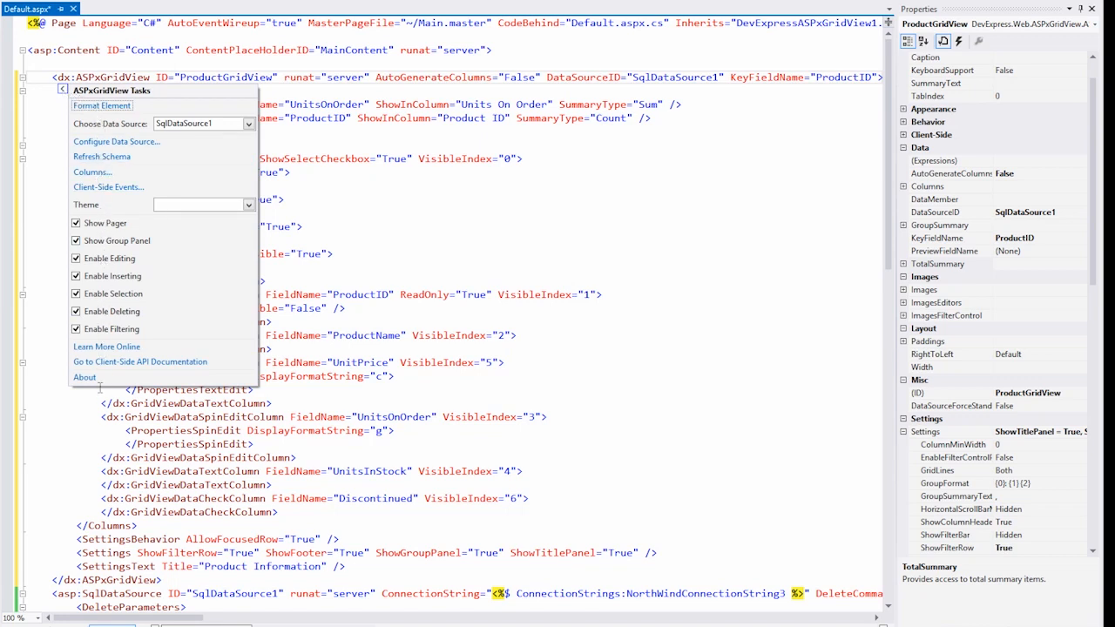
pyautogui.moveTo(142, 374)
pyautogui.write(' Width="')
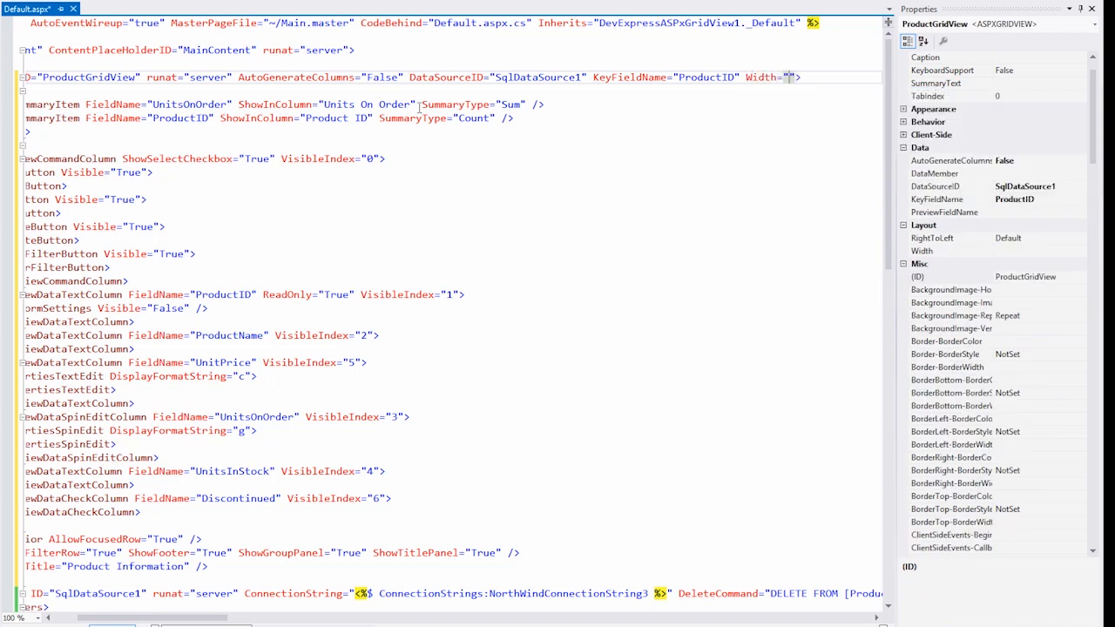
# Step: Set the ASPxGridView tag's Width attribute to 100%
pyautogui.write('100px')
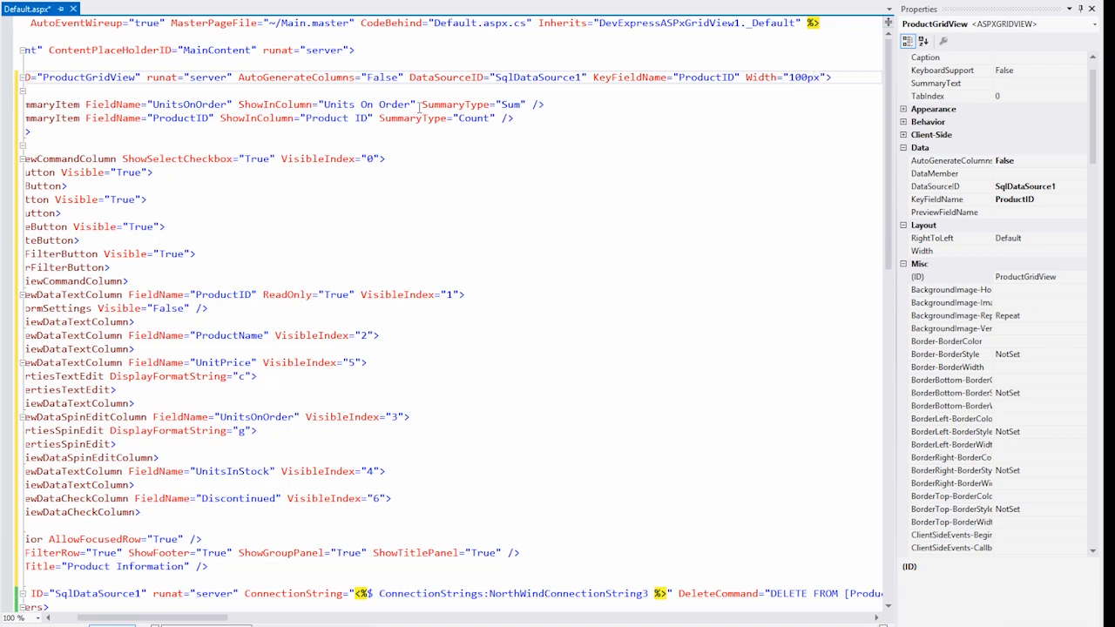
pyautogui.write('100%')
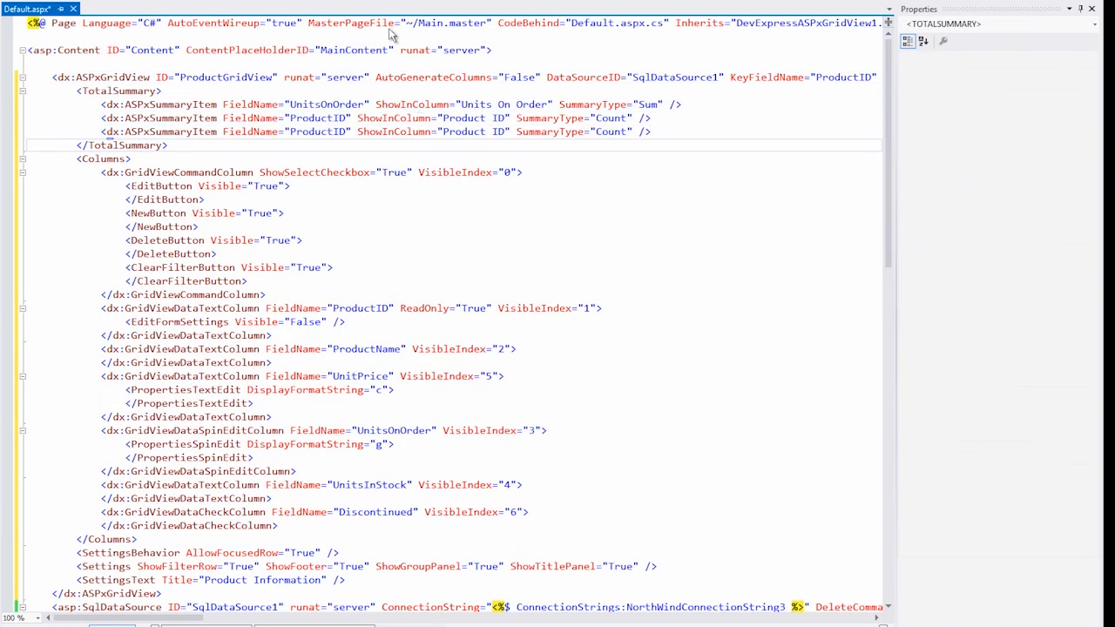
# Step: Change the duplicated summary item to an Average of UnitPrice shown under UnitPrice
pyautogui.doubleClick(318, 132)
pyautogui.write('UnitPri')
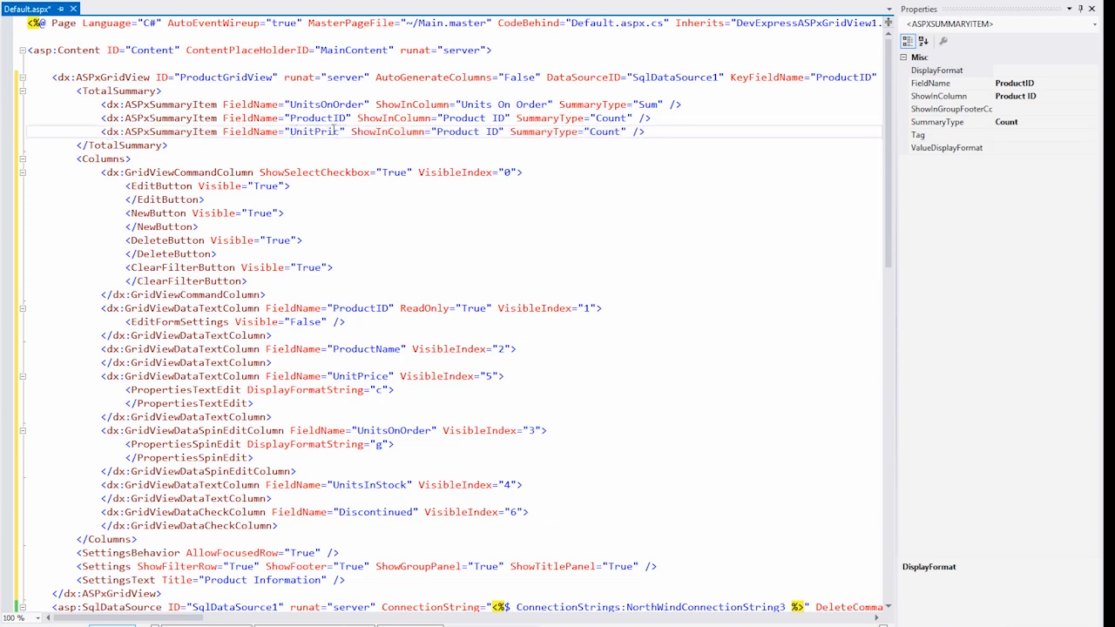
pyautogui.doubleClick(473, 132)
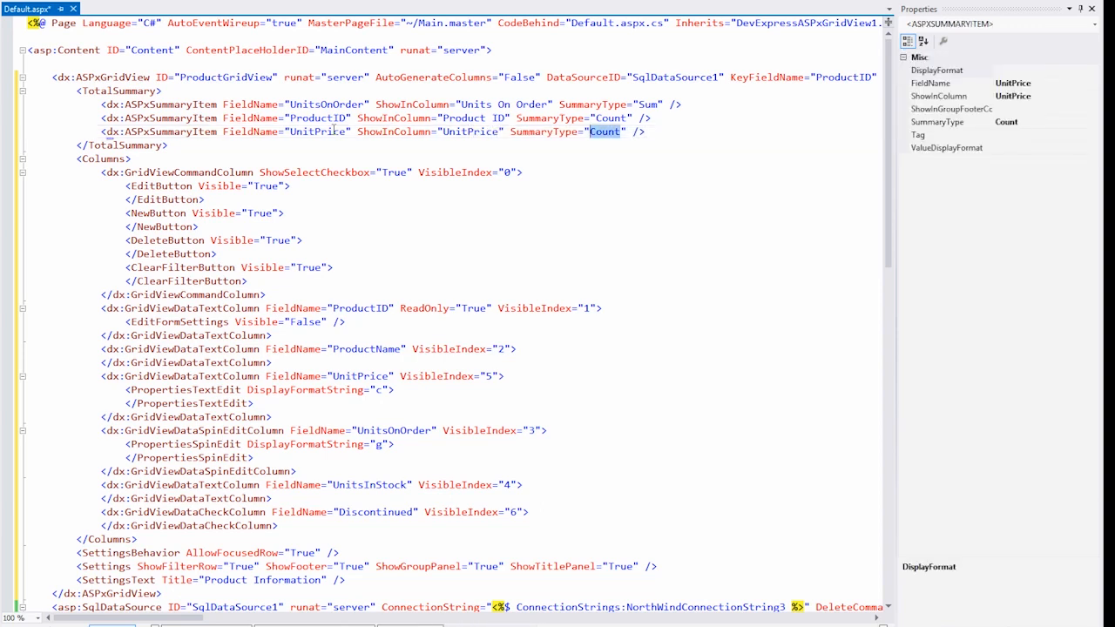
pyautogui.write('Average')
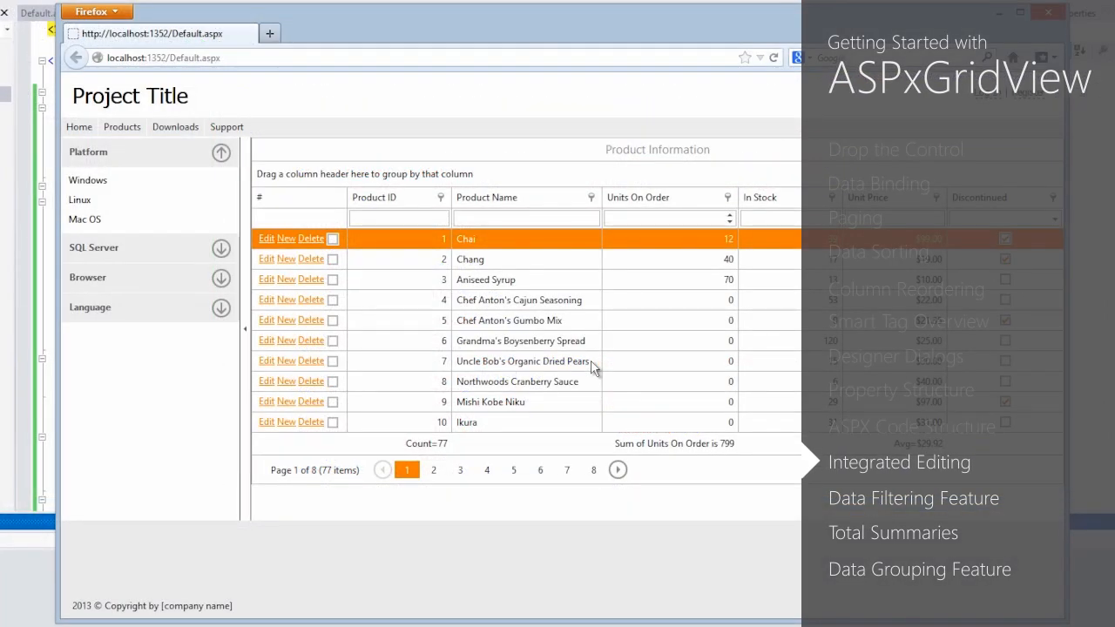
# Step: Edit the Chang row, changing Units On Order from 40 to 12, and update it
pyautogui.click(266, 258)
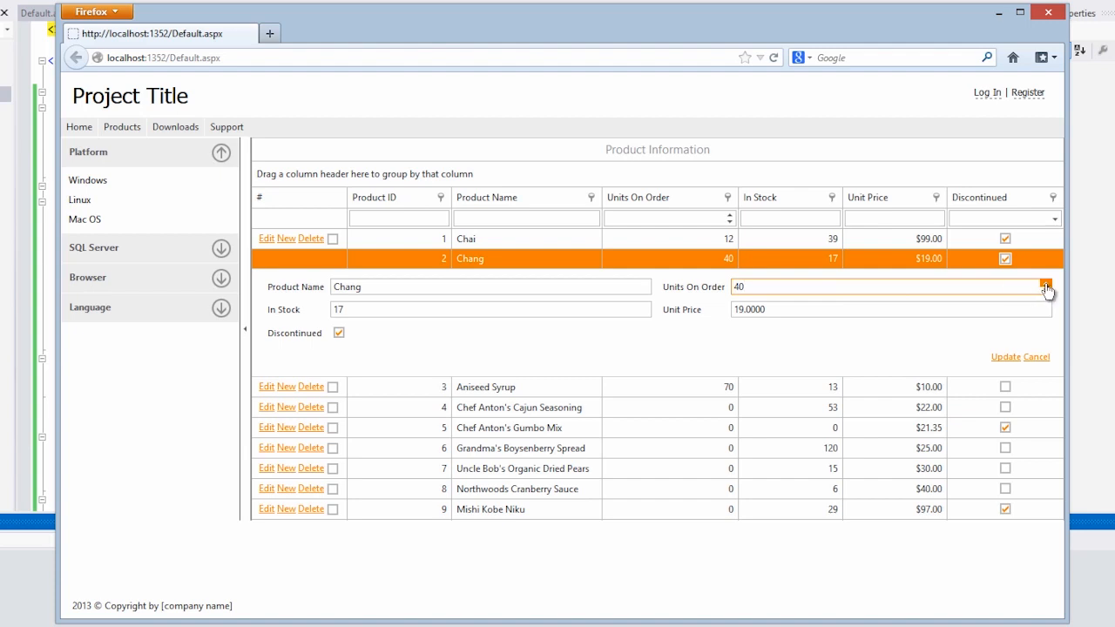
pyautogui.click(884, 286)
pyautogui.write('12')
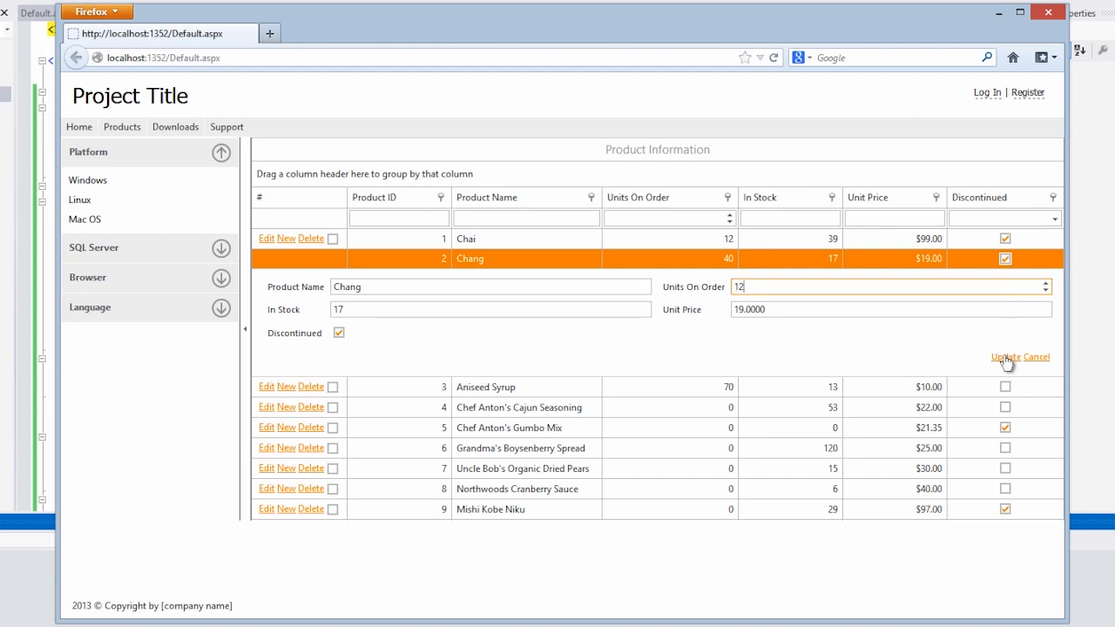
pyautogui.click(1005, 356)
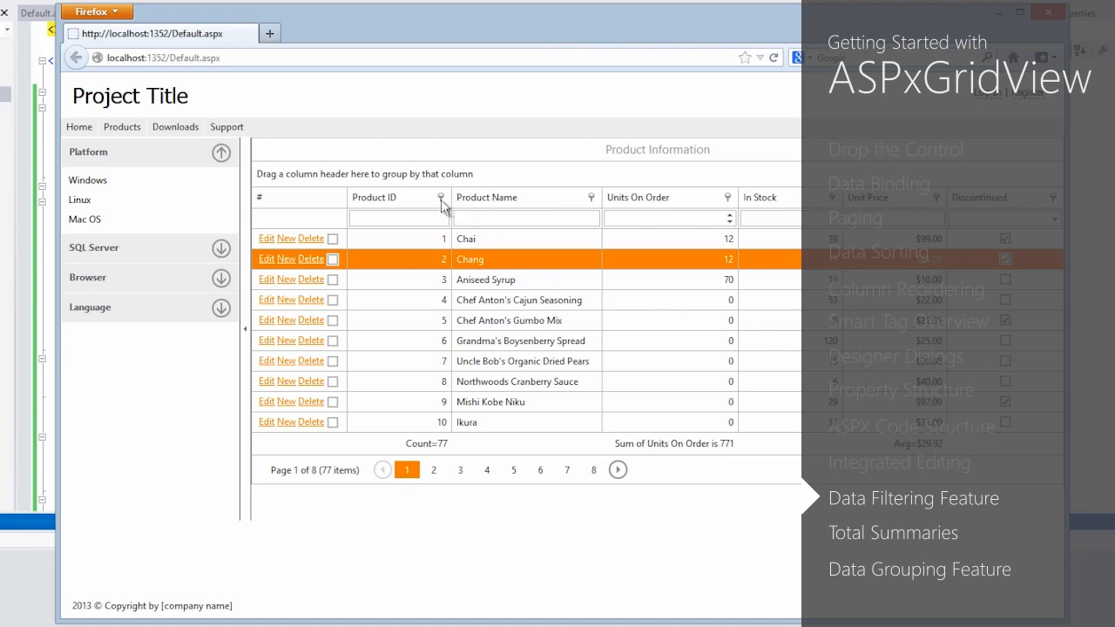
# Step: Filter Product Name by 'Ch', leaving six products with a Units On Order sum of 94
pyautogui.click(440, 197)
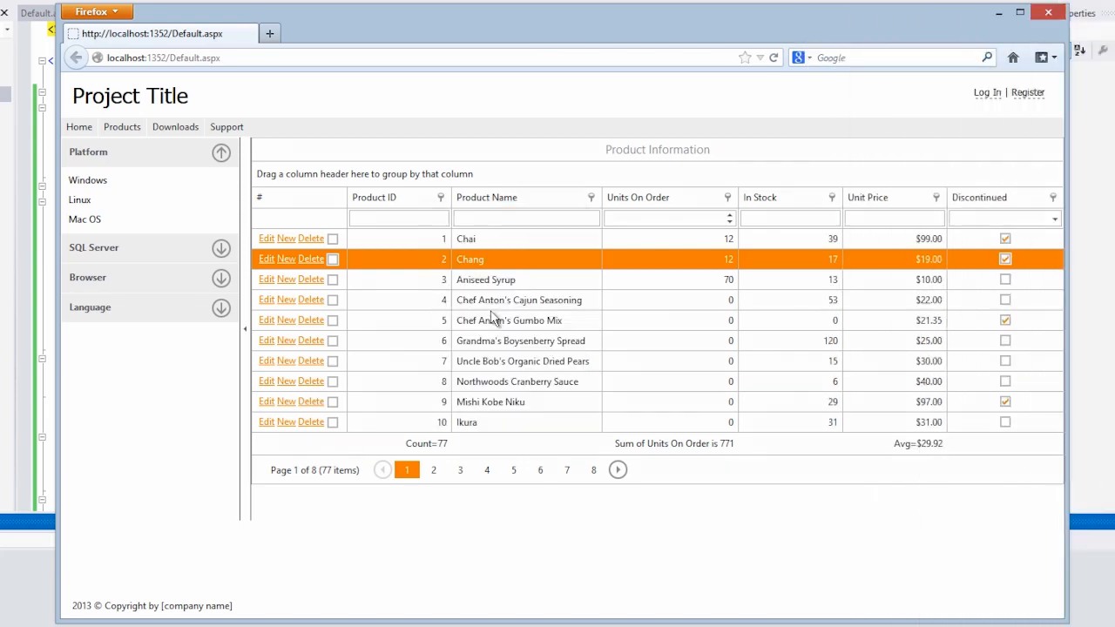
pyautogui.write('3')
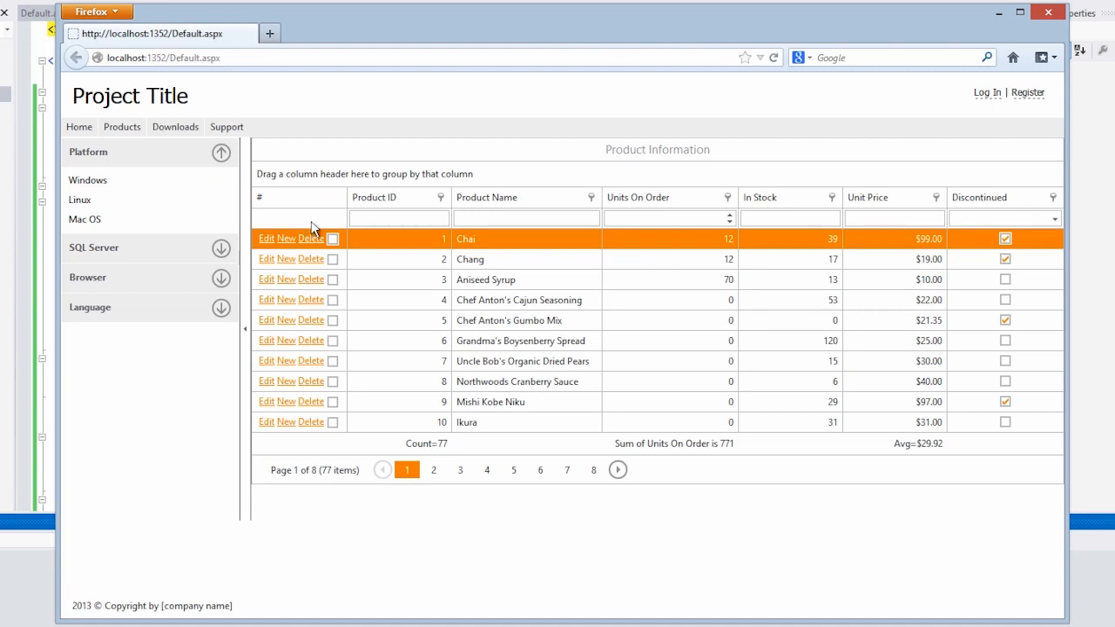
pyautogui.click(526, 218)
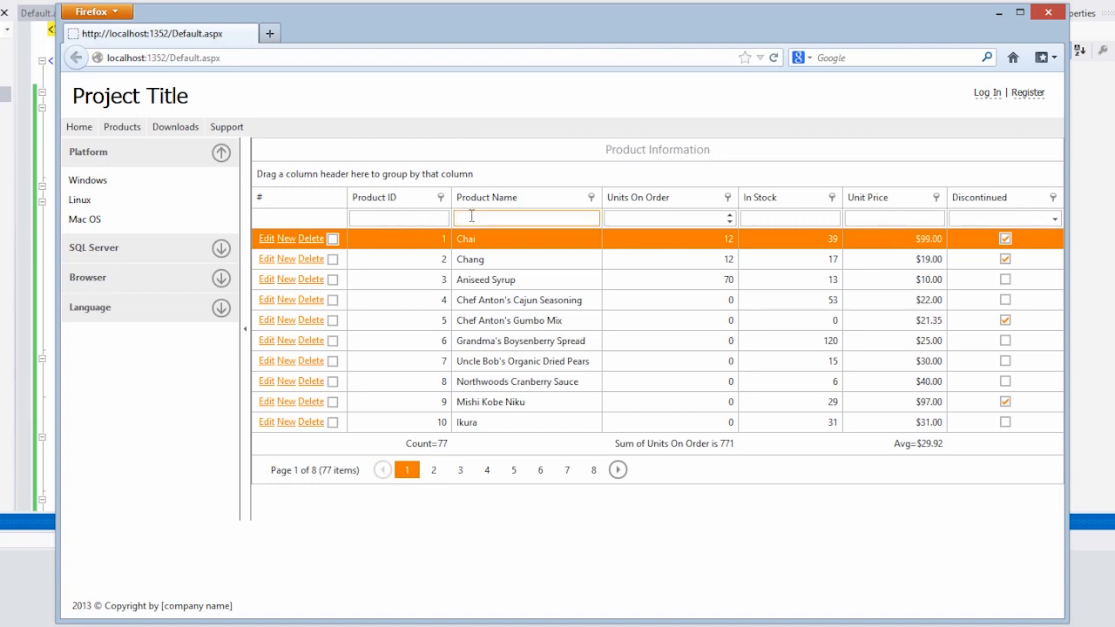
pyautogui.write('Ch')
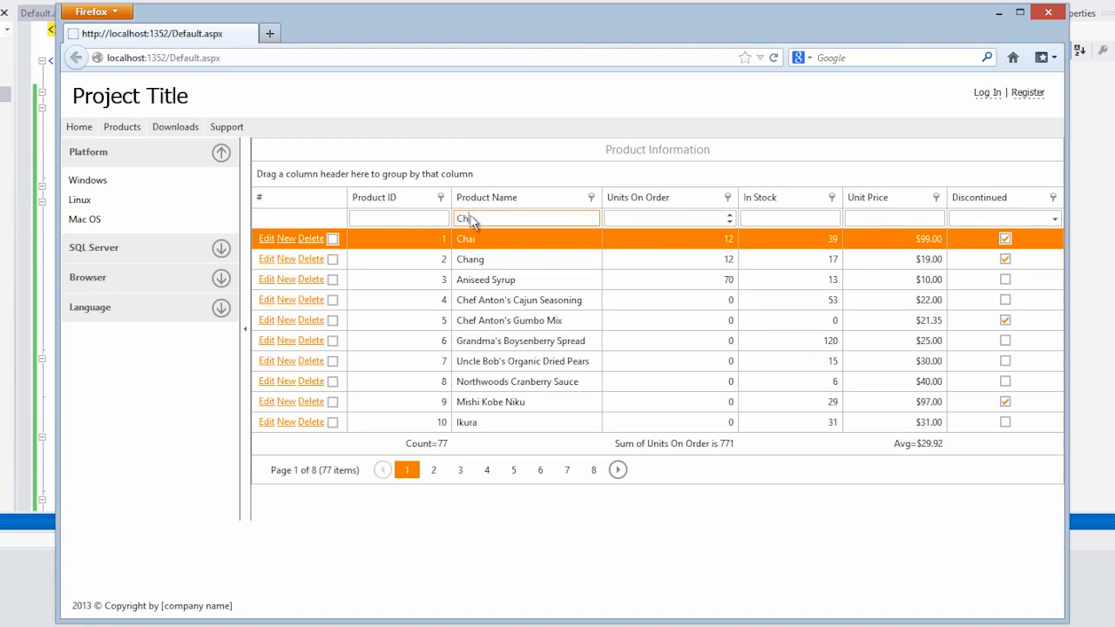
pyautogui.write('Ch')
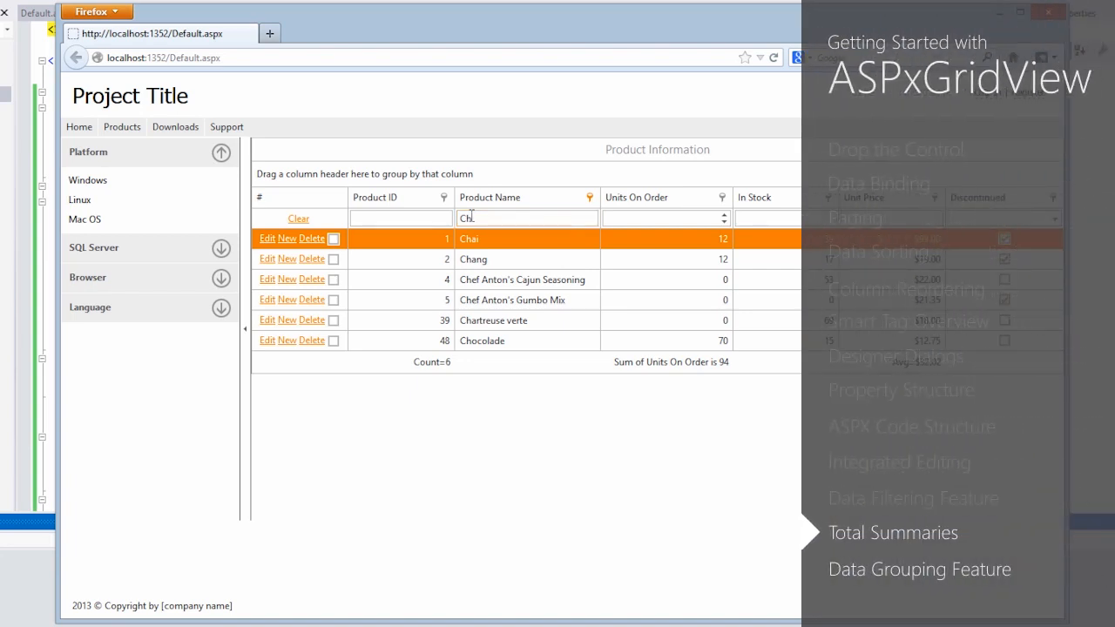
pyautogui.press('Backspace')
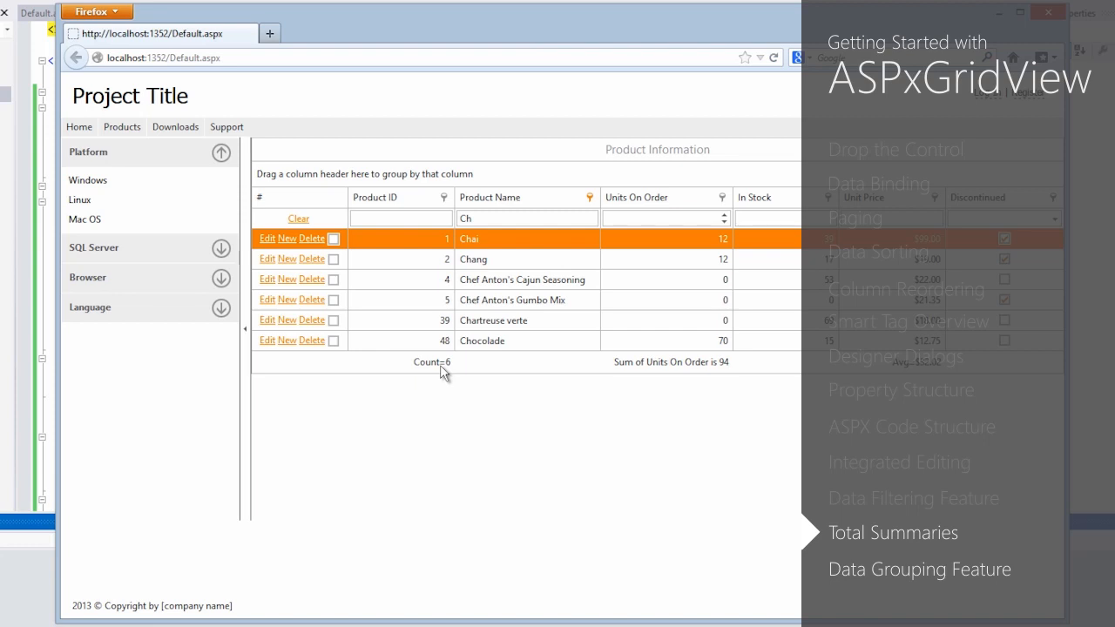
pyautogui.moveTo(653, 374)
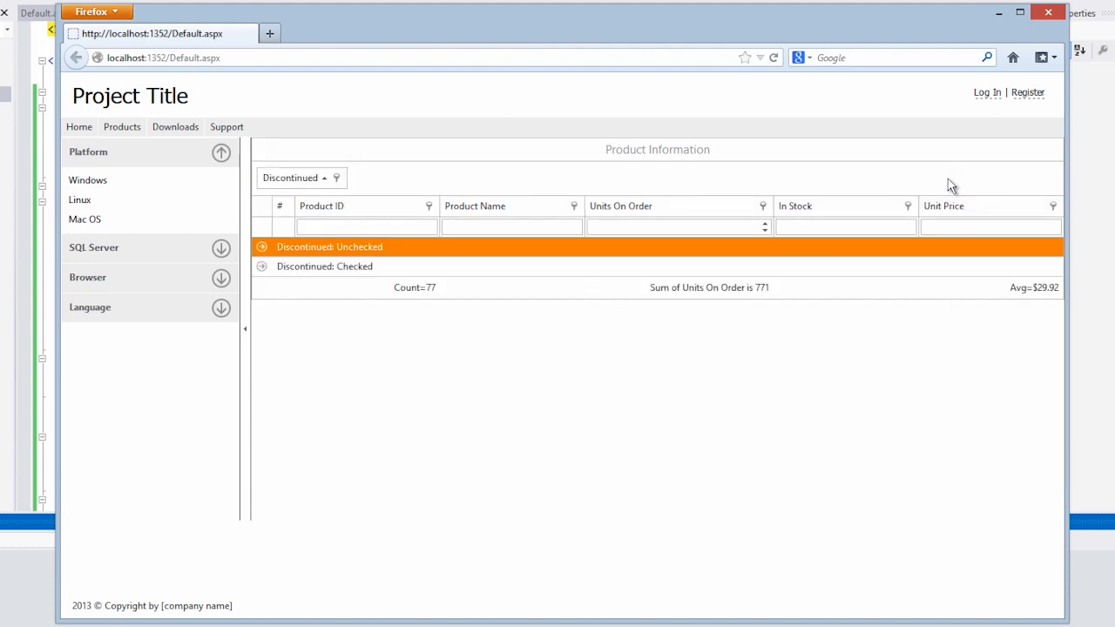
# Step: Expand the Discontinued: Checked group and its Units On Order: 0 subgroup
pyautogui.click(261, 266)
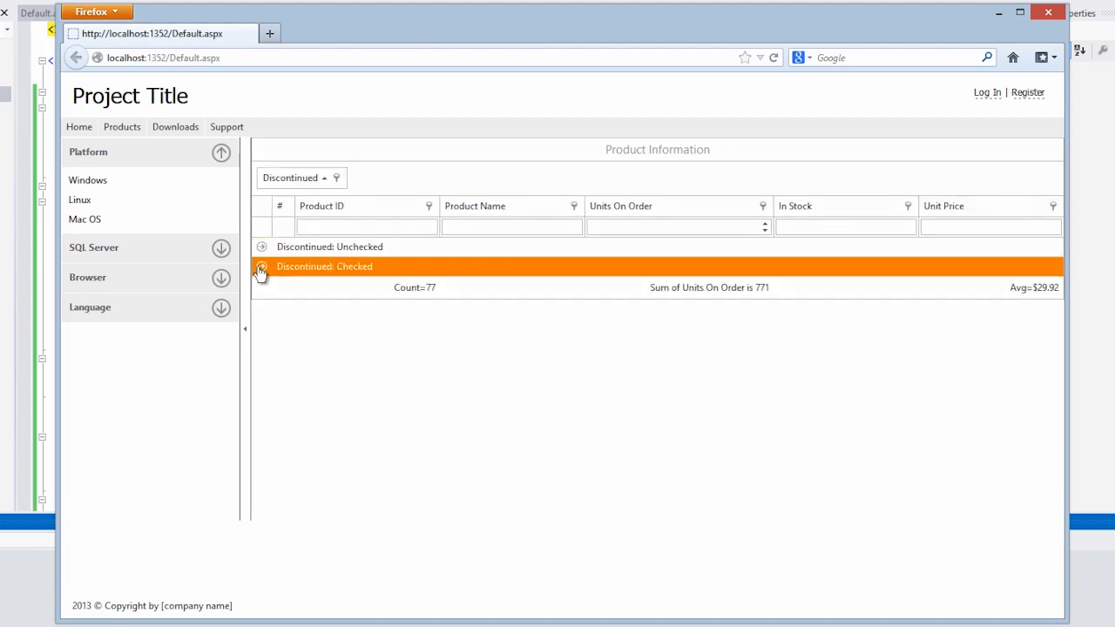
pyautogui.click(261, 271)
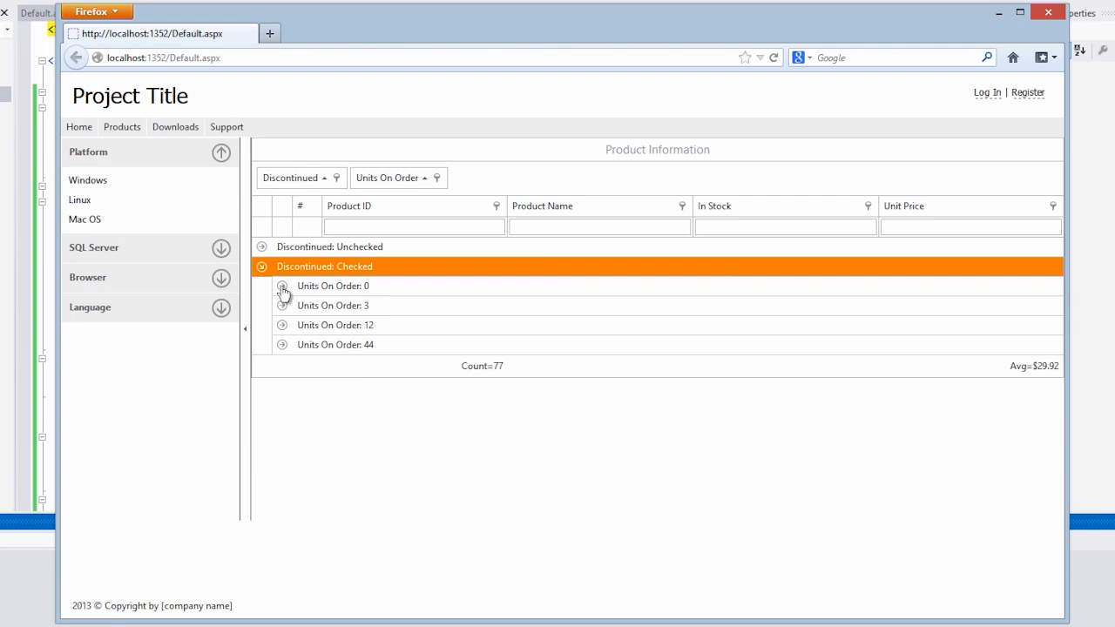
pyautogui.click(282, 286)
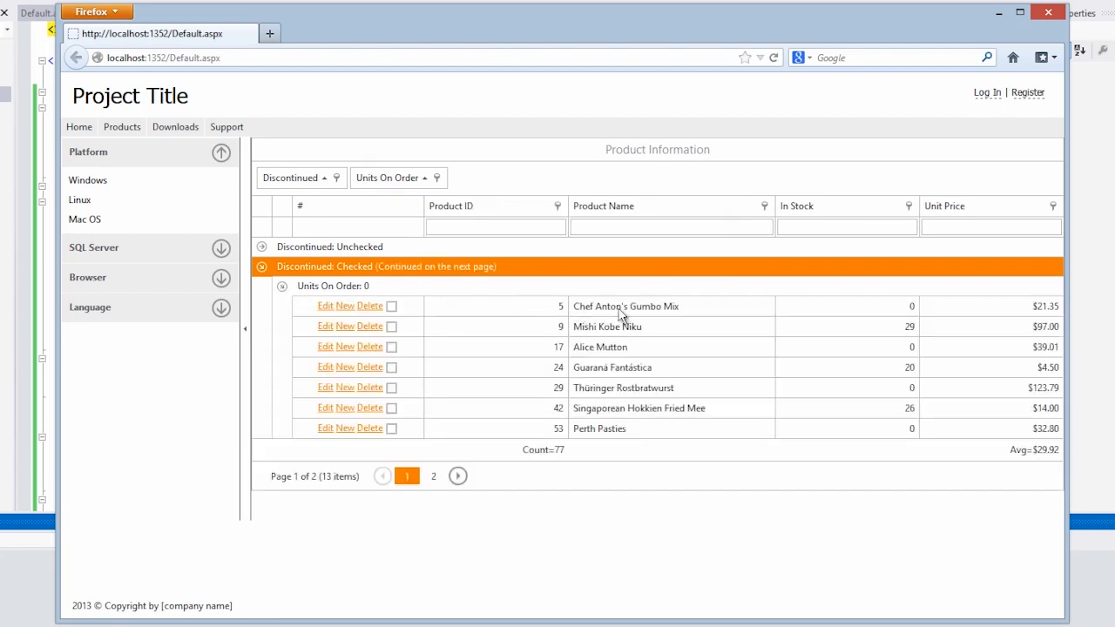